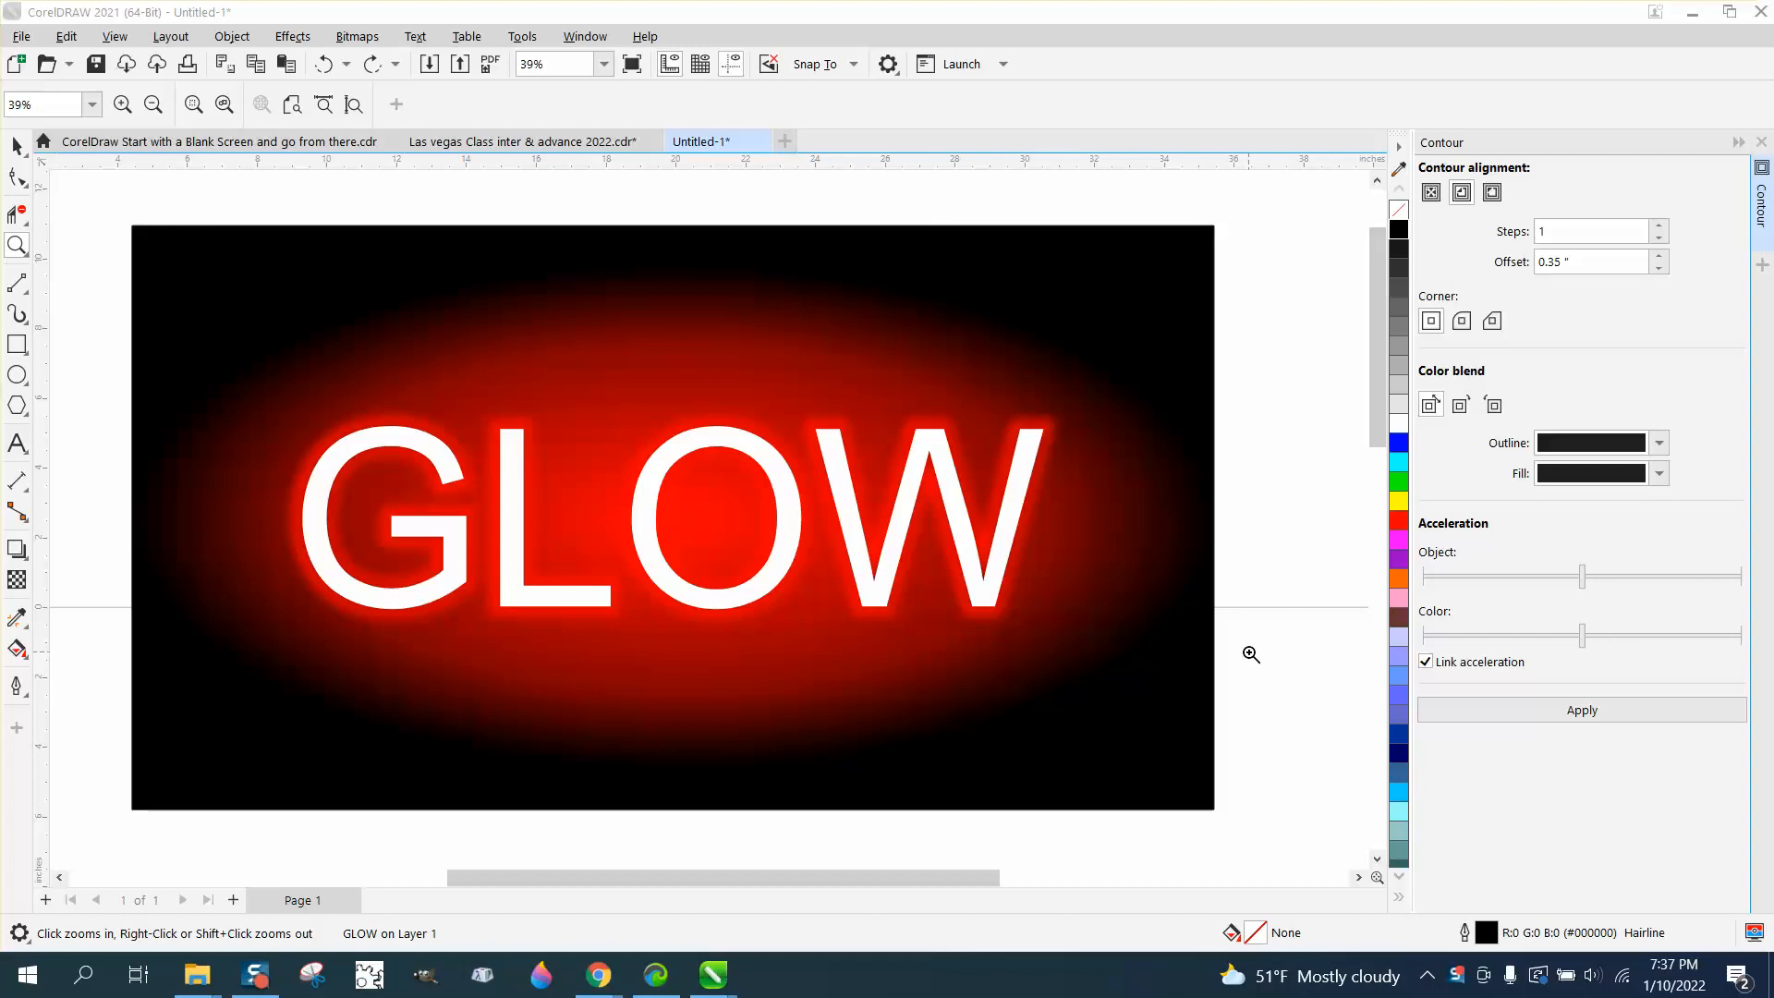
{"action": "mouse_move", "coordinate": [724, 473]}
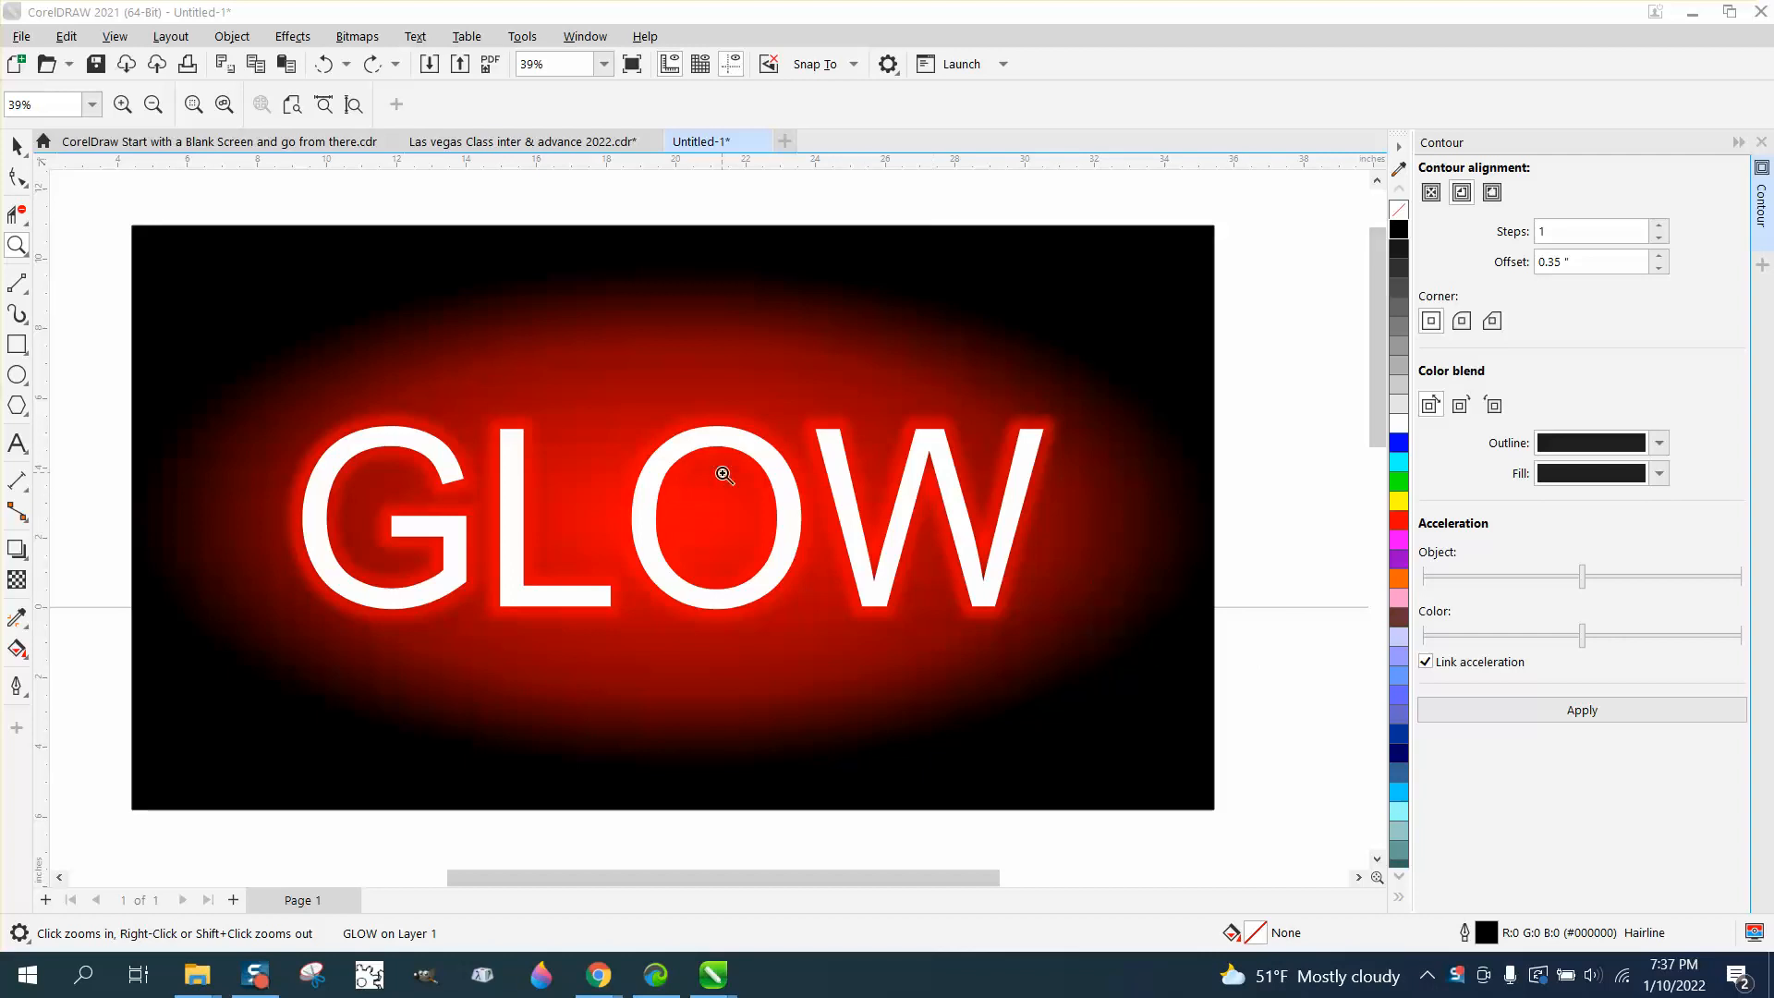
{"action": "mouse_move", "coordinate": [687, 420]}
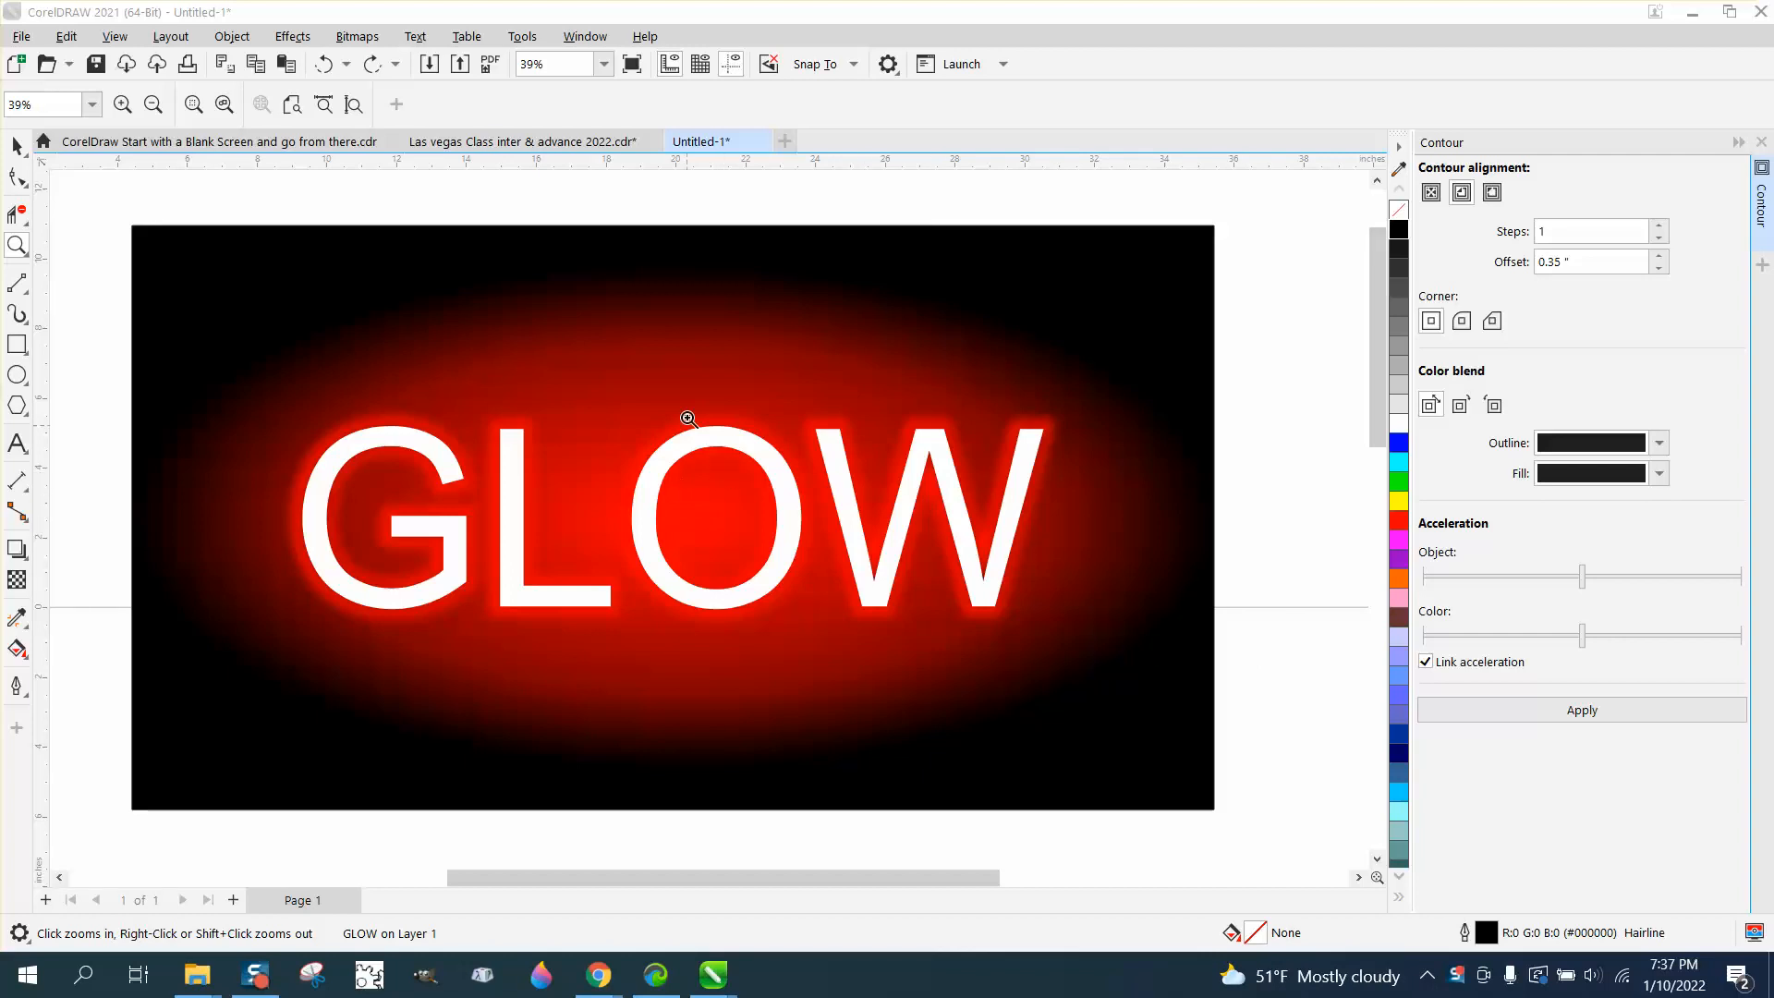
{"action": "mouse_move", "coordinate": [488, 352]}
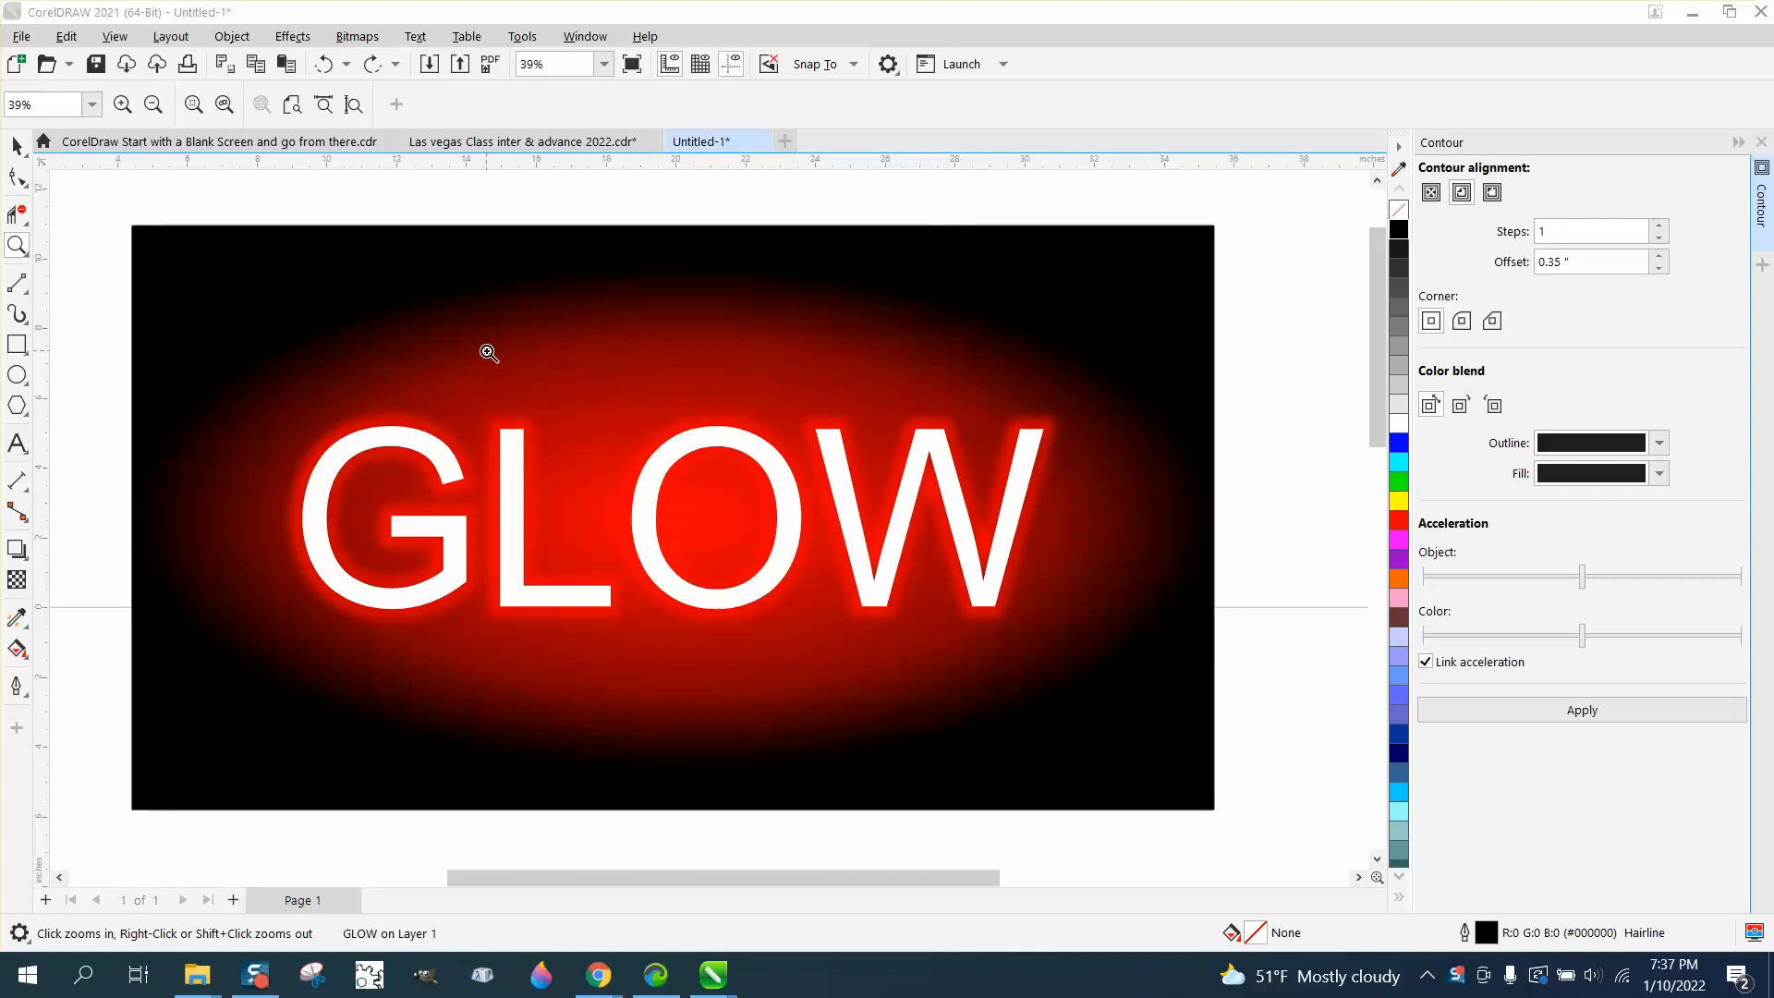
{"action": "mouse_move", "coordinate": [641, 406]}
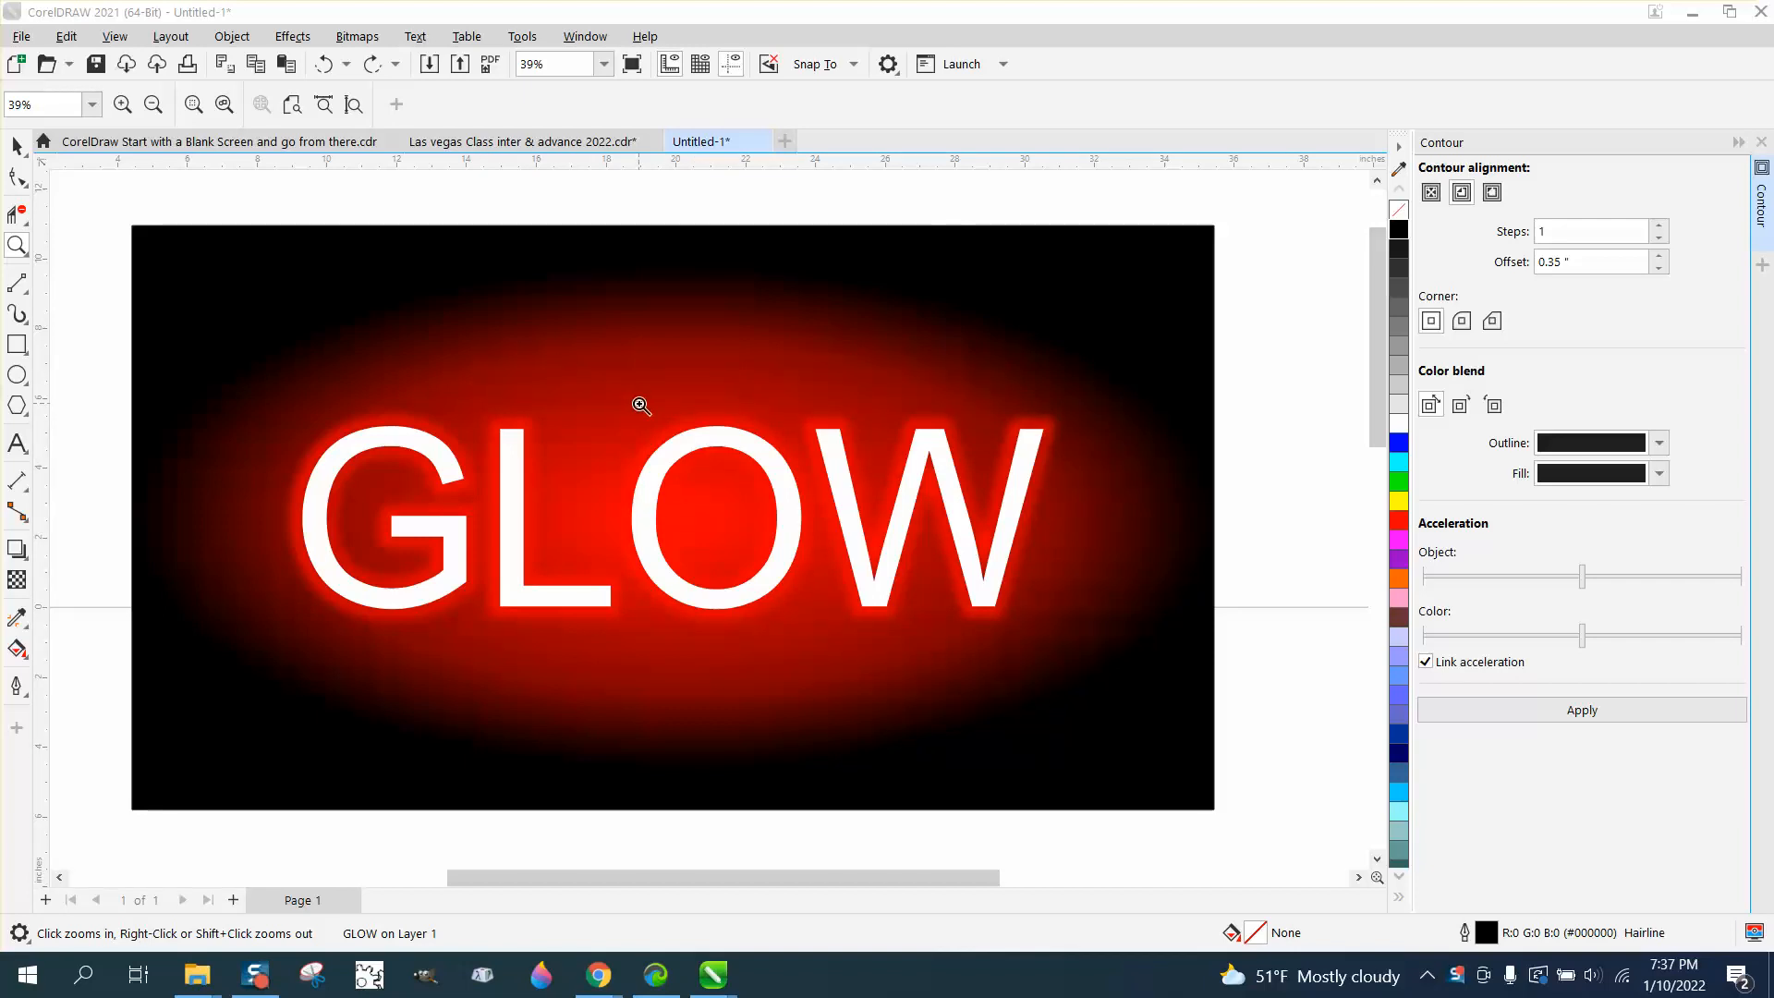
Zoom out so the page, the finished glow example and the outlined GLOW text are all visible.
{"action": "left_click", "coordinate": [642, 404]}
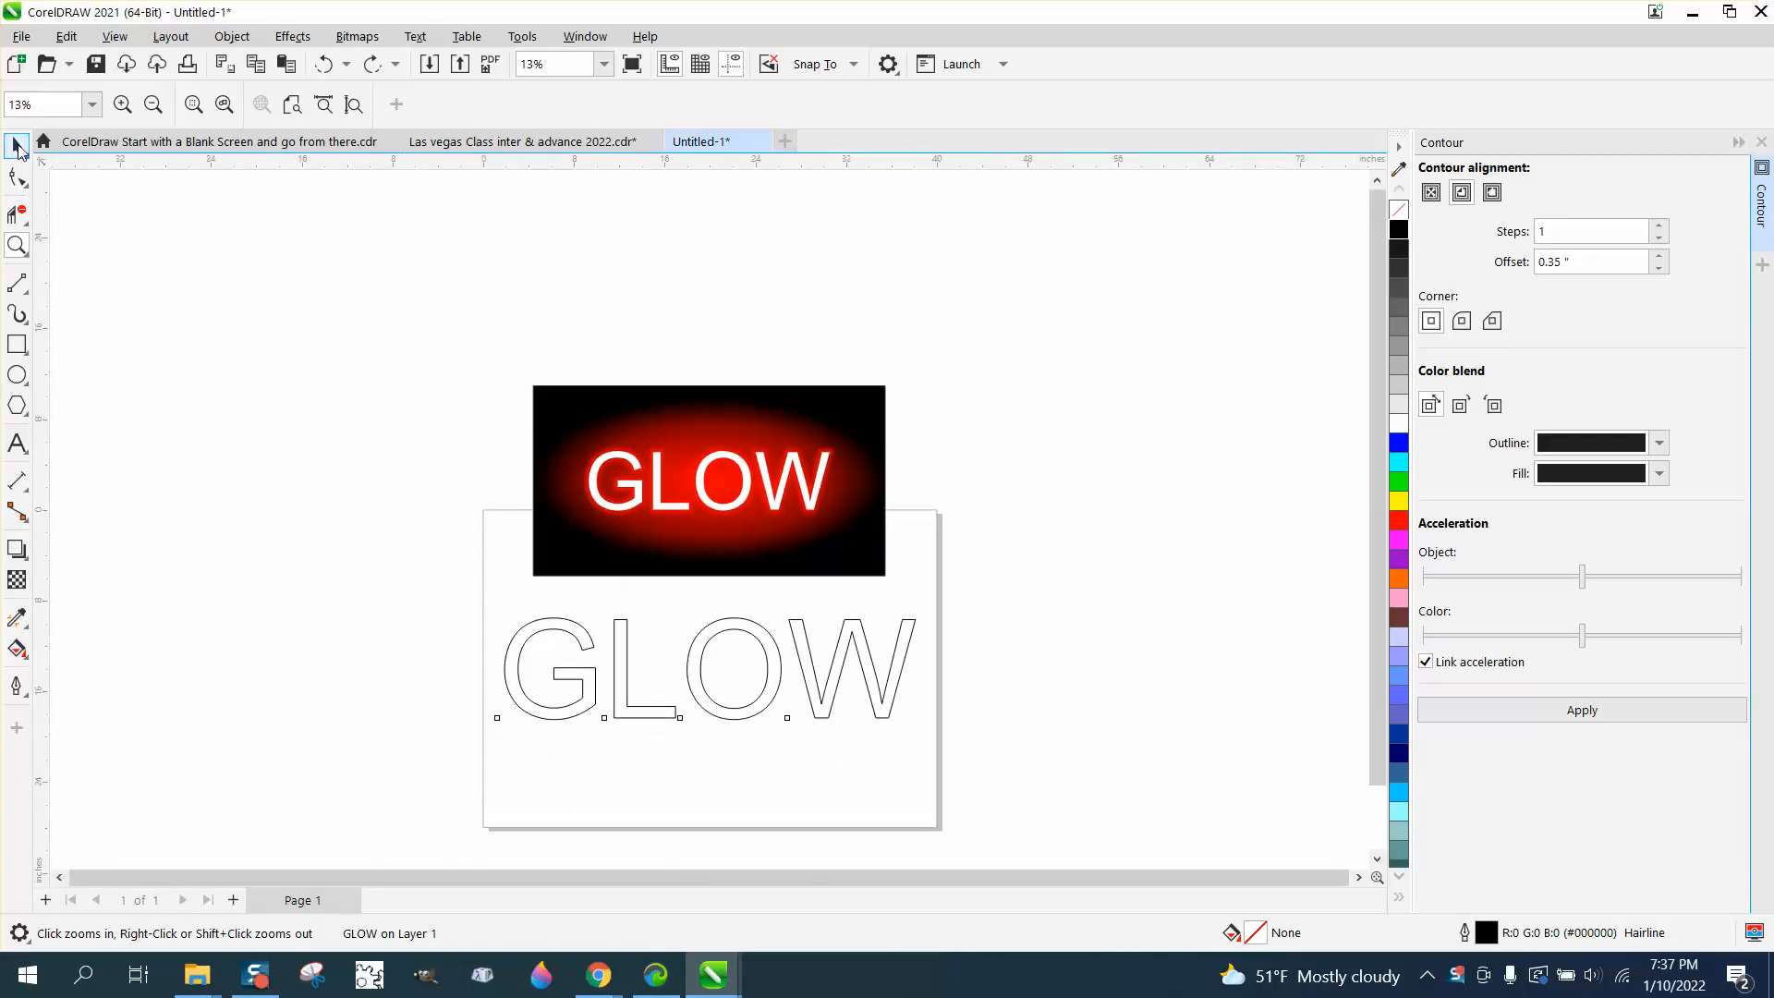
Apply a single inward contour to the GLOW text and set the nudge distance to 10 in.
{"action": "left_click", "coordinate": [707, 667]}
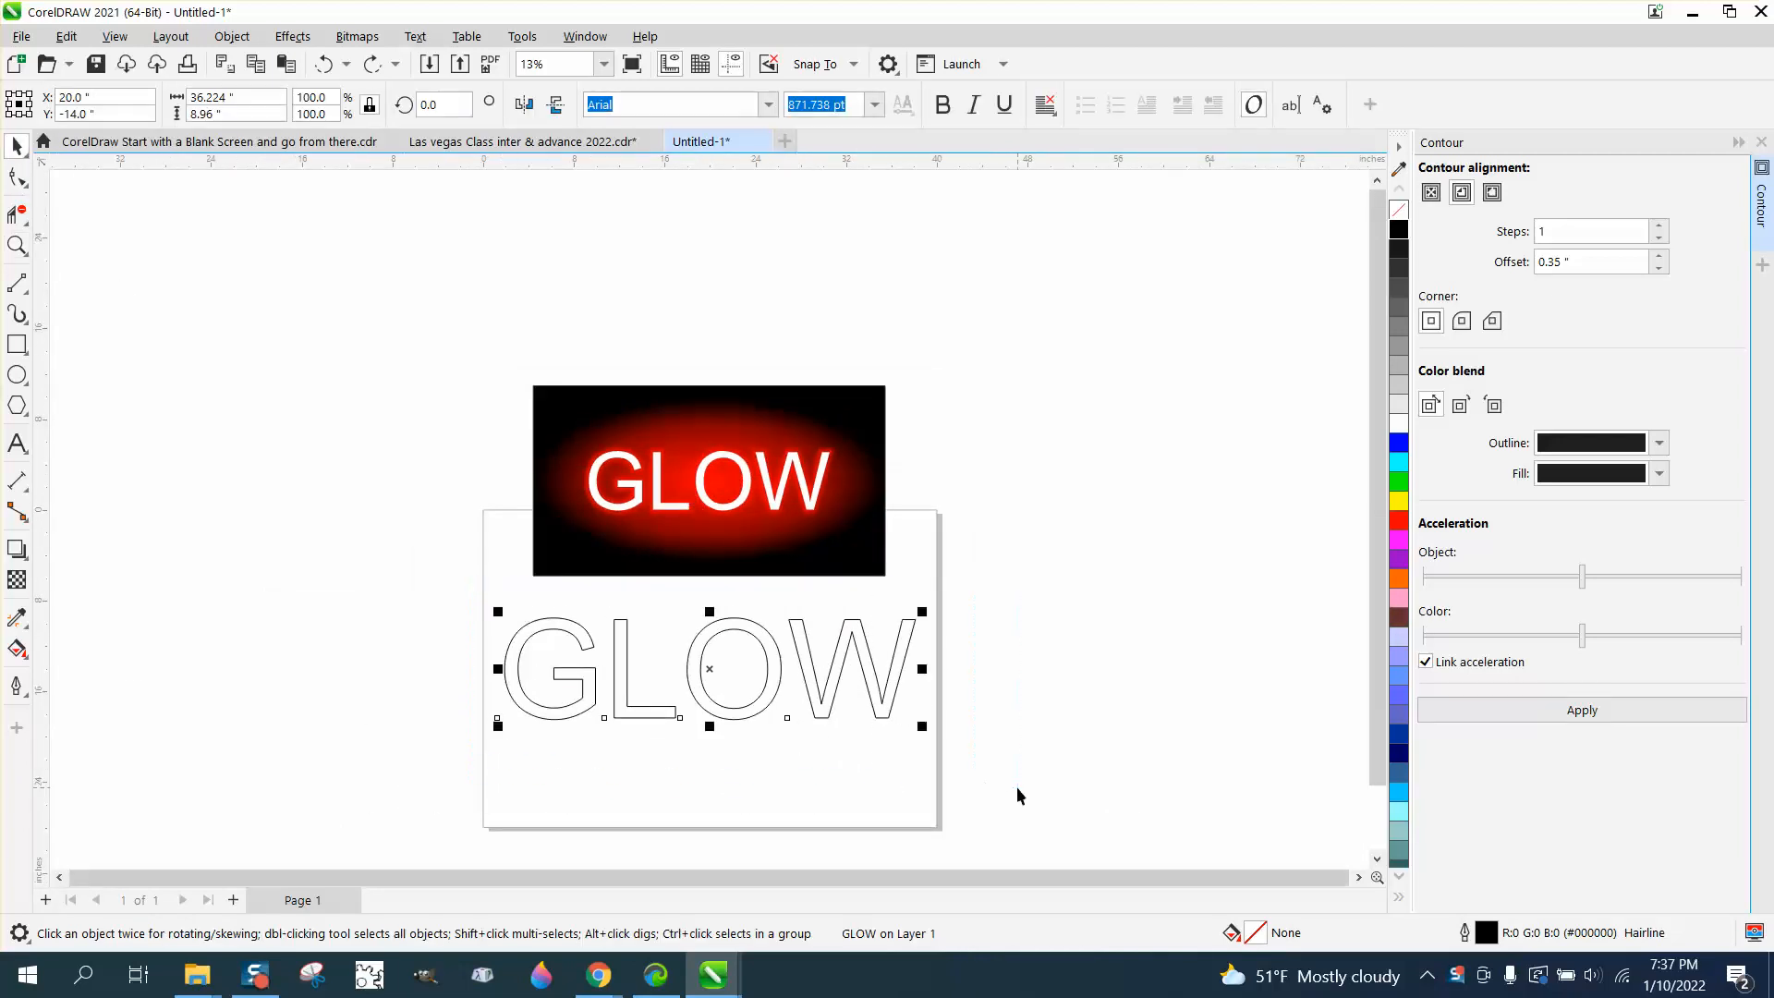
{"action": "mouse_move", "coordinate": [1092, 658]}
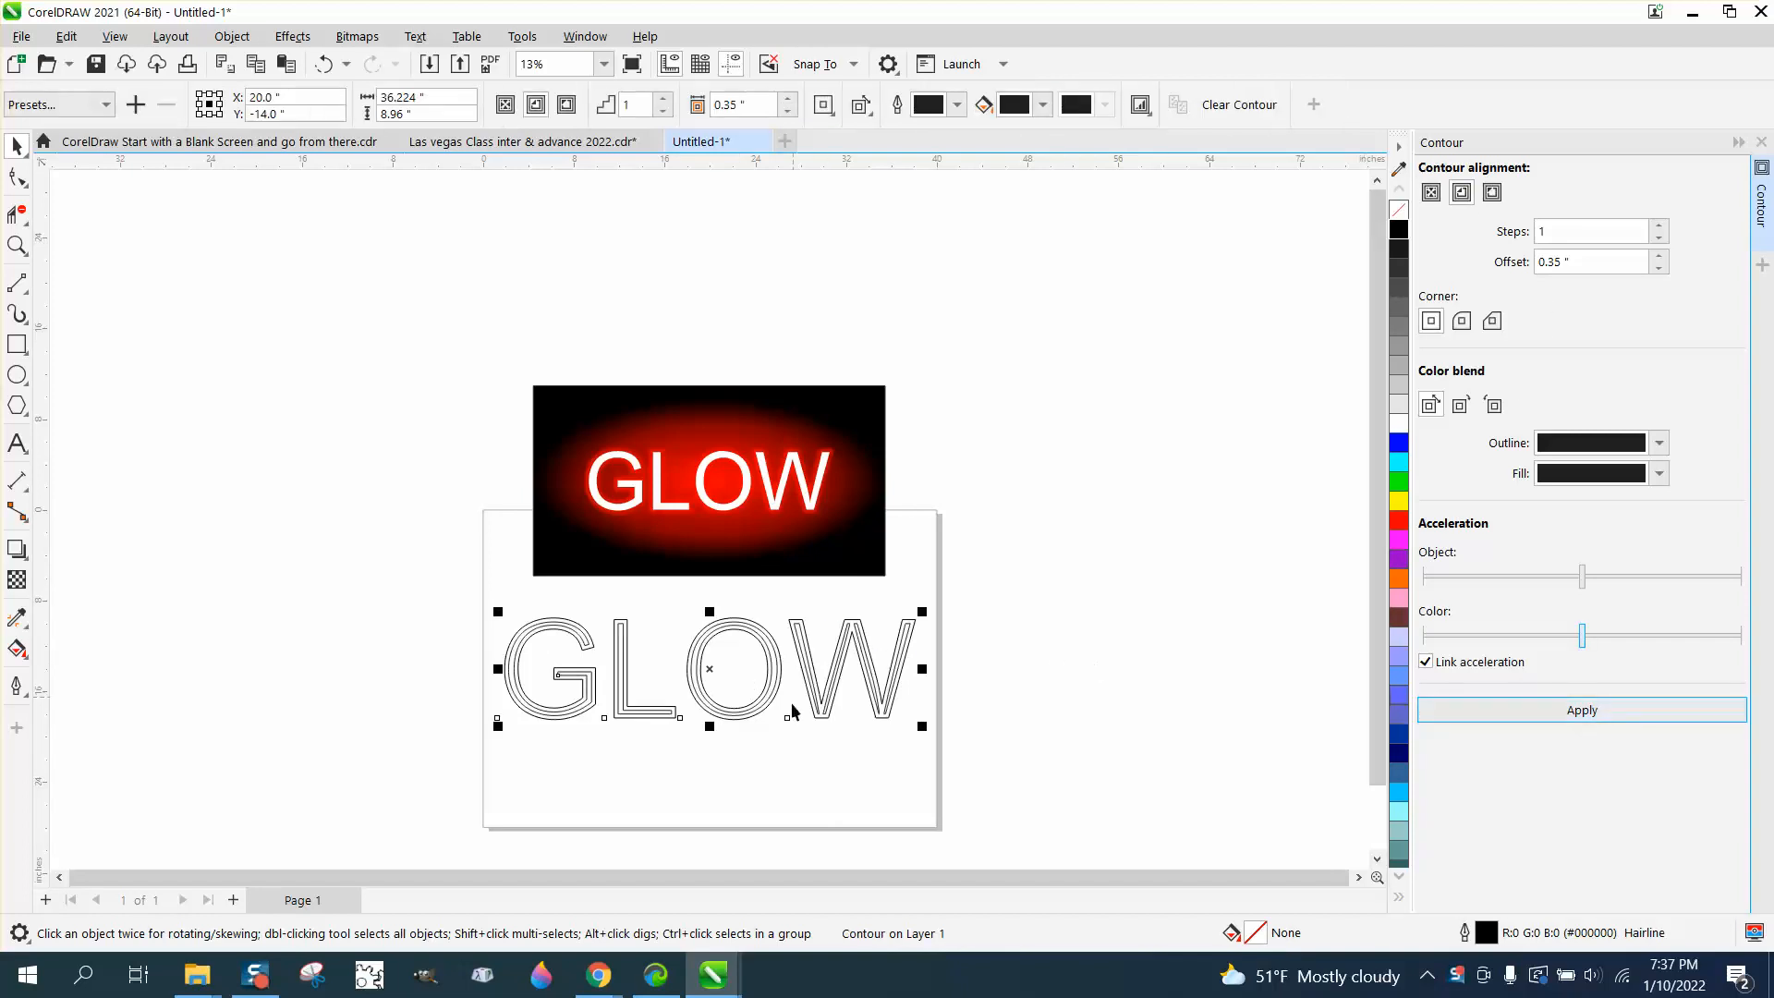
{"action": "mouse_move", "coordinate": [689, 665]}
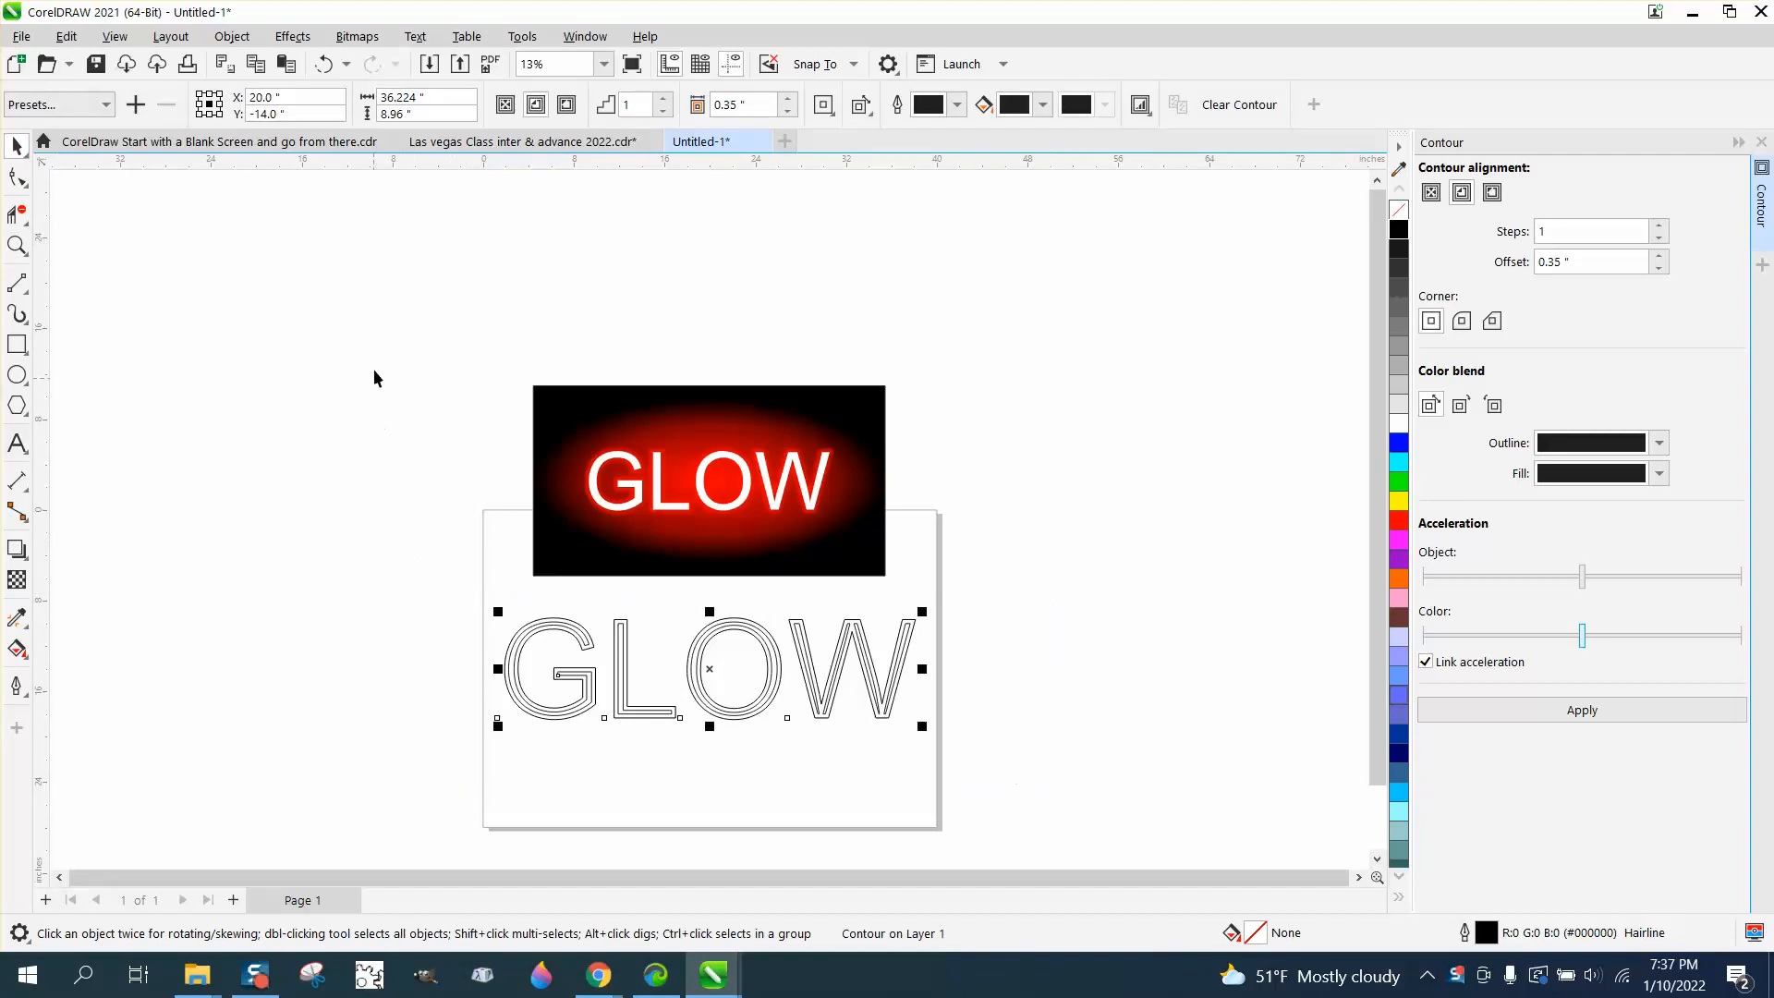
{"action": "mouse_move", "coordinate": [425, 194]}
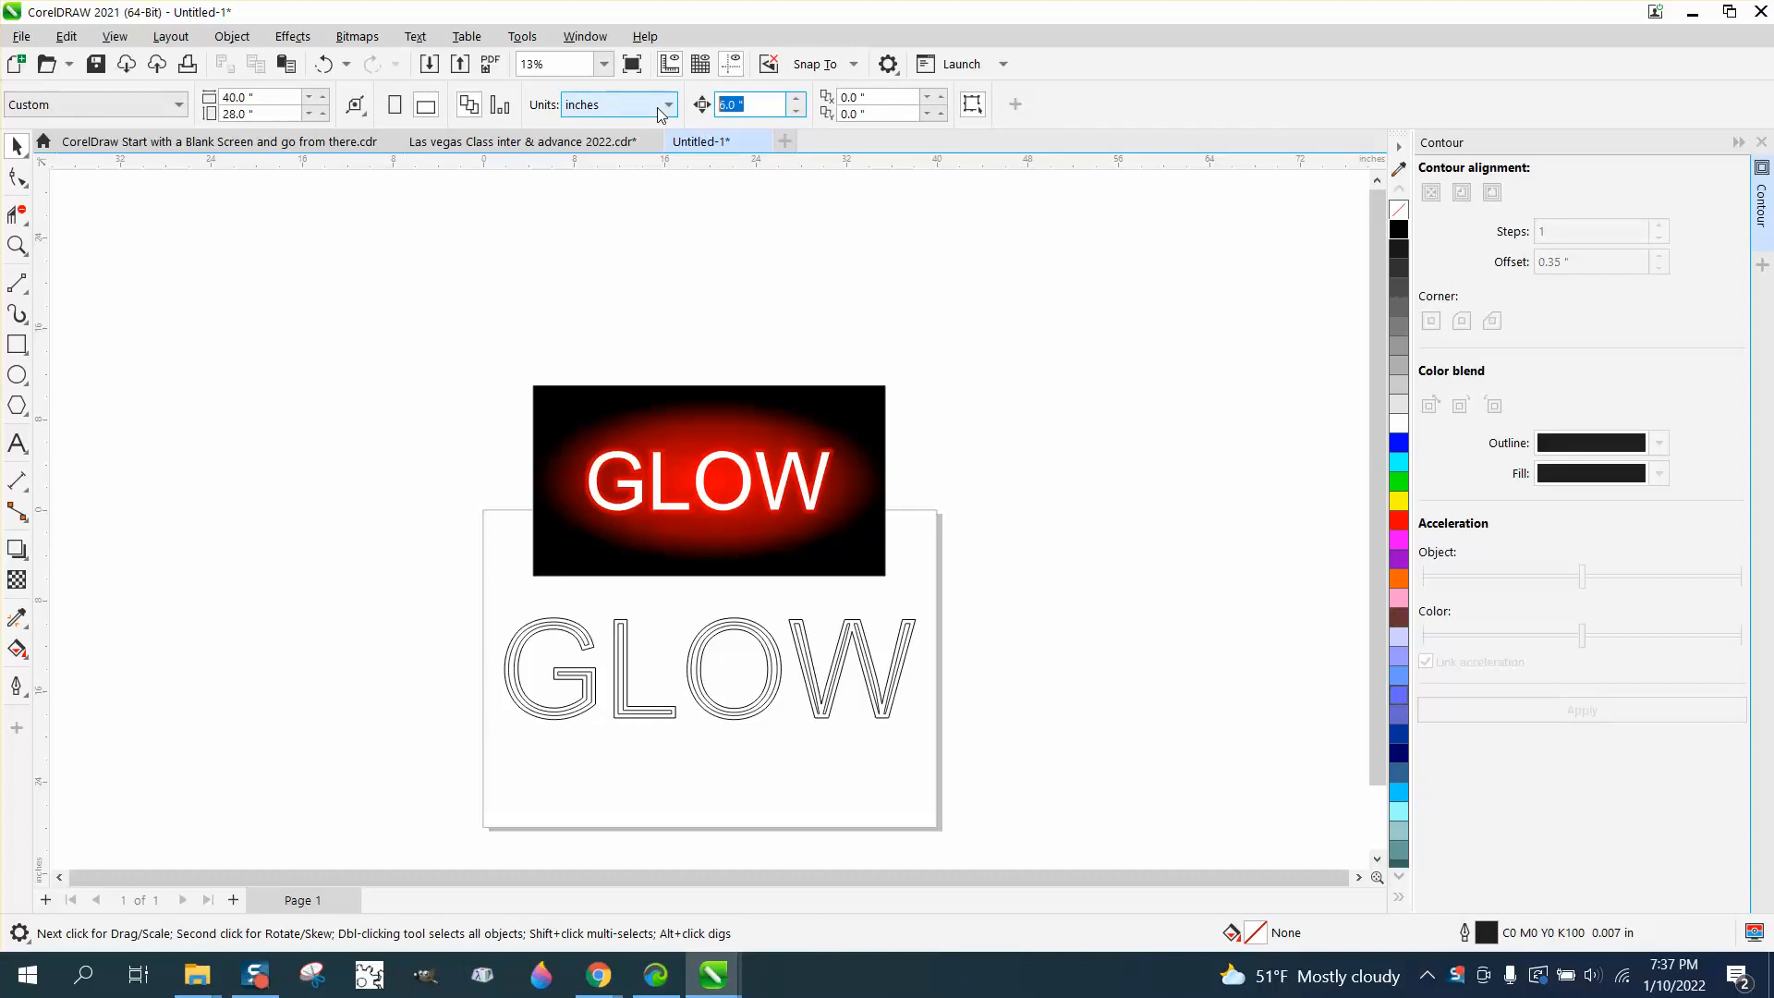
{"action": "type", "text": "10"}
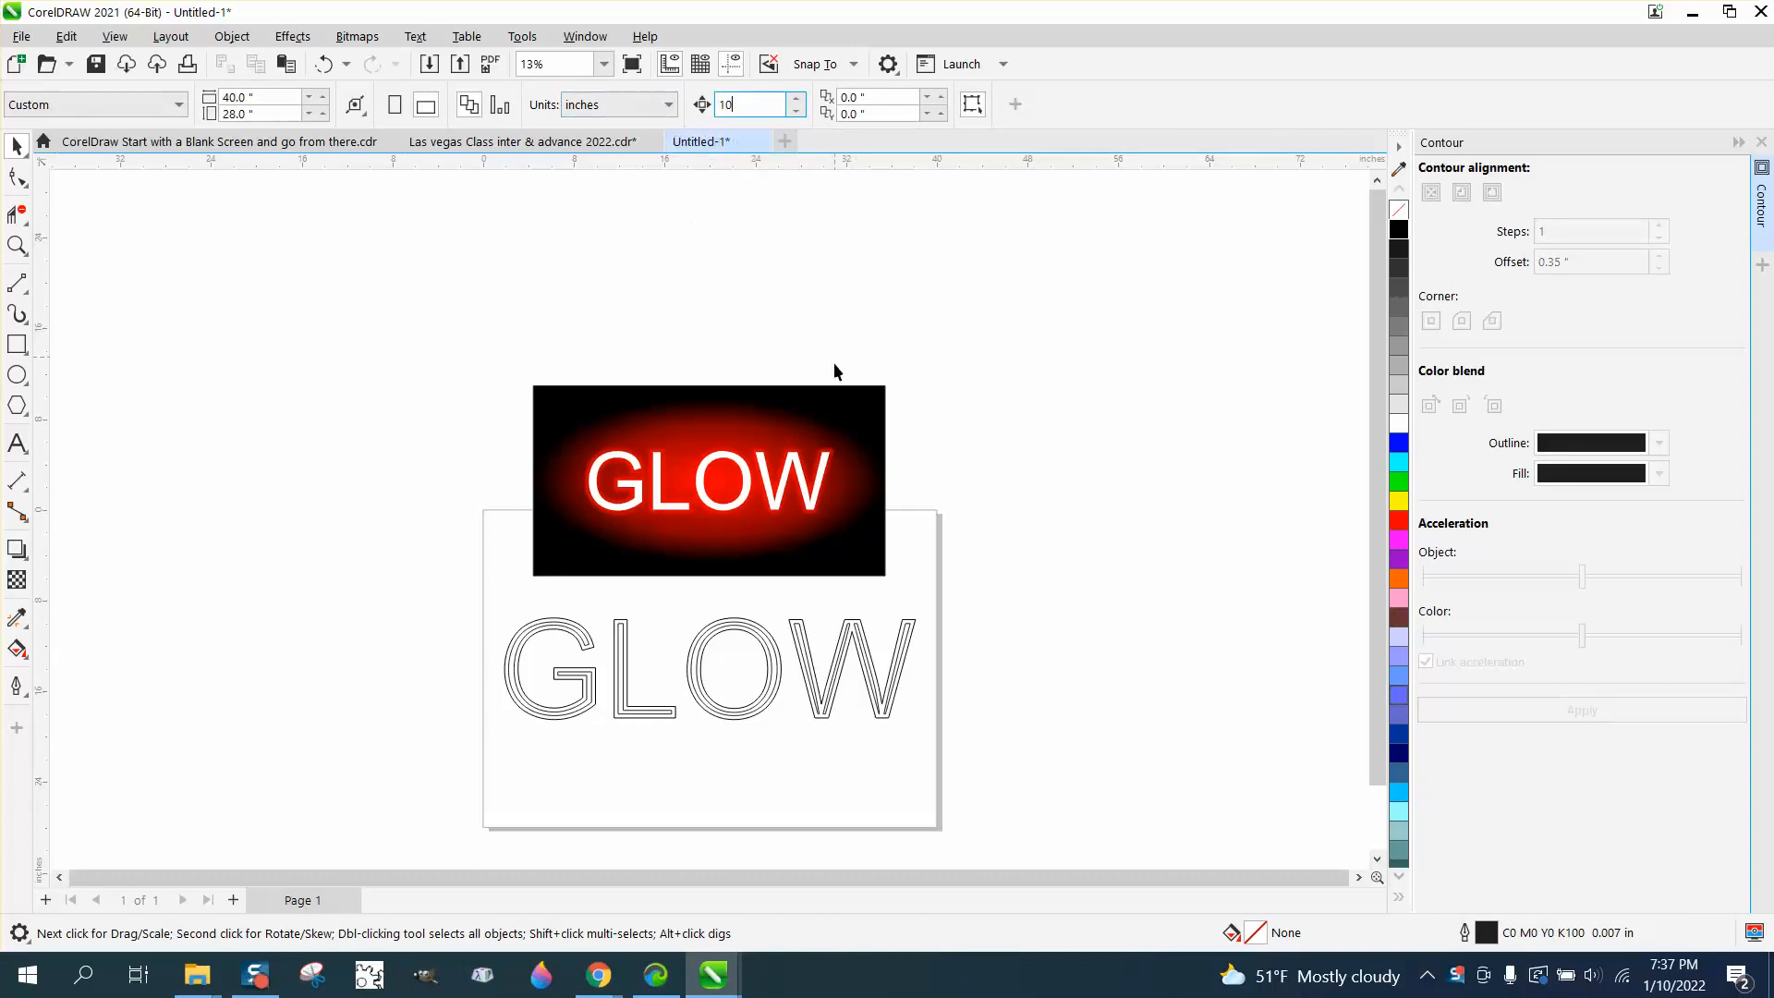
{"action": "left_click", "coordinate": [17, 245]}
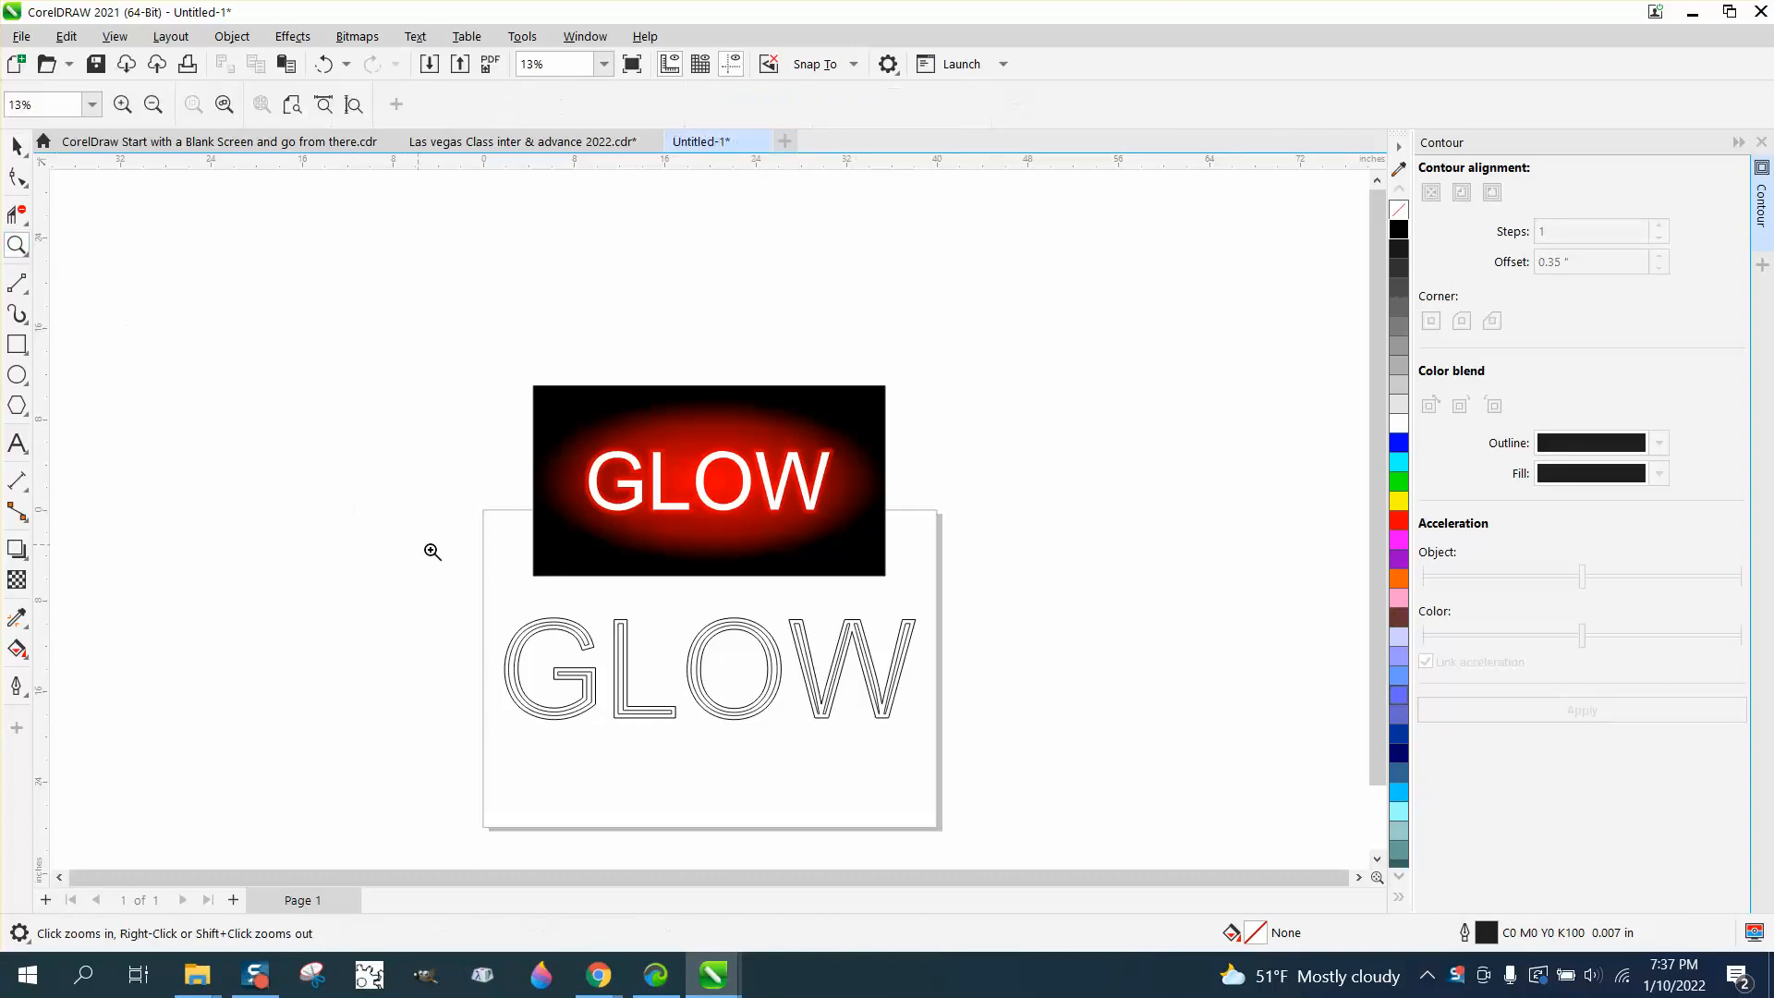
Smart-fill the outer rings of G, L, O and W with red.
{"action": "left_click", "coordinate": [432, 553]}
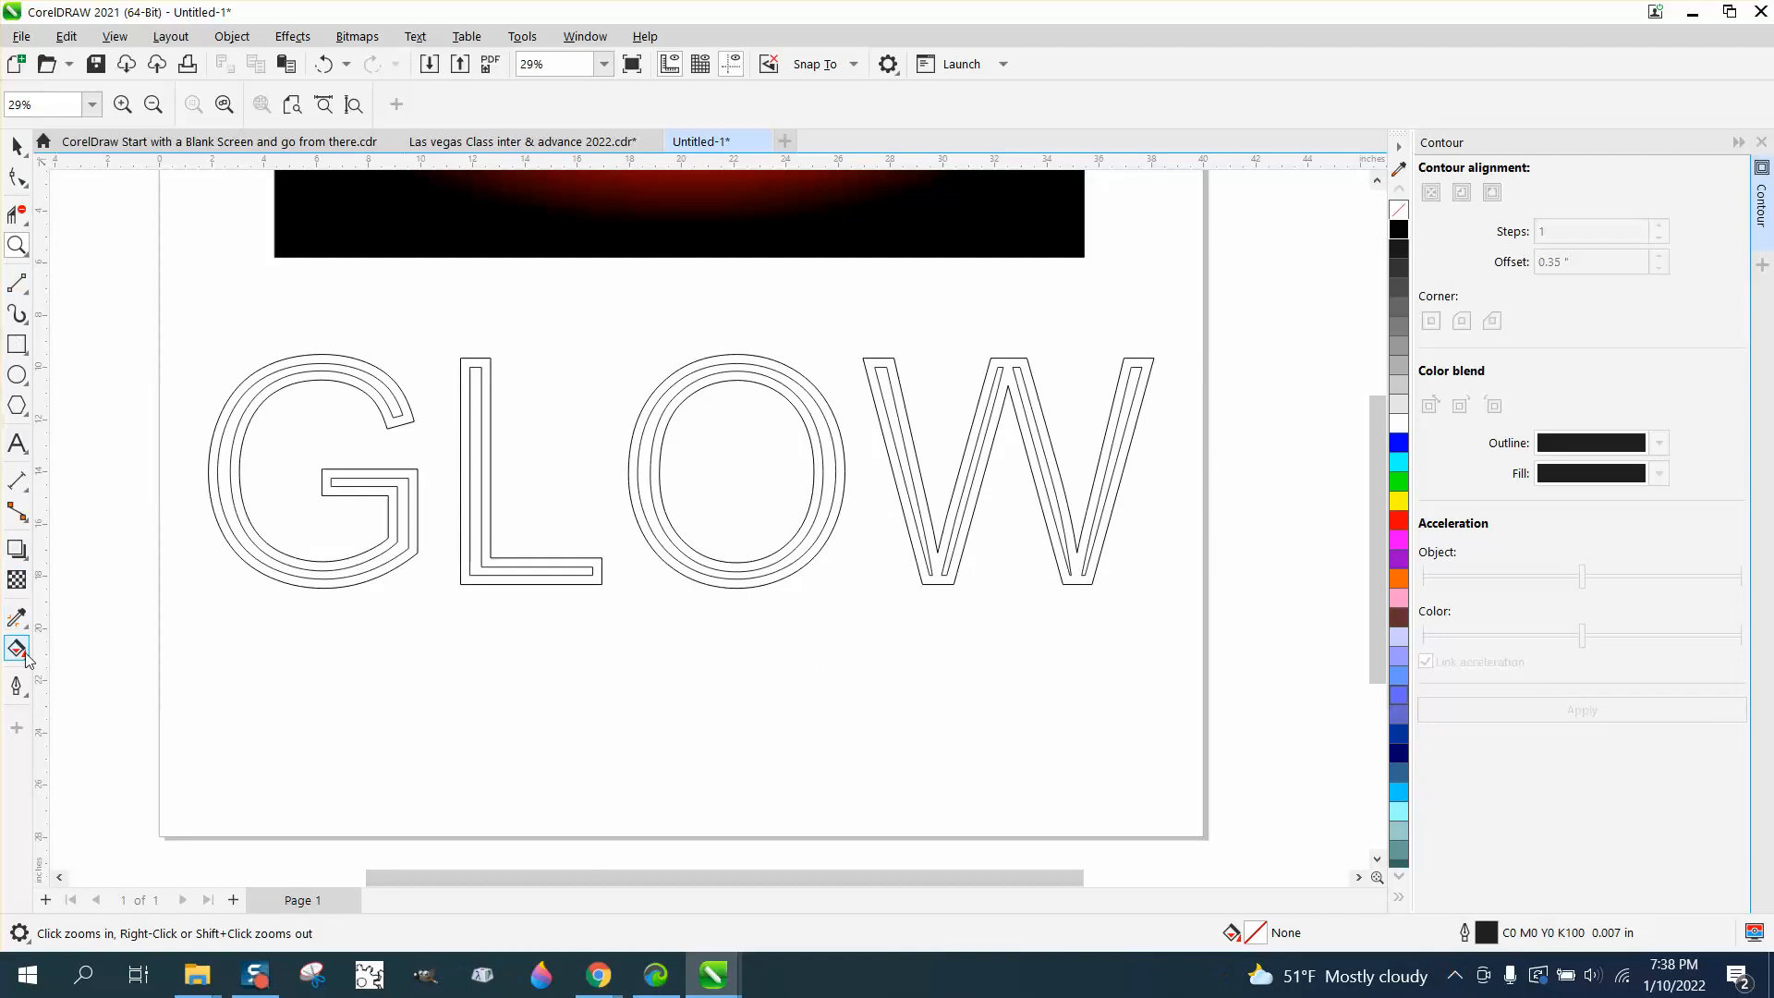
{"action": "left_click", "coordinate": [16, 648]}
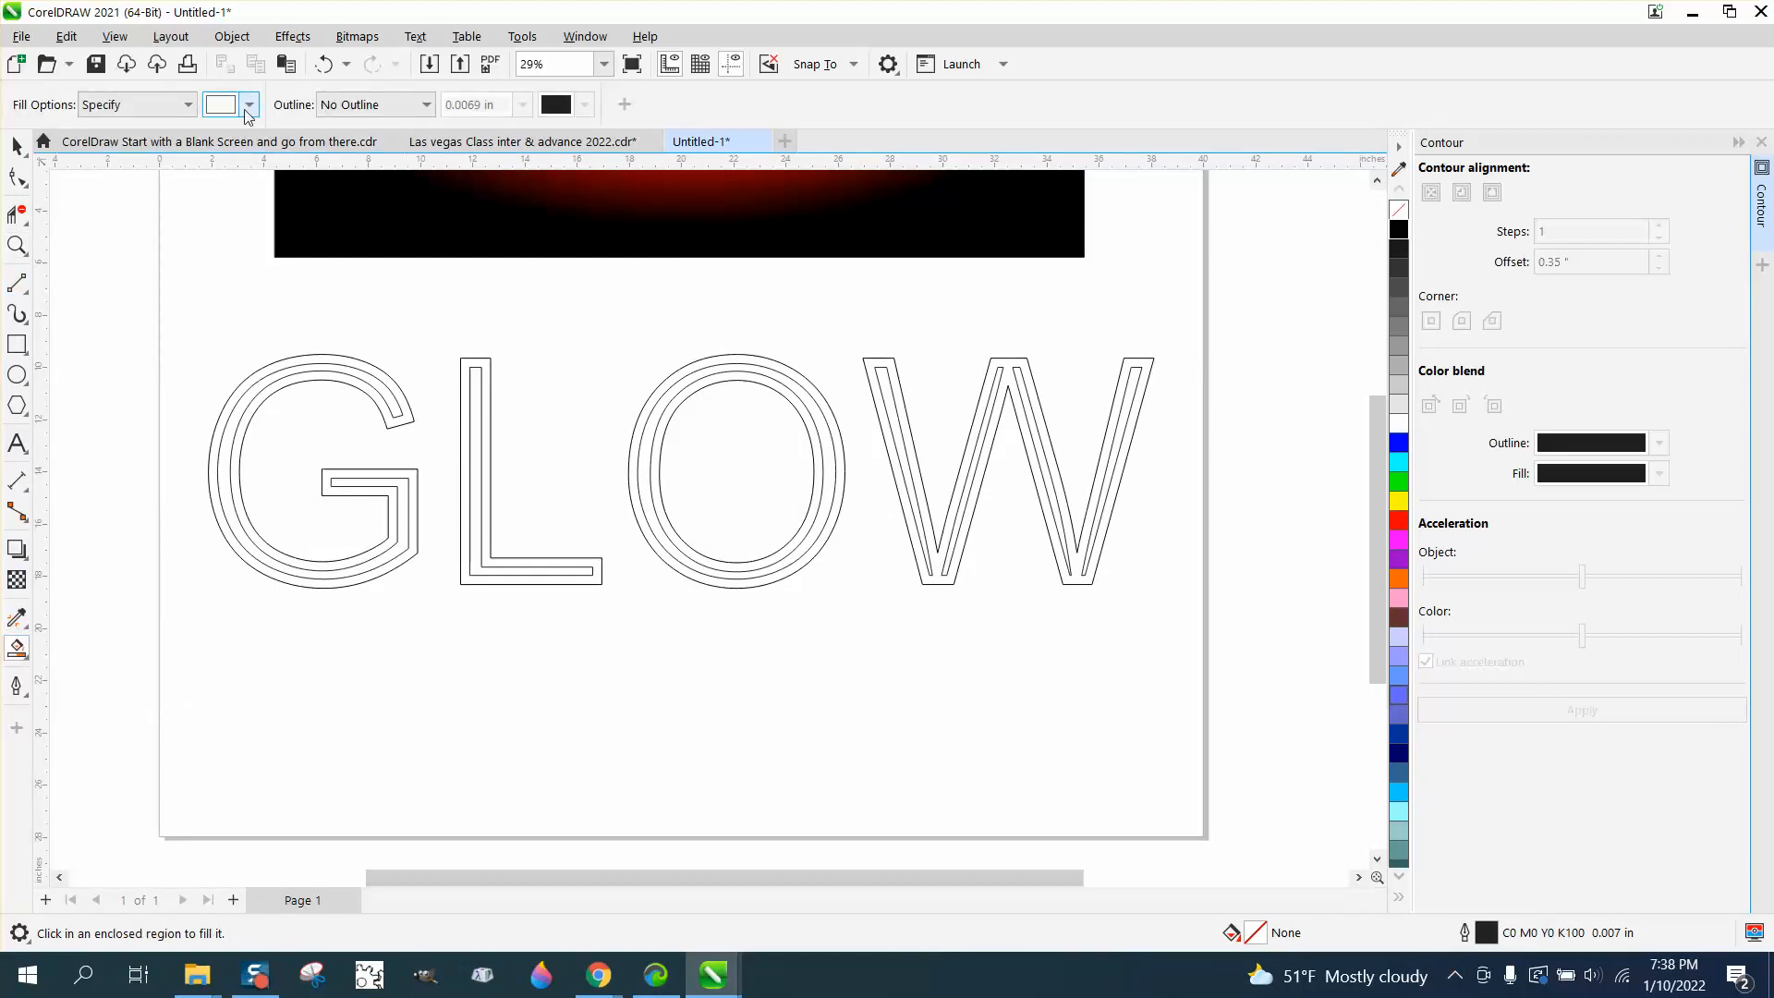
{"action": "mouse_move", "coordinate": [246, 109]}
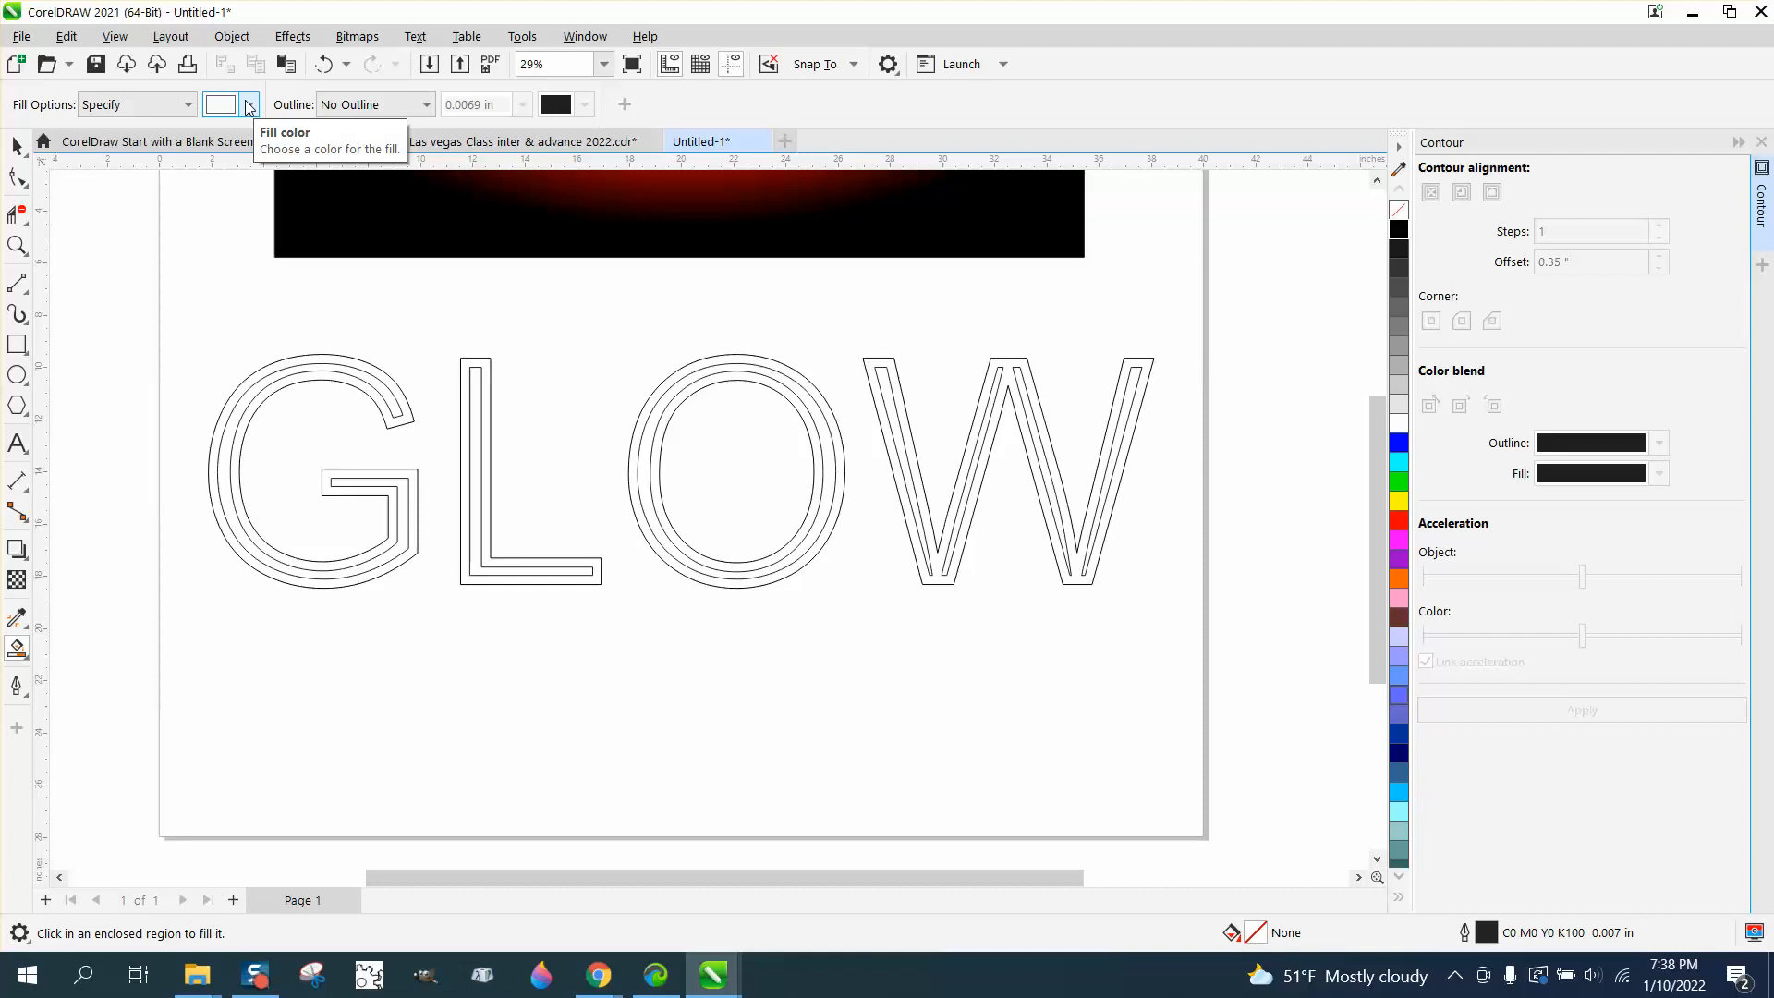
{"action": "left_click", "coordinate": [246, 103]}
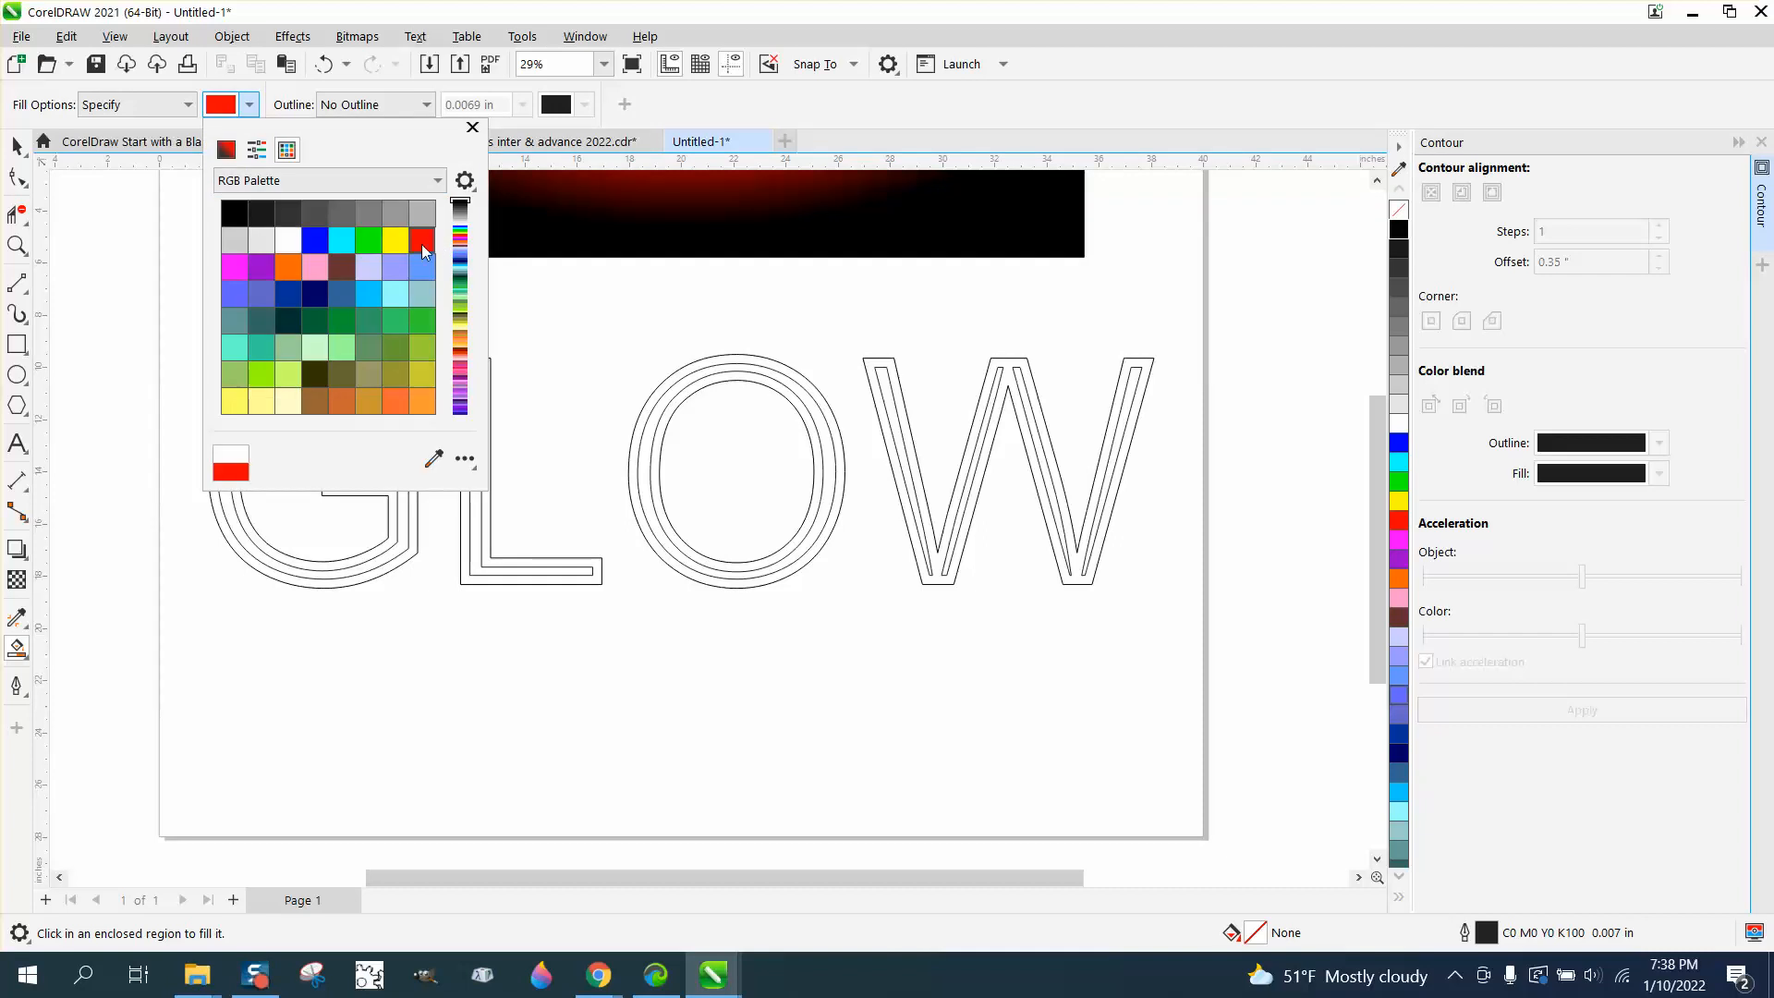
{"action": "left_click", "coordinate": [471, 127]}
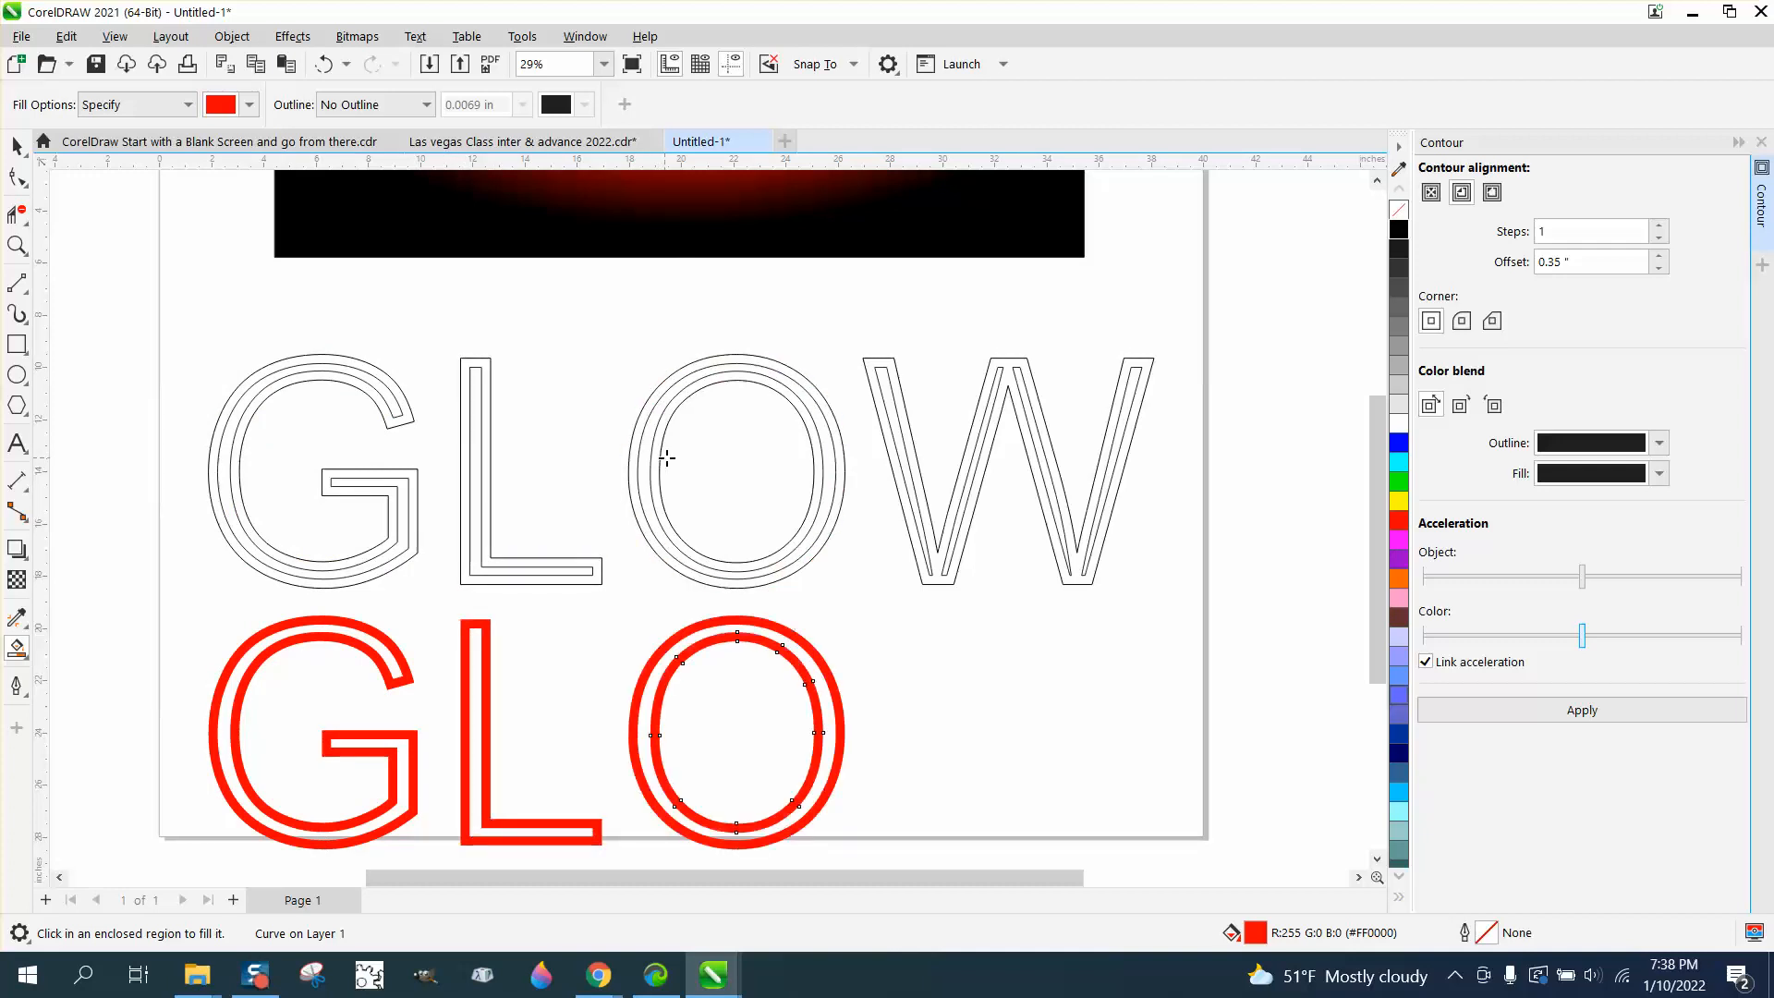
{"action": "left_click", "coordinate": [1007, 469]}
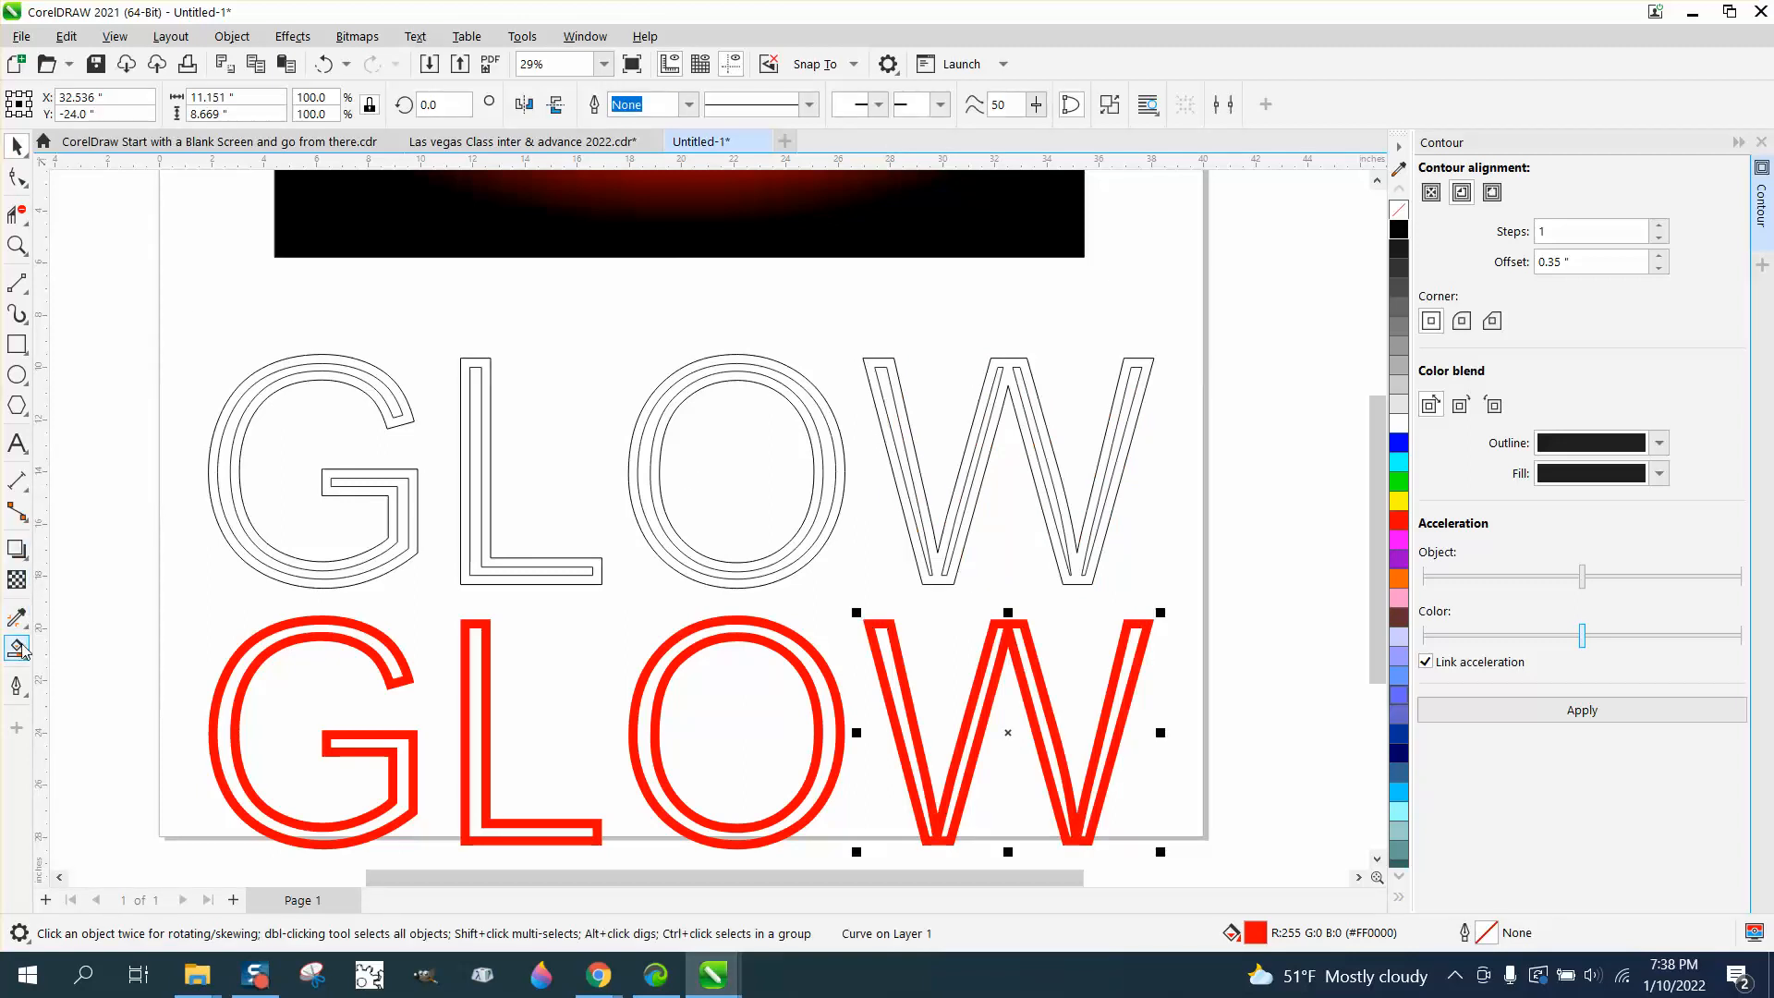
Smart-fill the inner regions of the G, L, O and W outlines with white.
{"action": "left_click", "coordinate": [18, 649]}
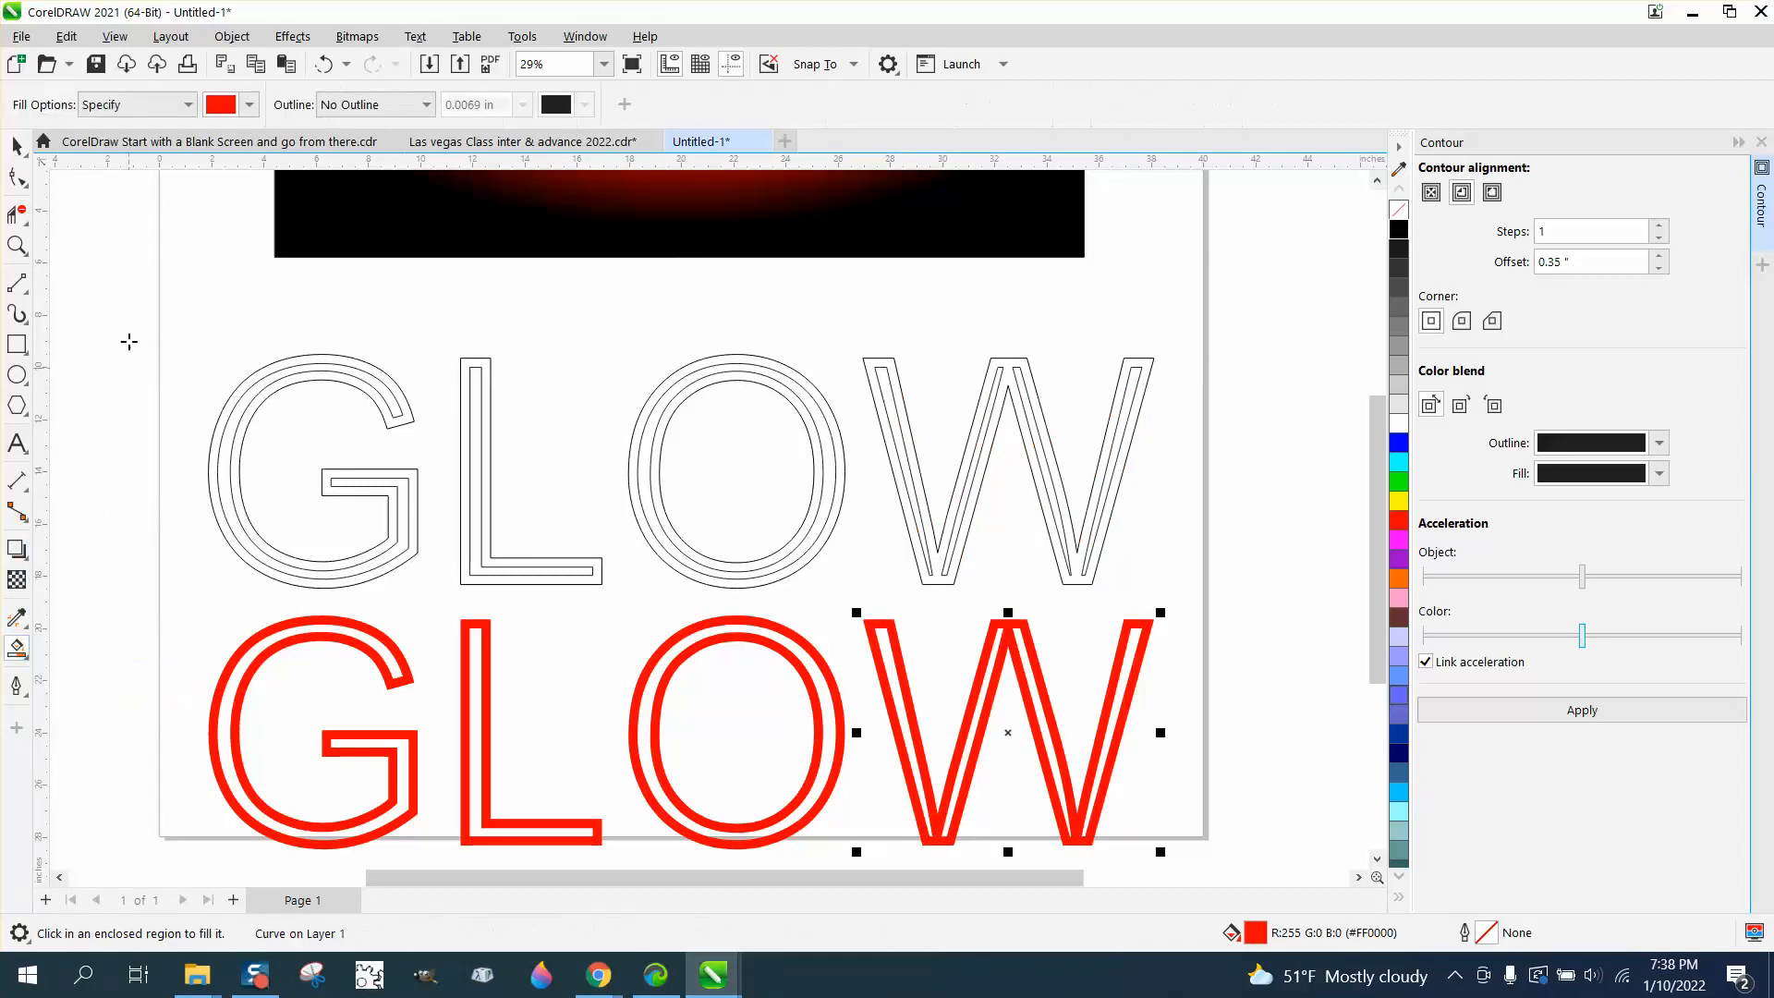
{"action": "left_click", "coordinate": [246, 103]}
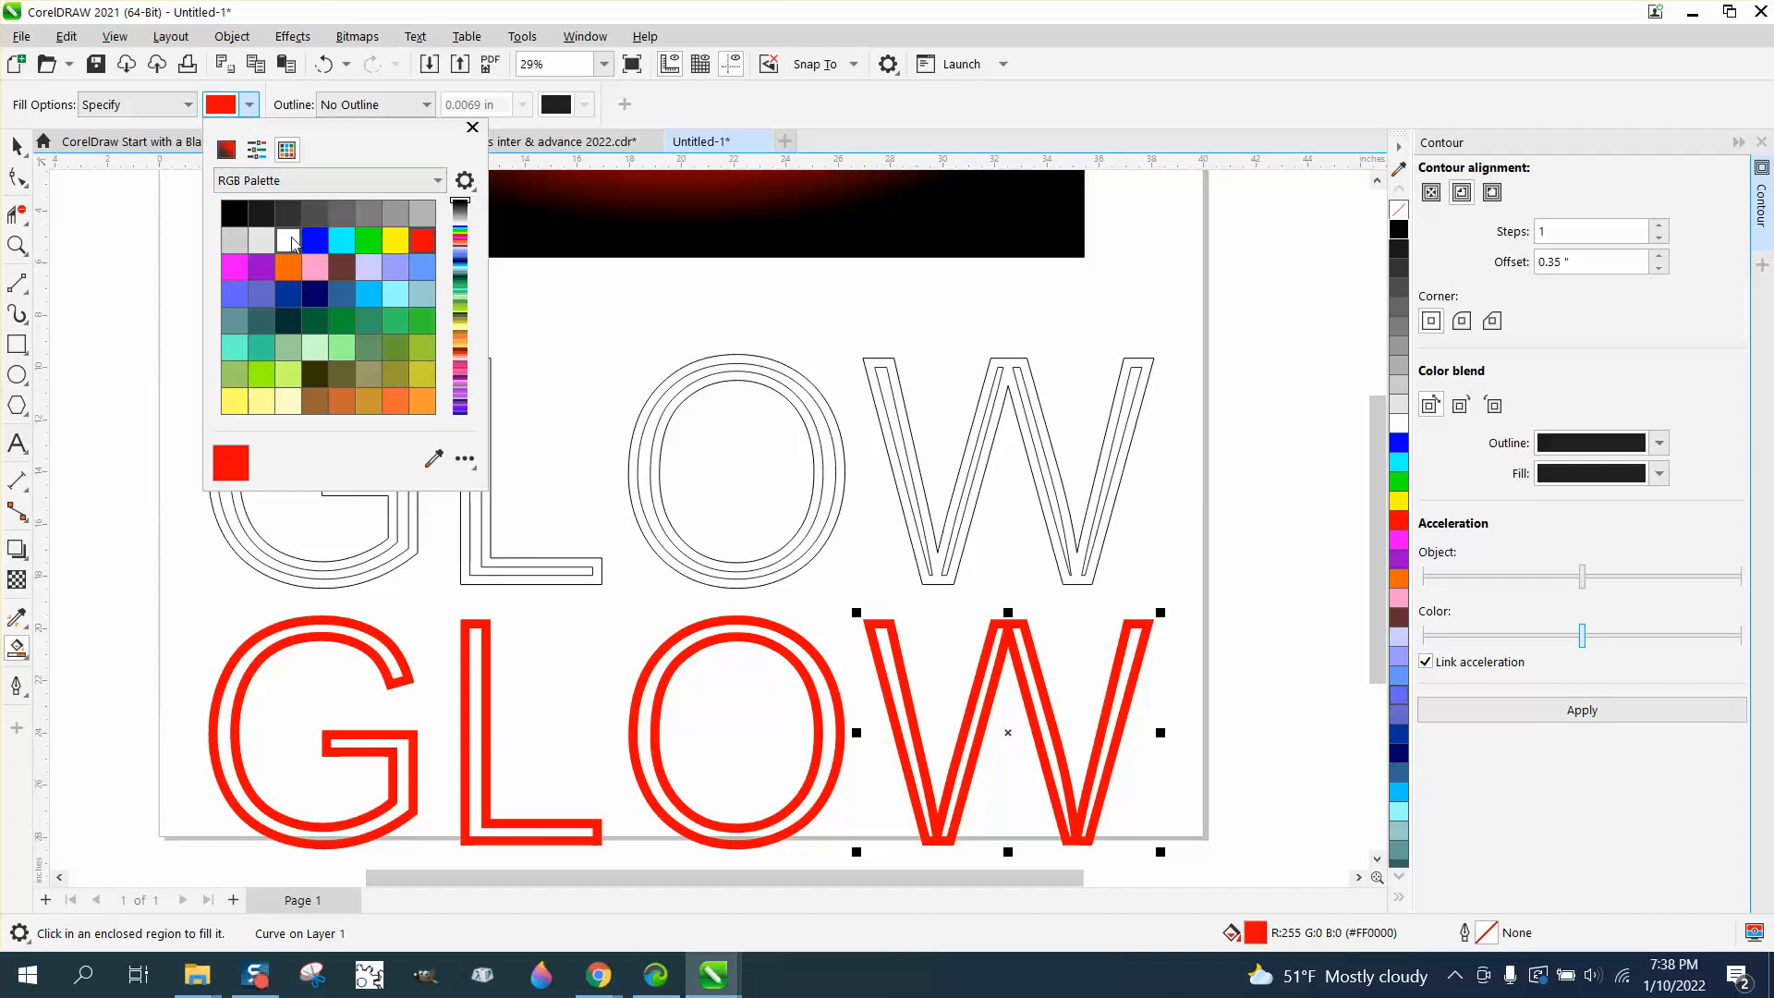
{"action": "left_click", "coordinate": [288, 239]}
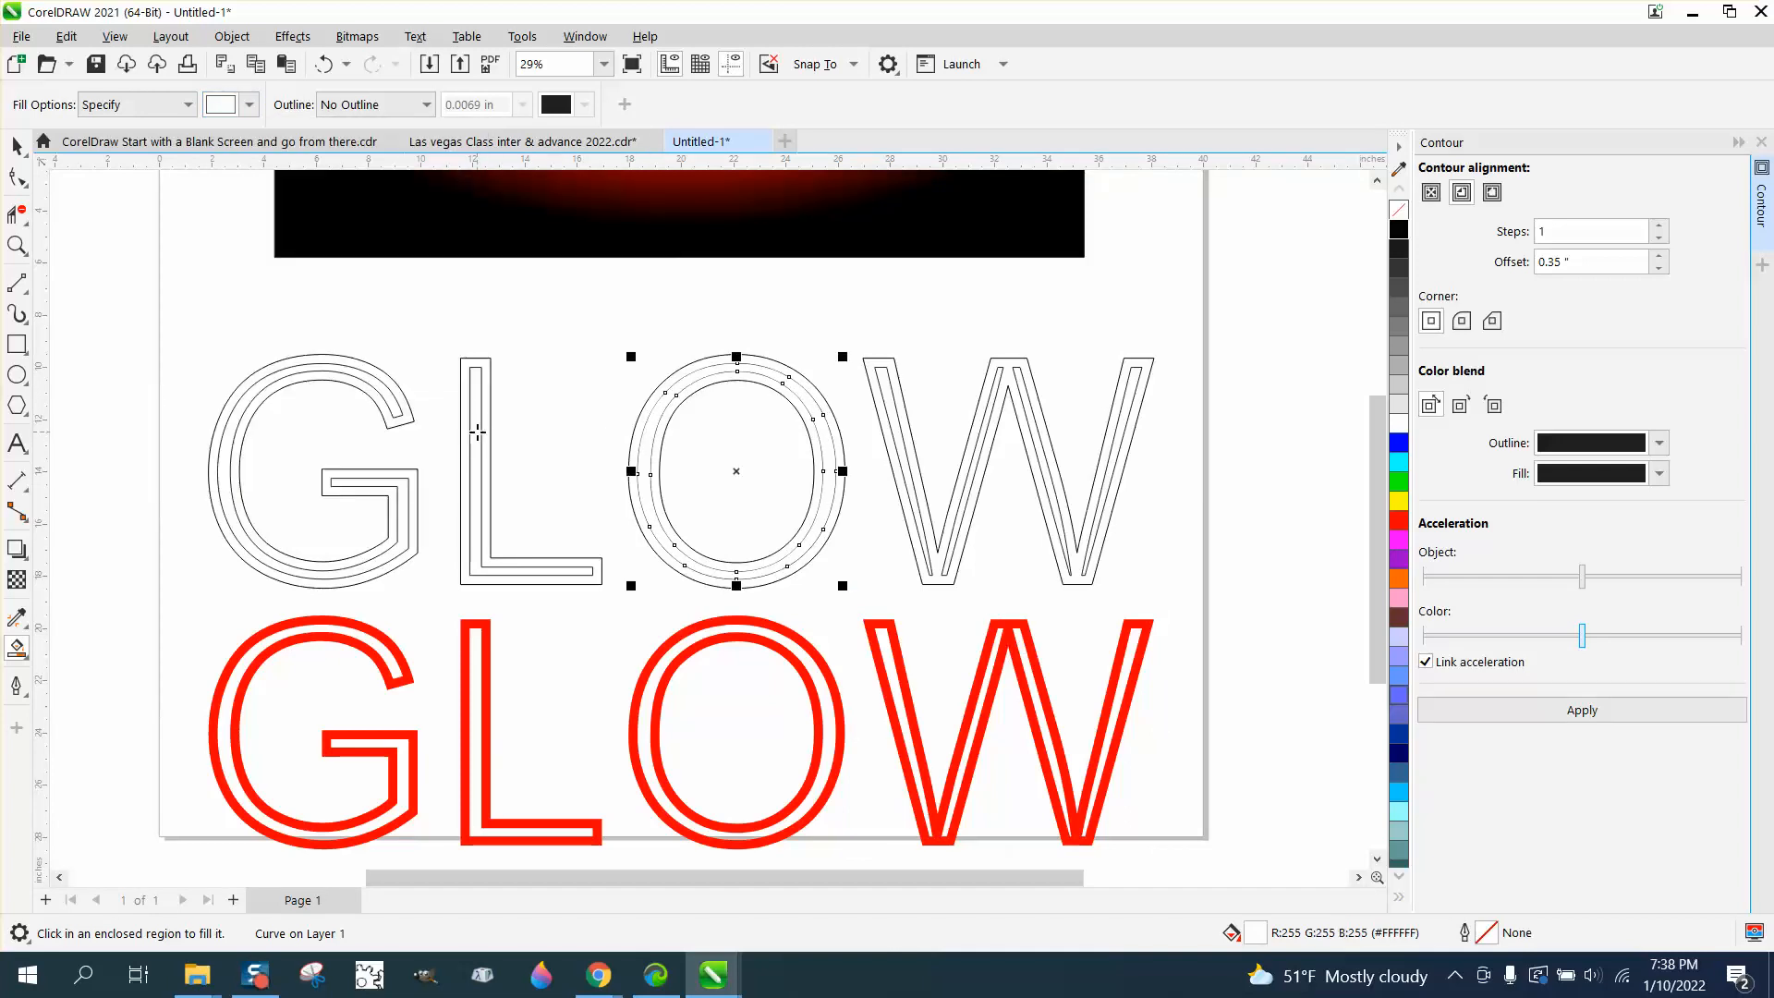
{"action": "left_click", "coordinate": [329, 469]}
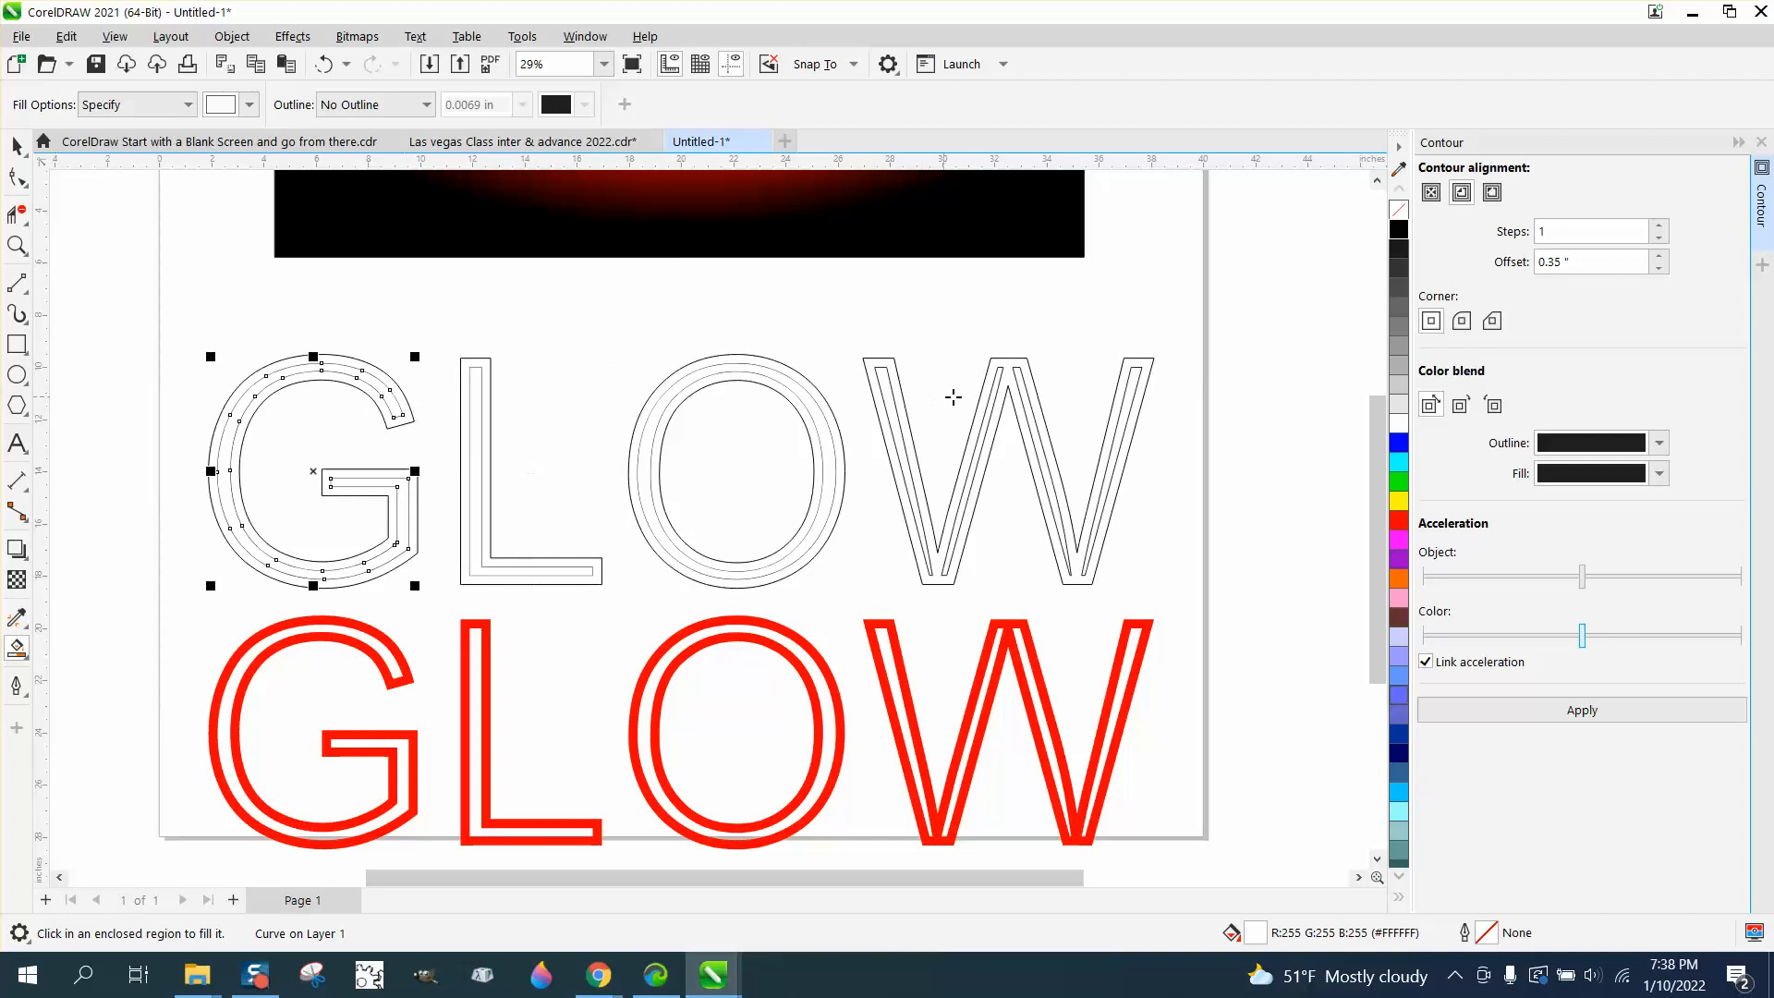
{"action": "mouse_move", "coordinate": [894, 395]}
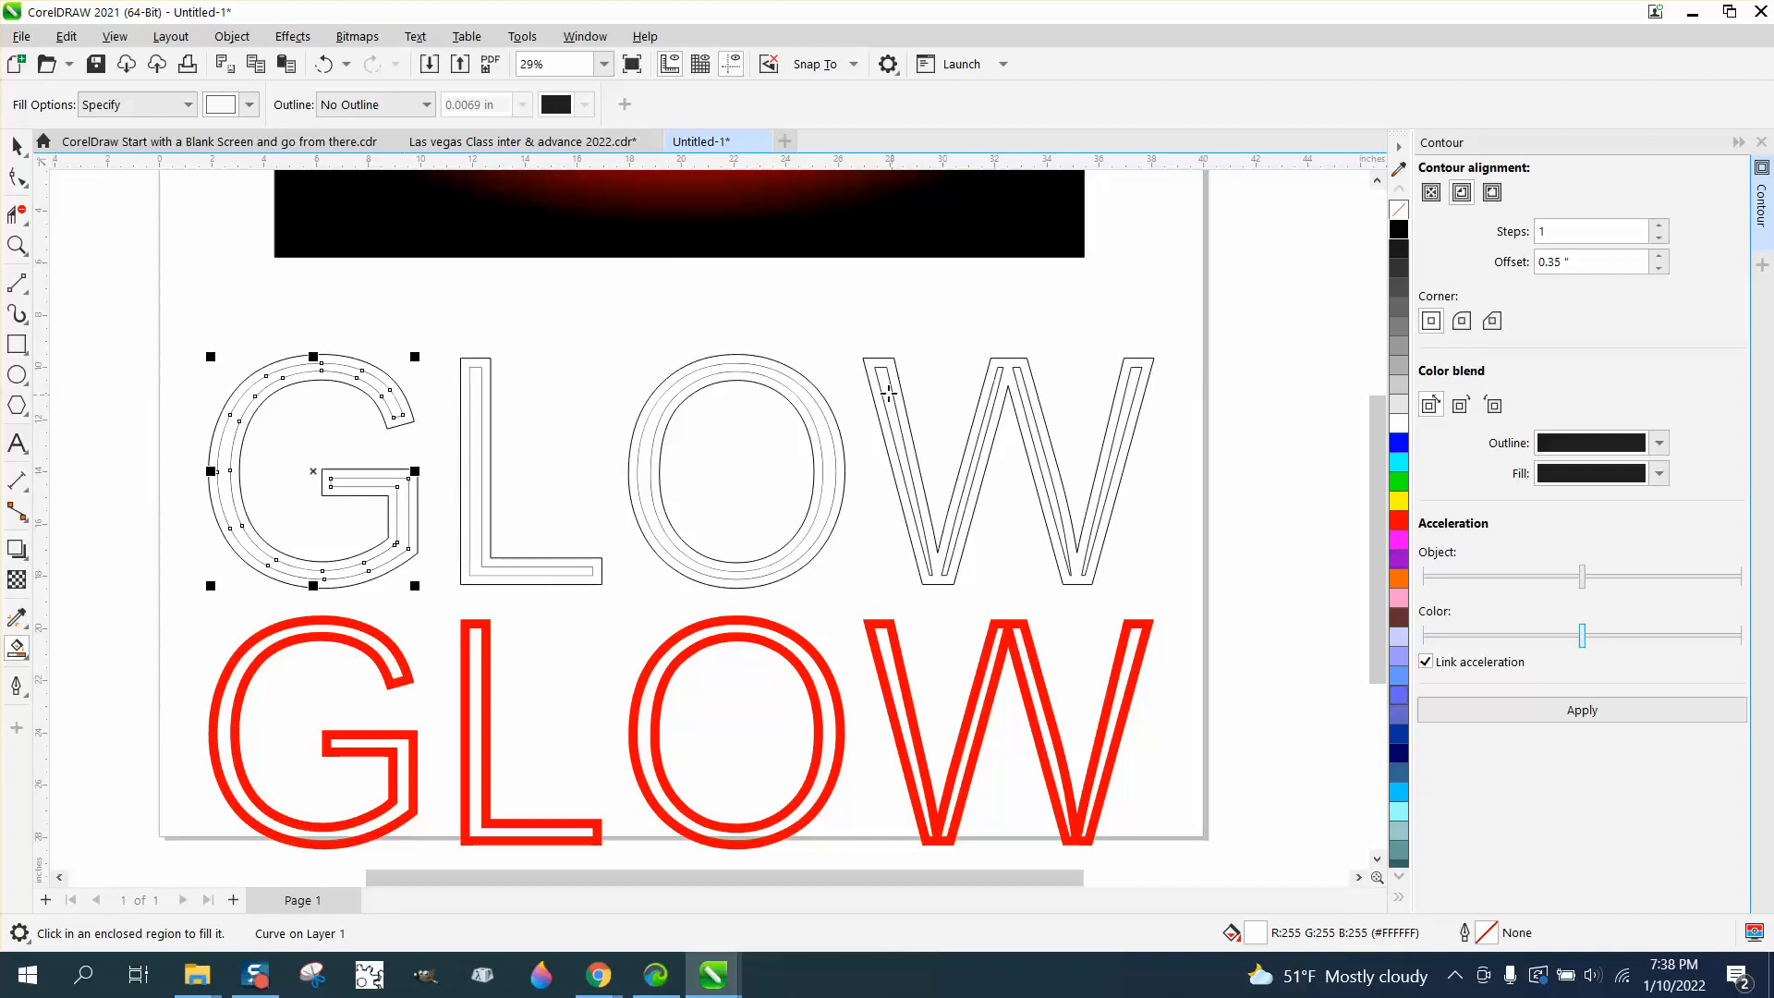
{"action": "left_click", "coordinate": [894, 475]}
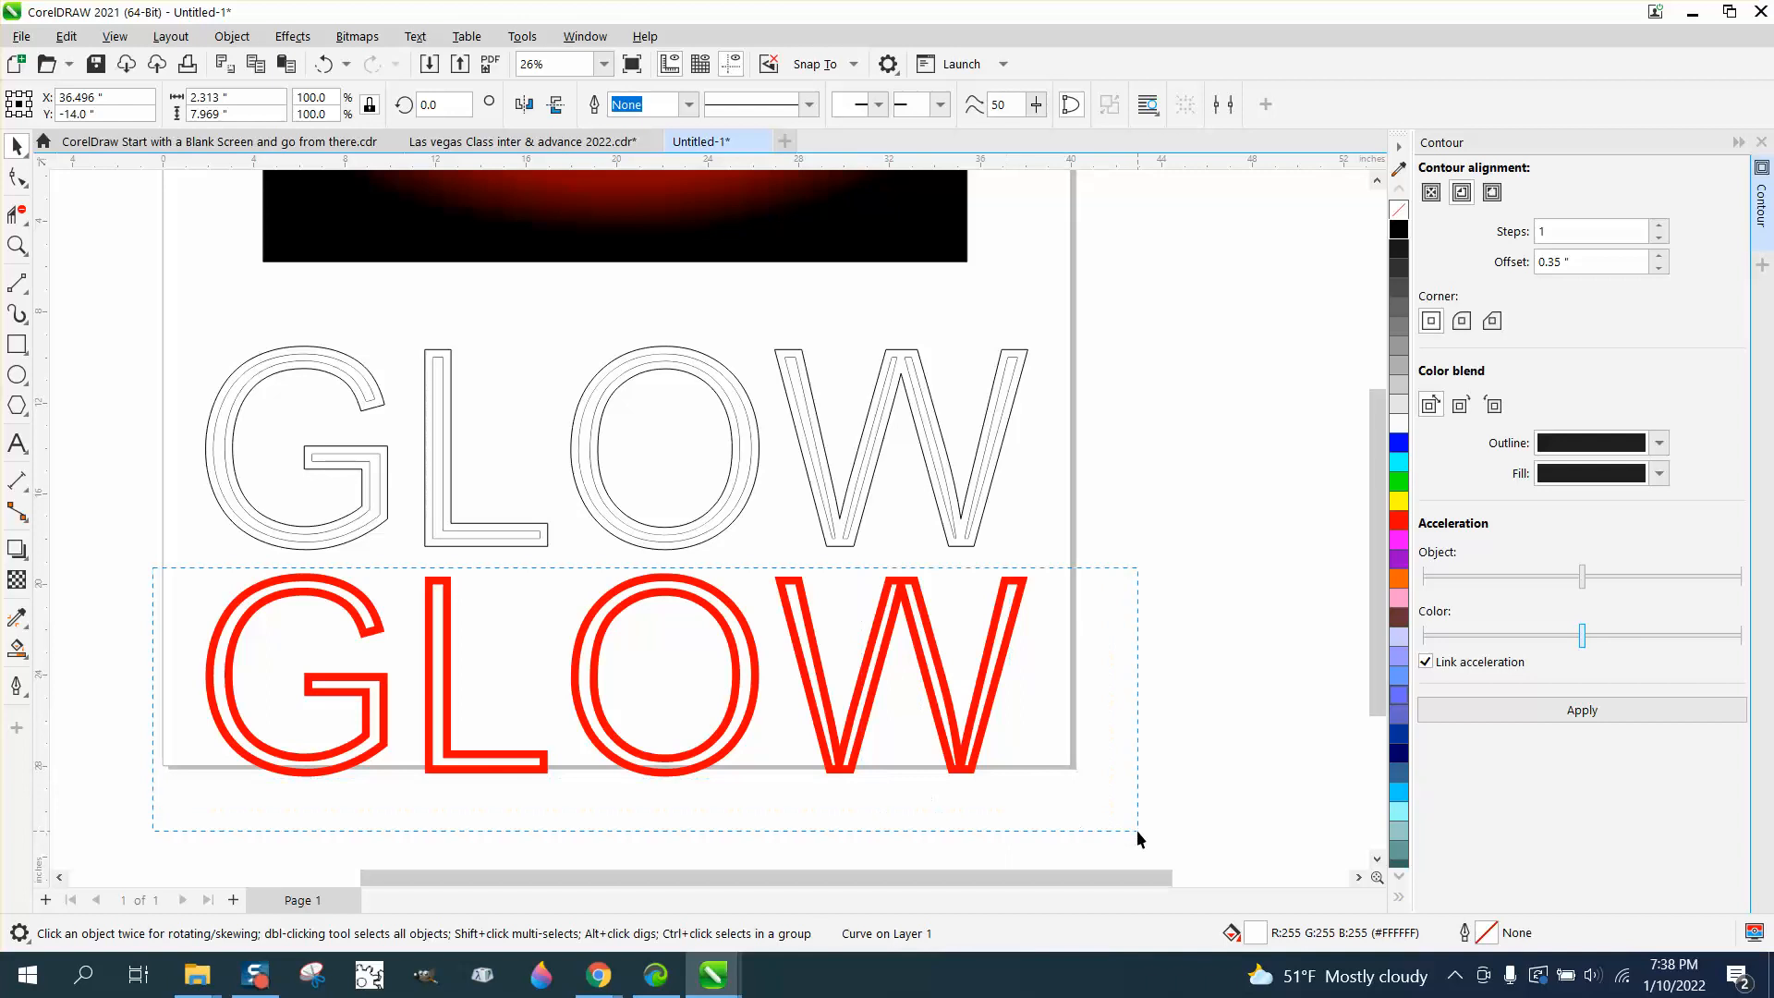
Apply a Gaussian Blur of 49.2 pixels to the red GLOW rings via Effects > Blur.
{"action": "left_click", "coordinate": [291, 37]}
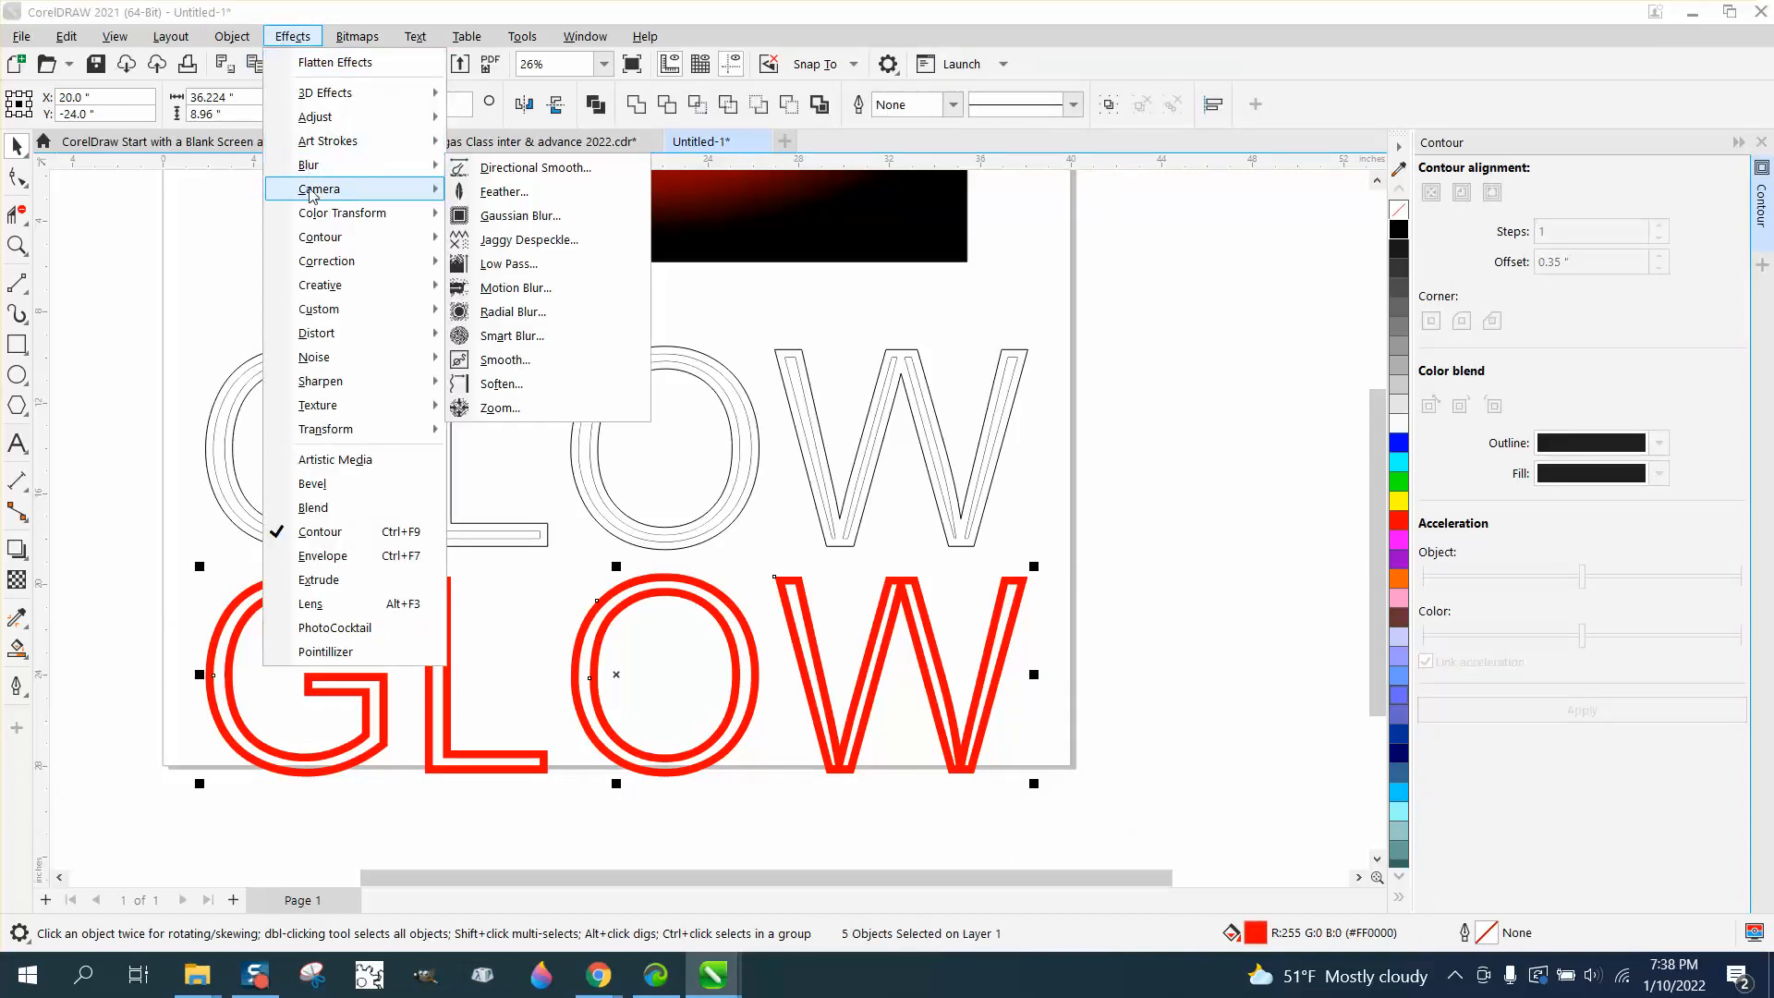
{"action": "mouse_move", "coordinate": [516, 222]}
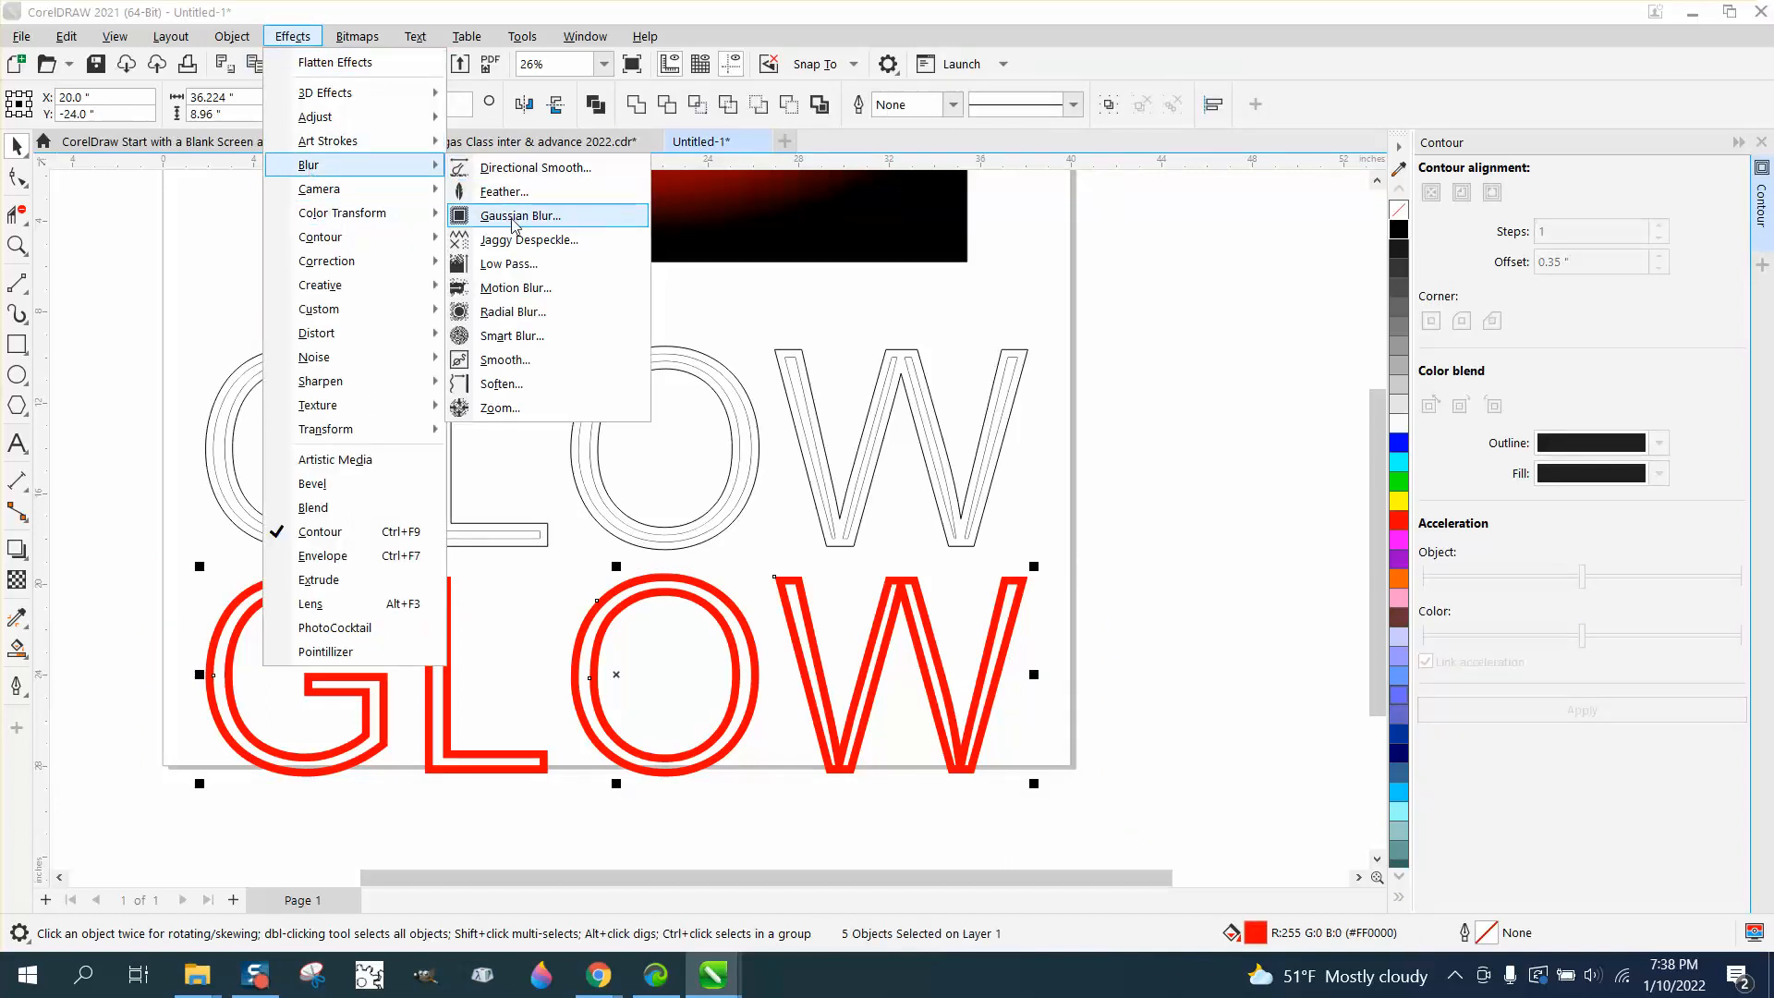
{"action": "left_click", "coordinate": [521, 214]}
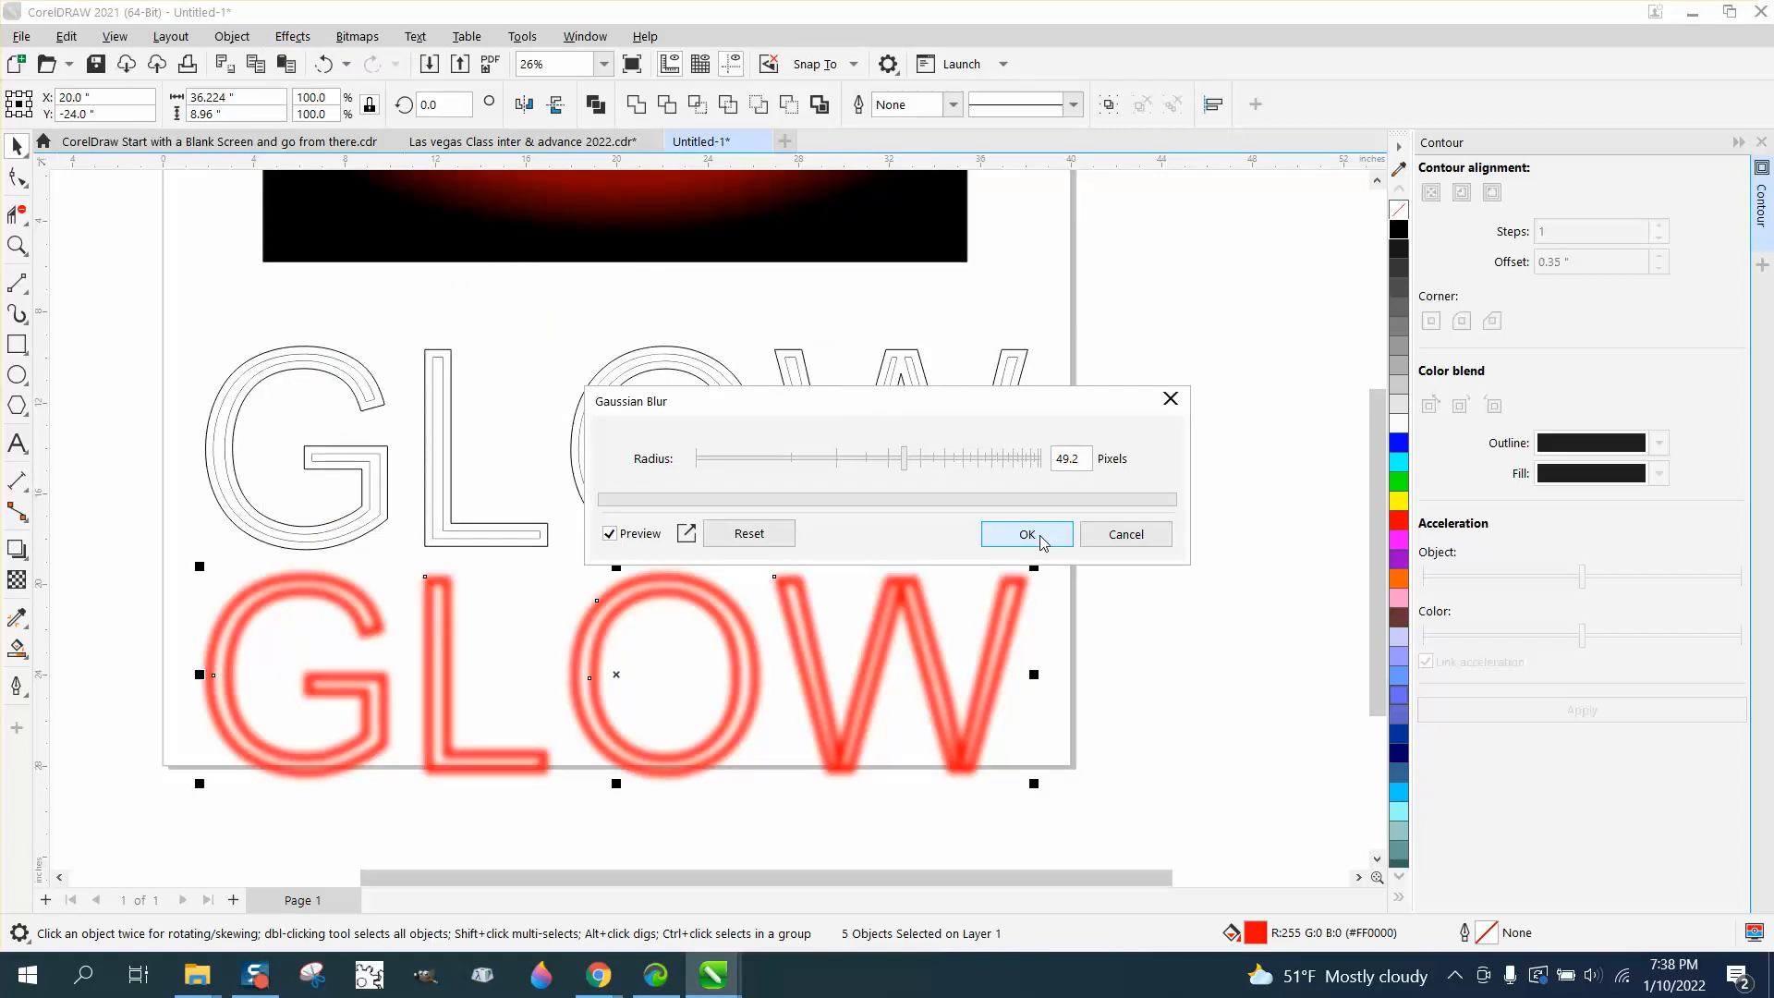
{"action": "left_click", "coordinate": [1025, 532]}
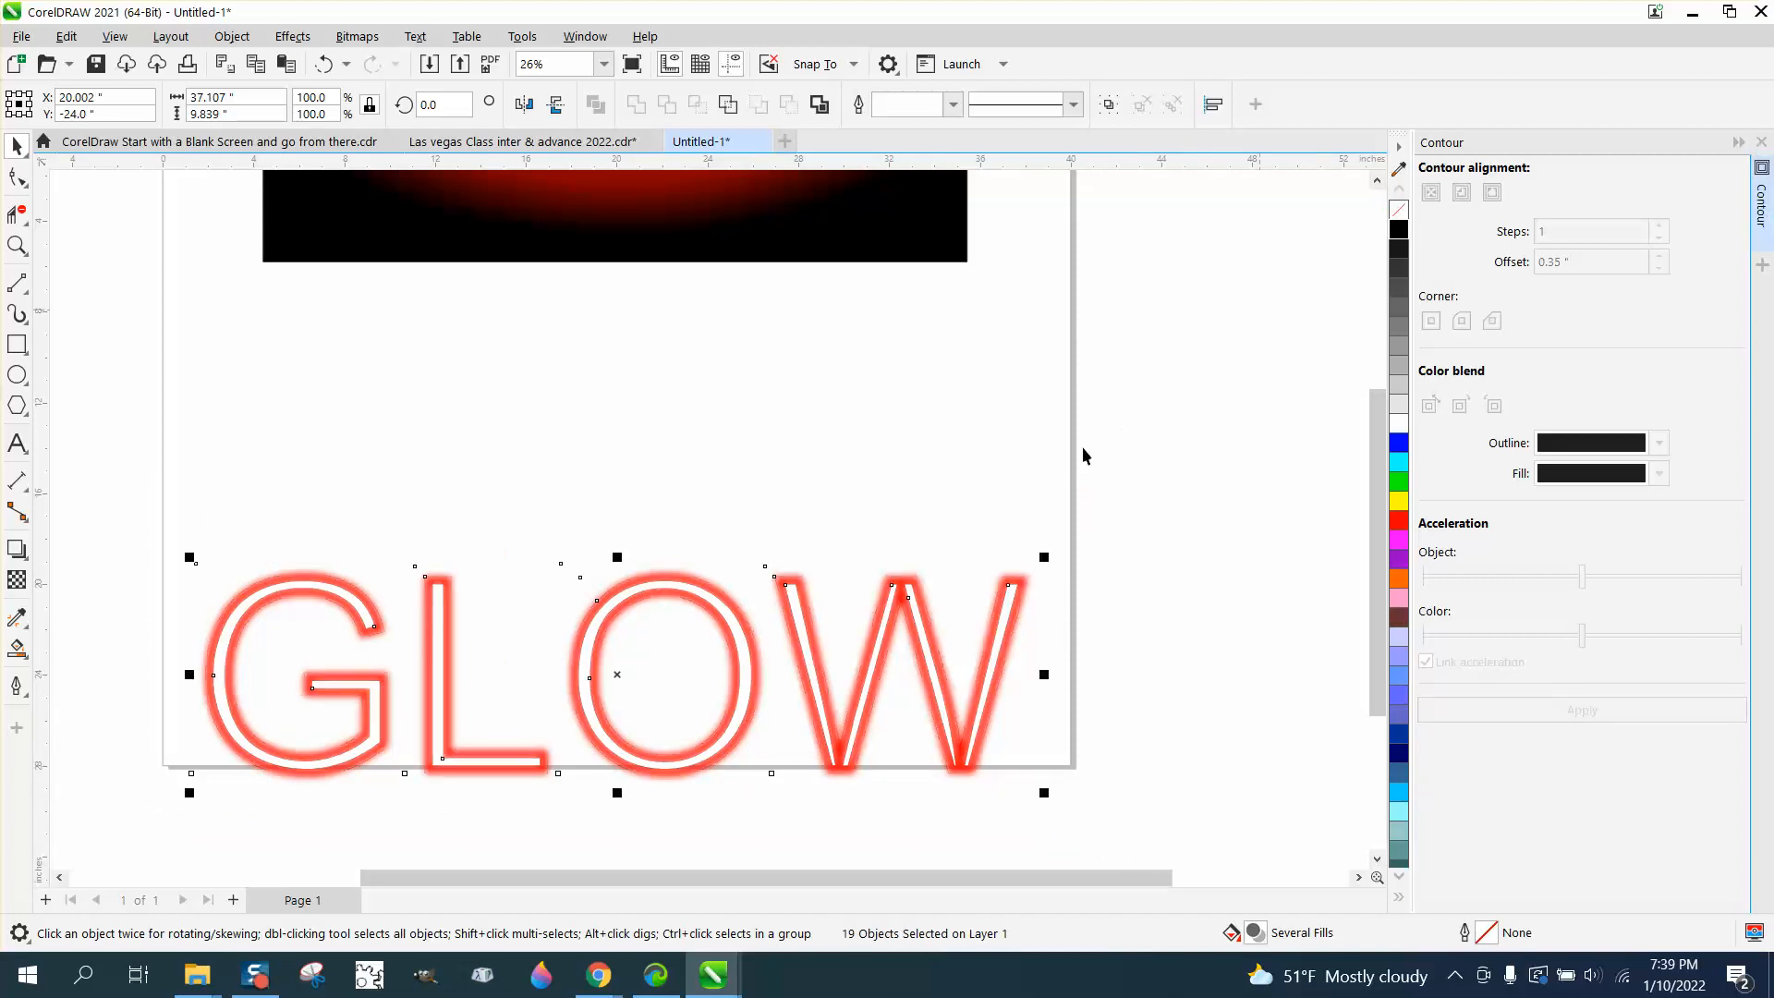
Move the white letters onto the blurred red glow, zoom out, and start a rectangle over the lettering.
{"action": "scroll", "scroll_direction": "down", "scroll_amount": 3}
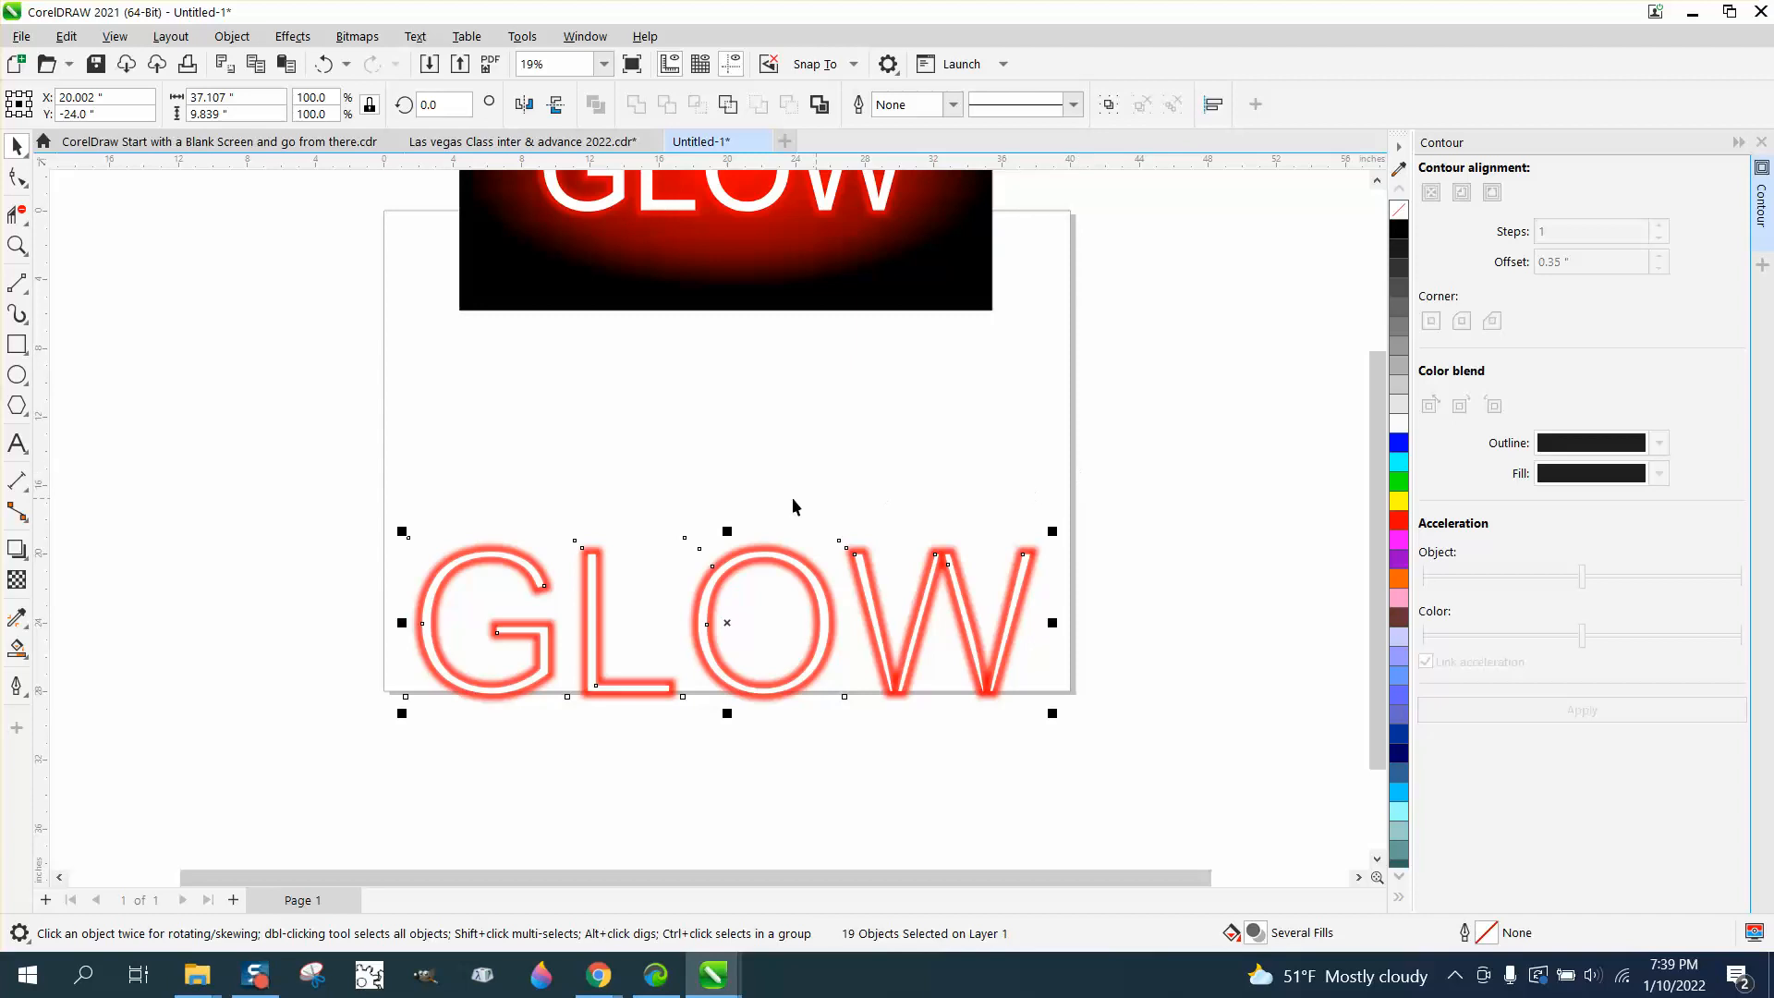
{"action": "scroll", "scroll_direction": "down", "scroll_amount": 3}
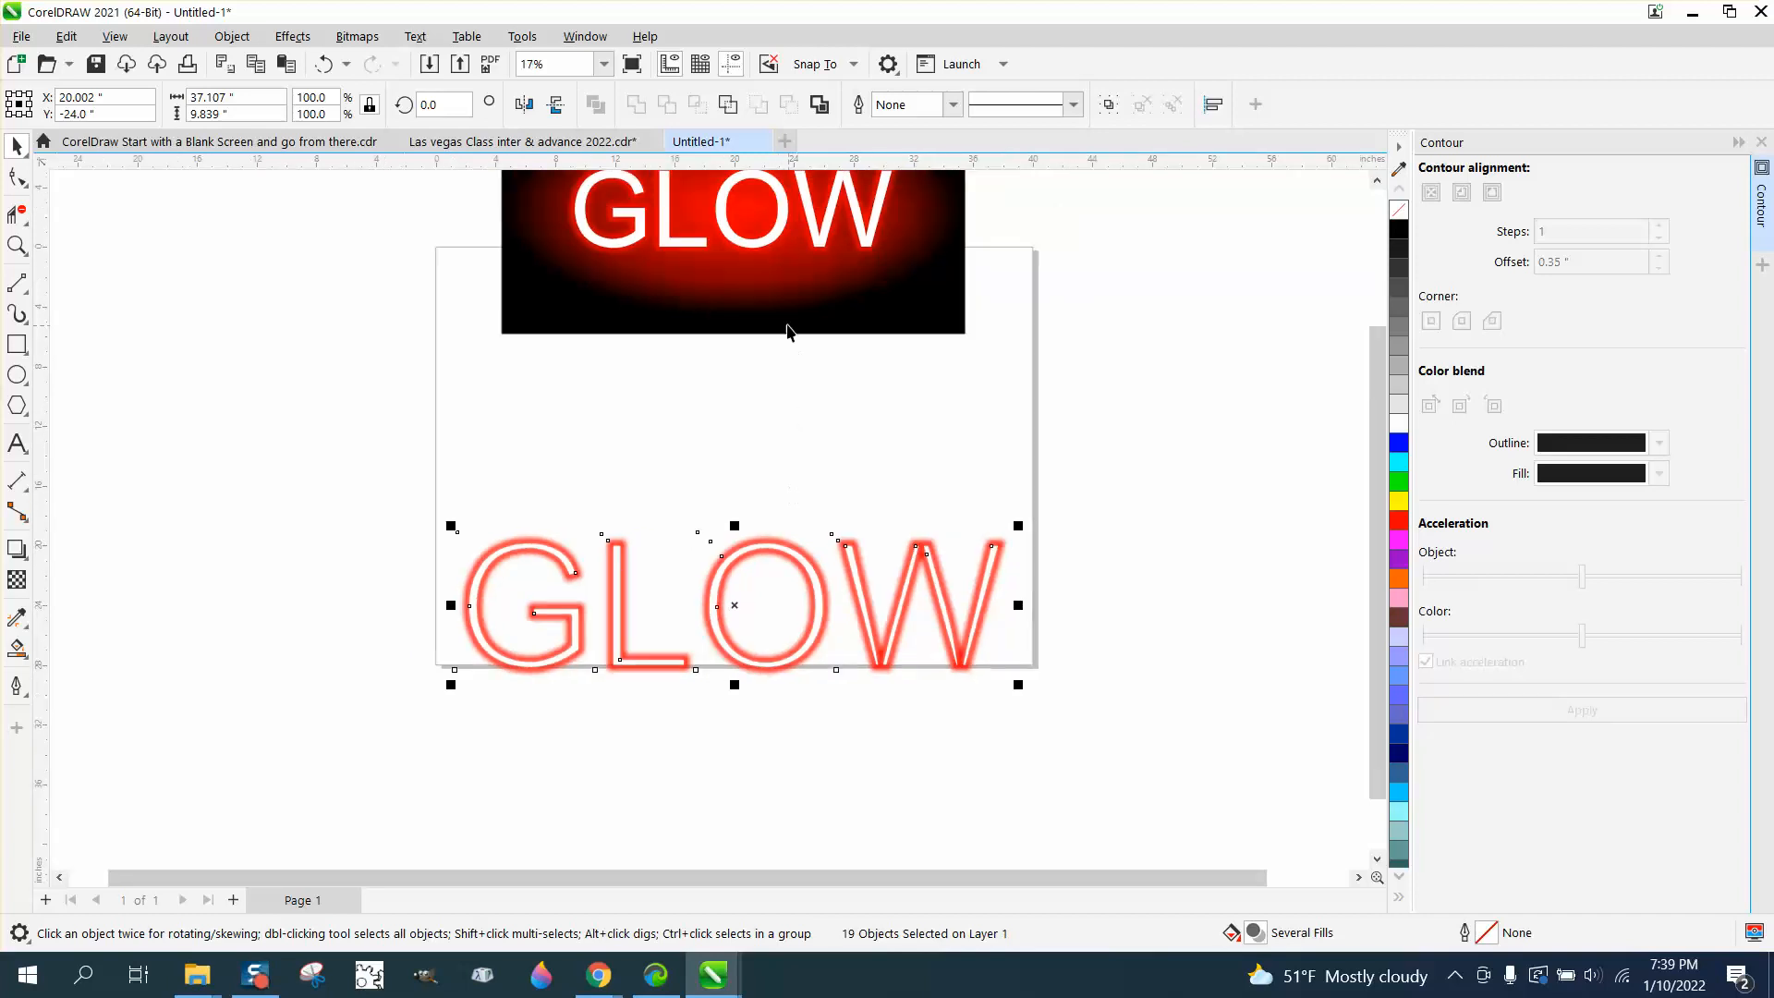
{"action": "scroll", "scroll_direction": "down", "scroll_amount": 3}
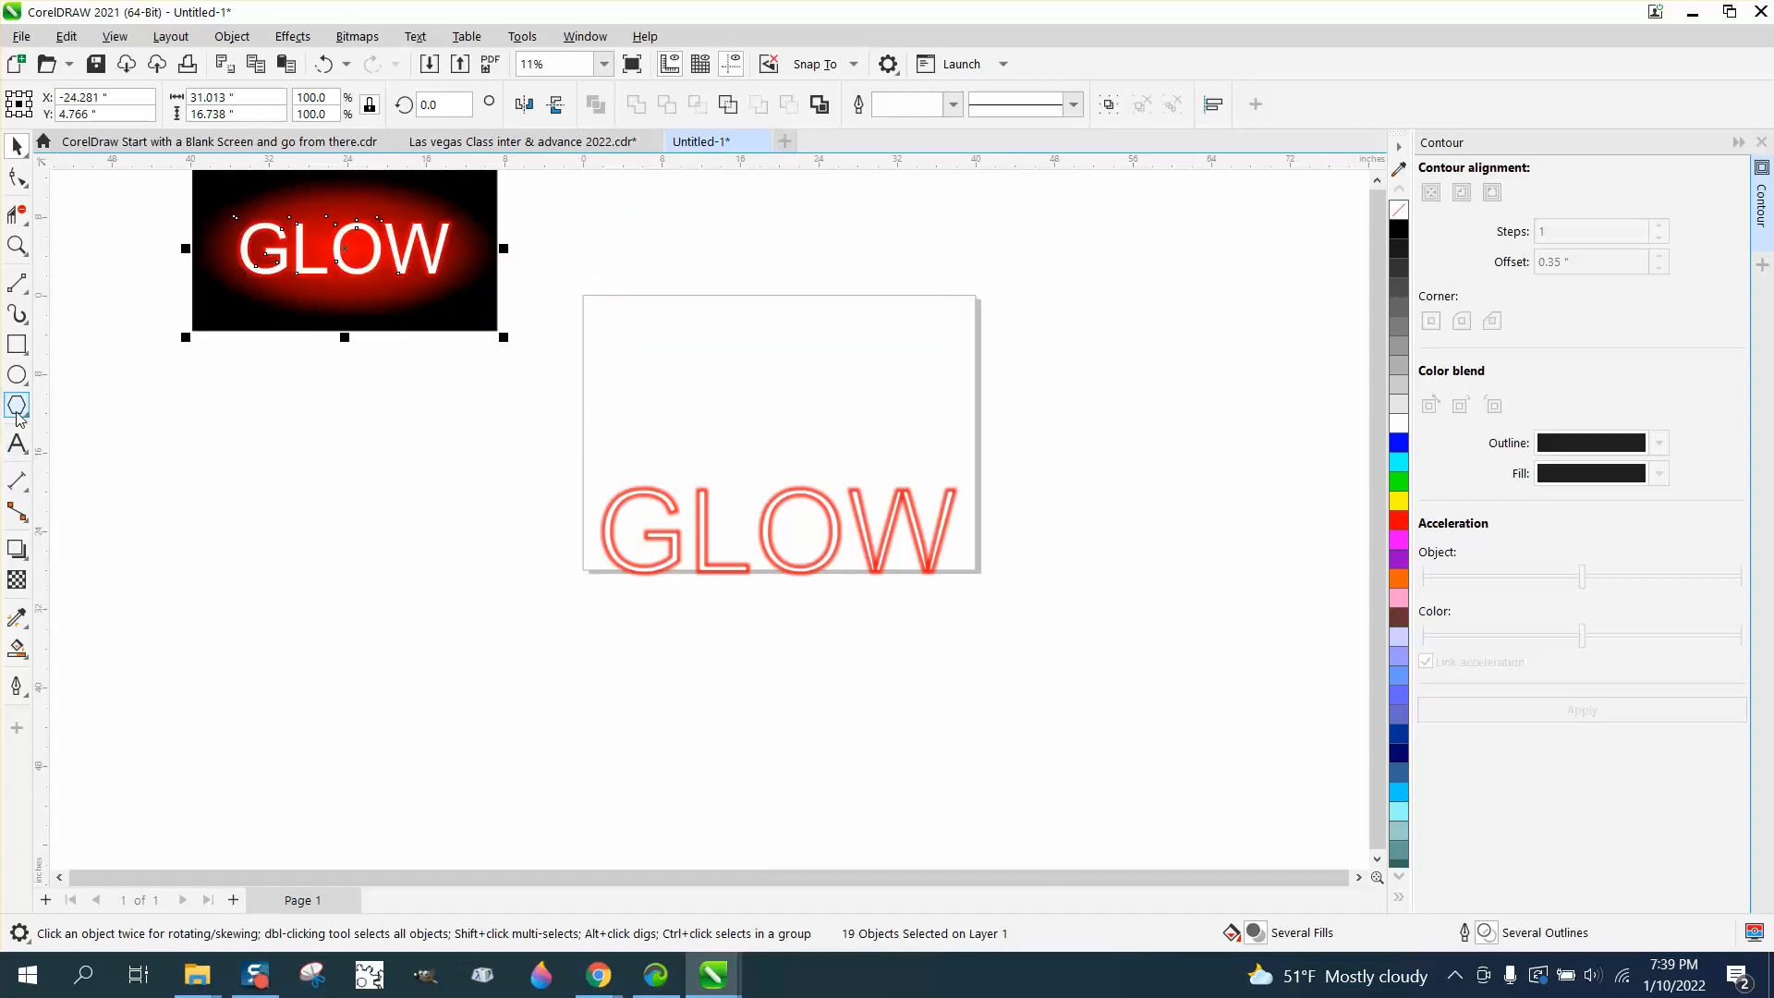
{"action": "left_click", "coordinate": [17, 343]}
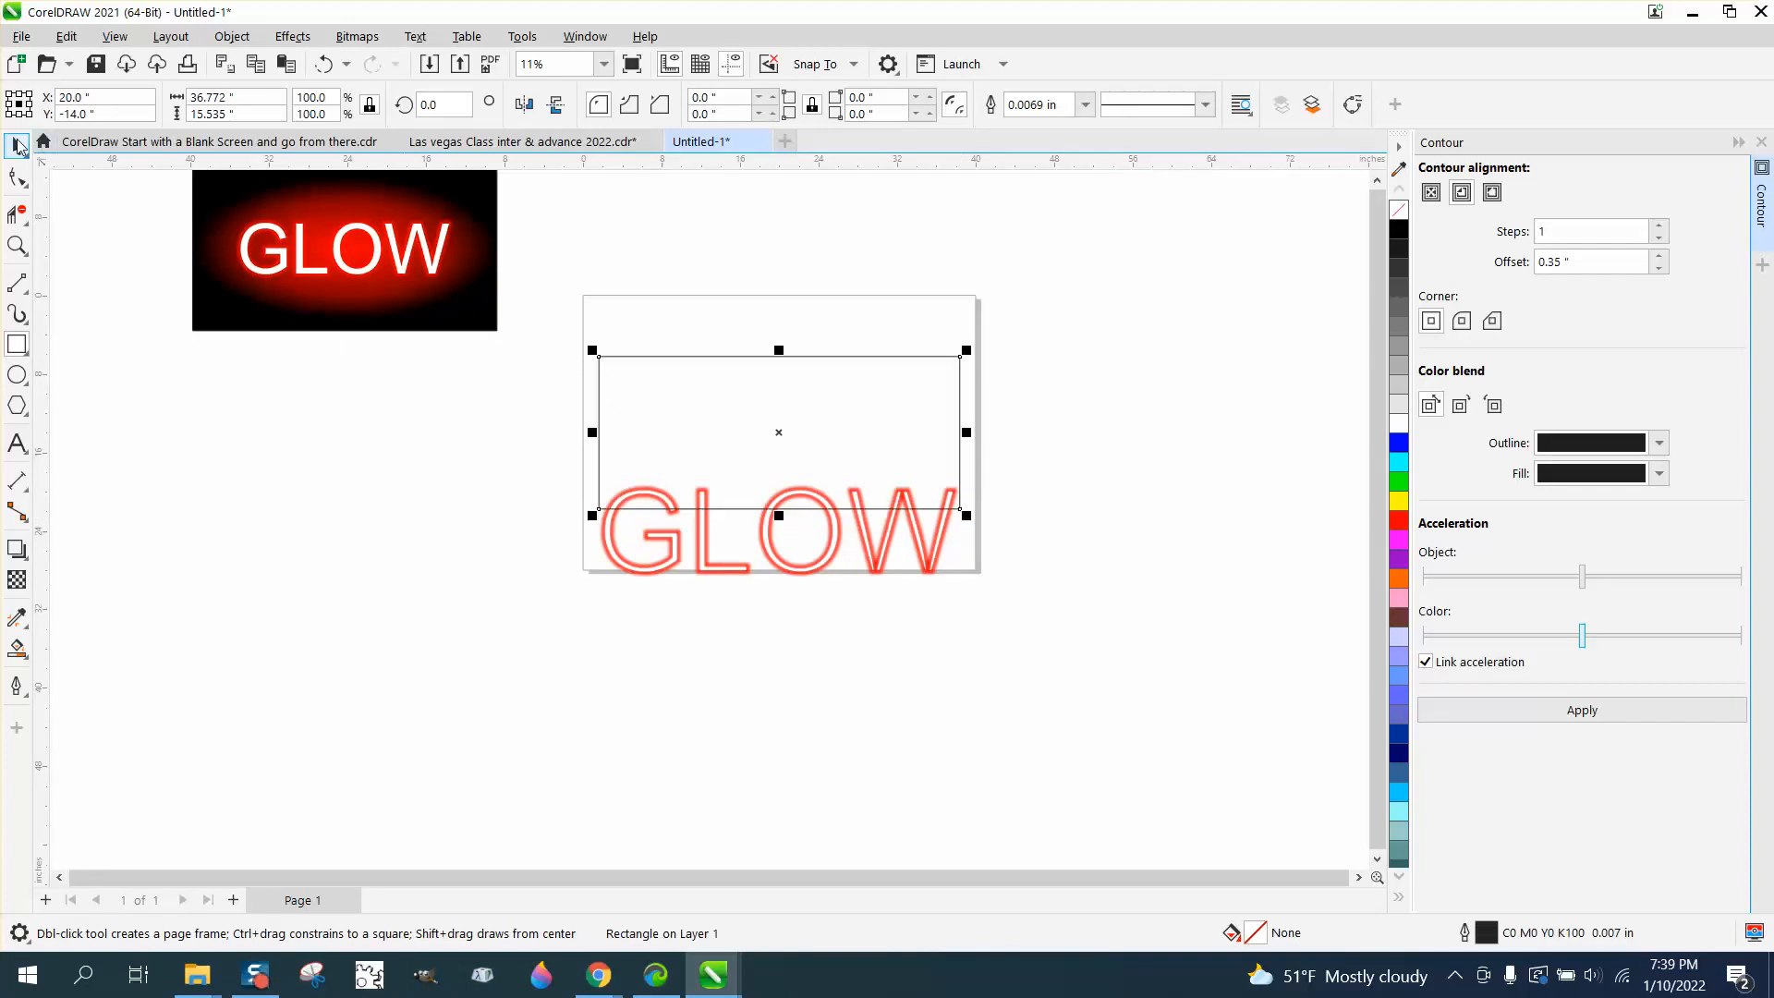
Drag the GLOW lettering below the rectangle and smart-fill the rectangle solid black.
{"action": "left_click", "coordinate": [778, 532]}
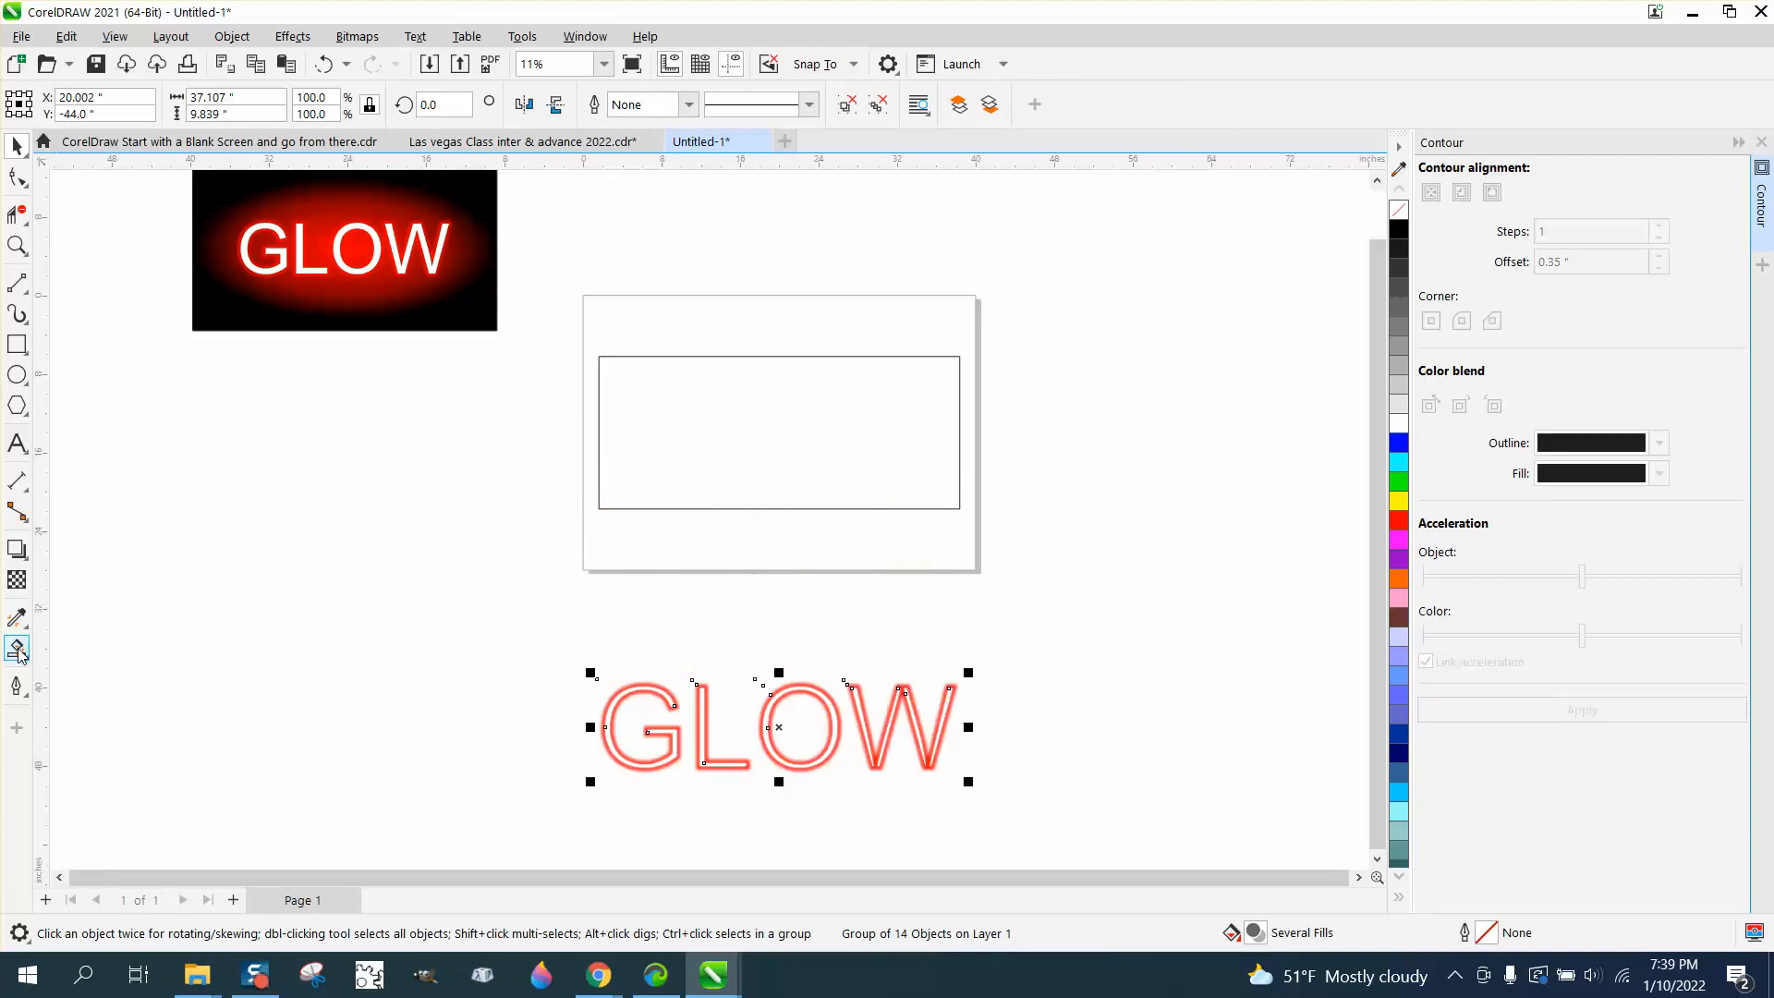
{"action": "left_click", "coordinate": [19, 650]}
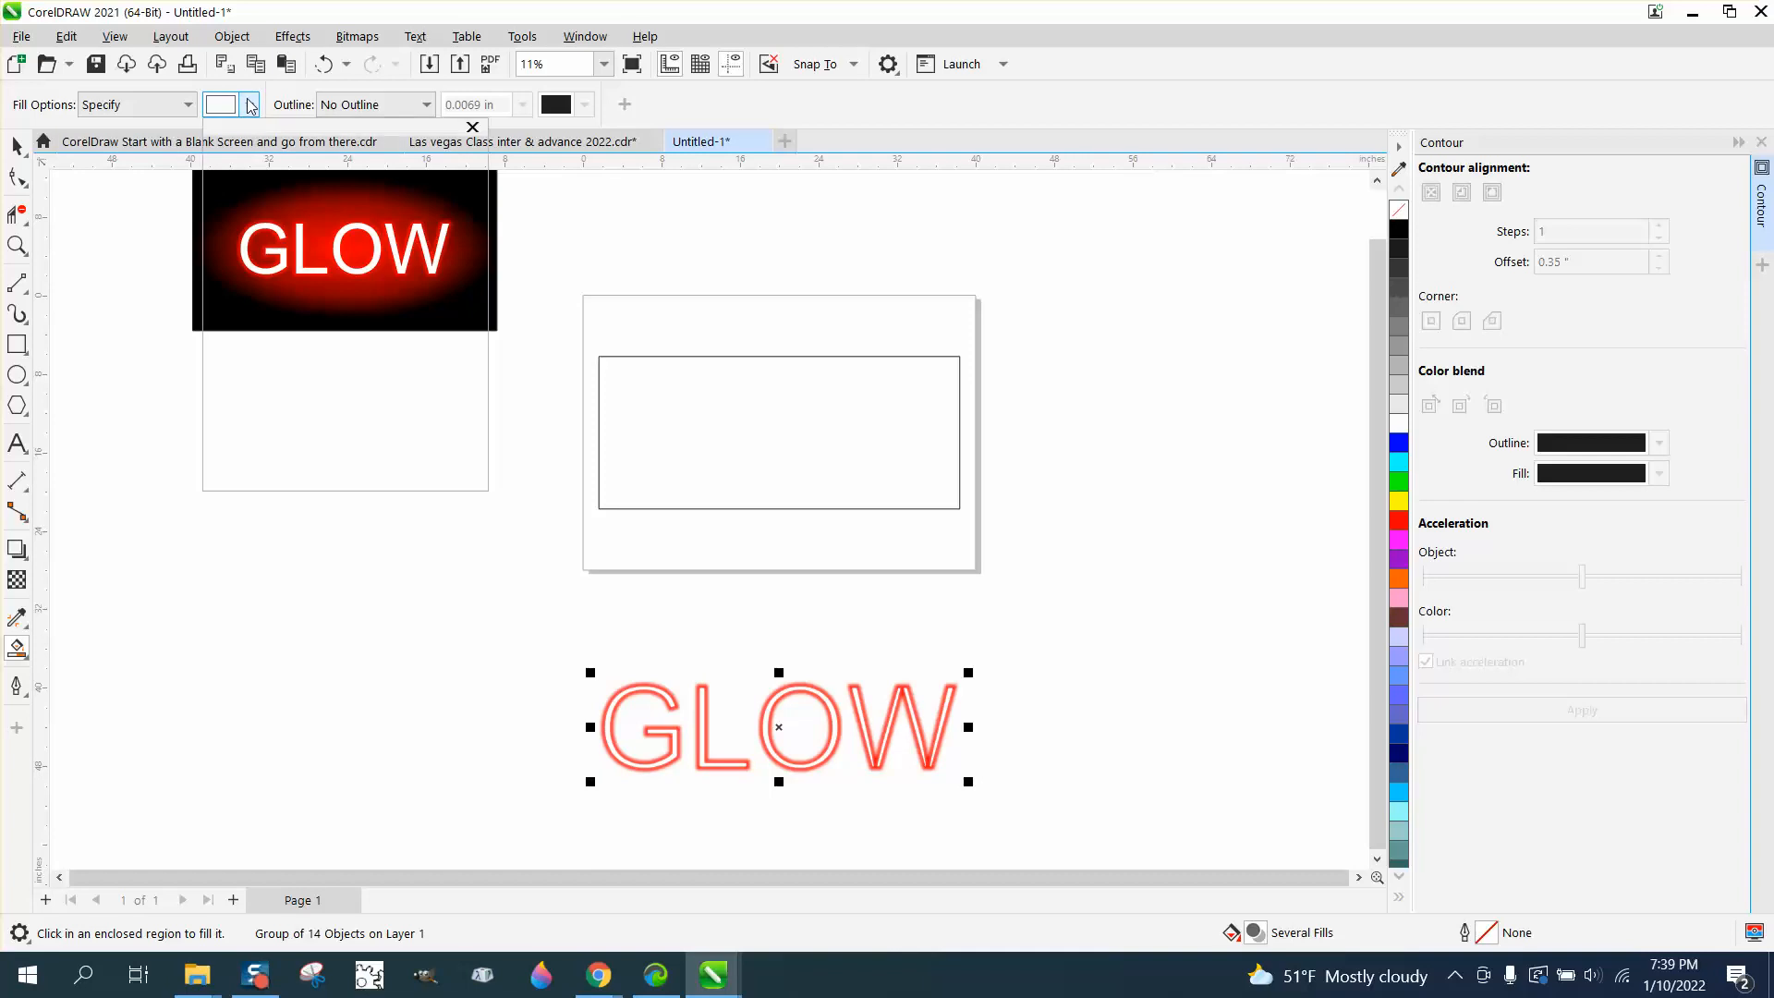
{"action": "left_click", "coordinate": [248, 103]}
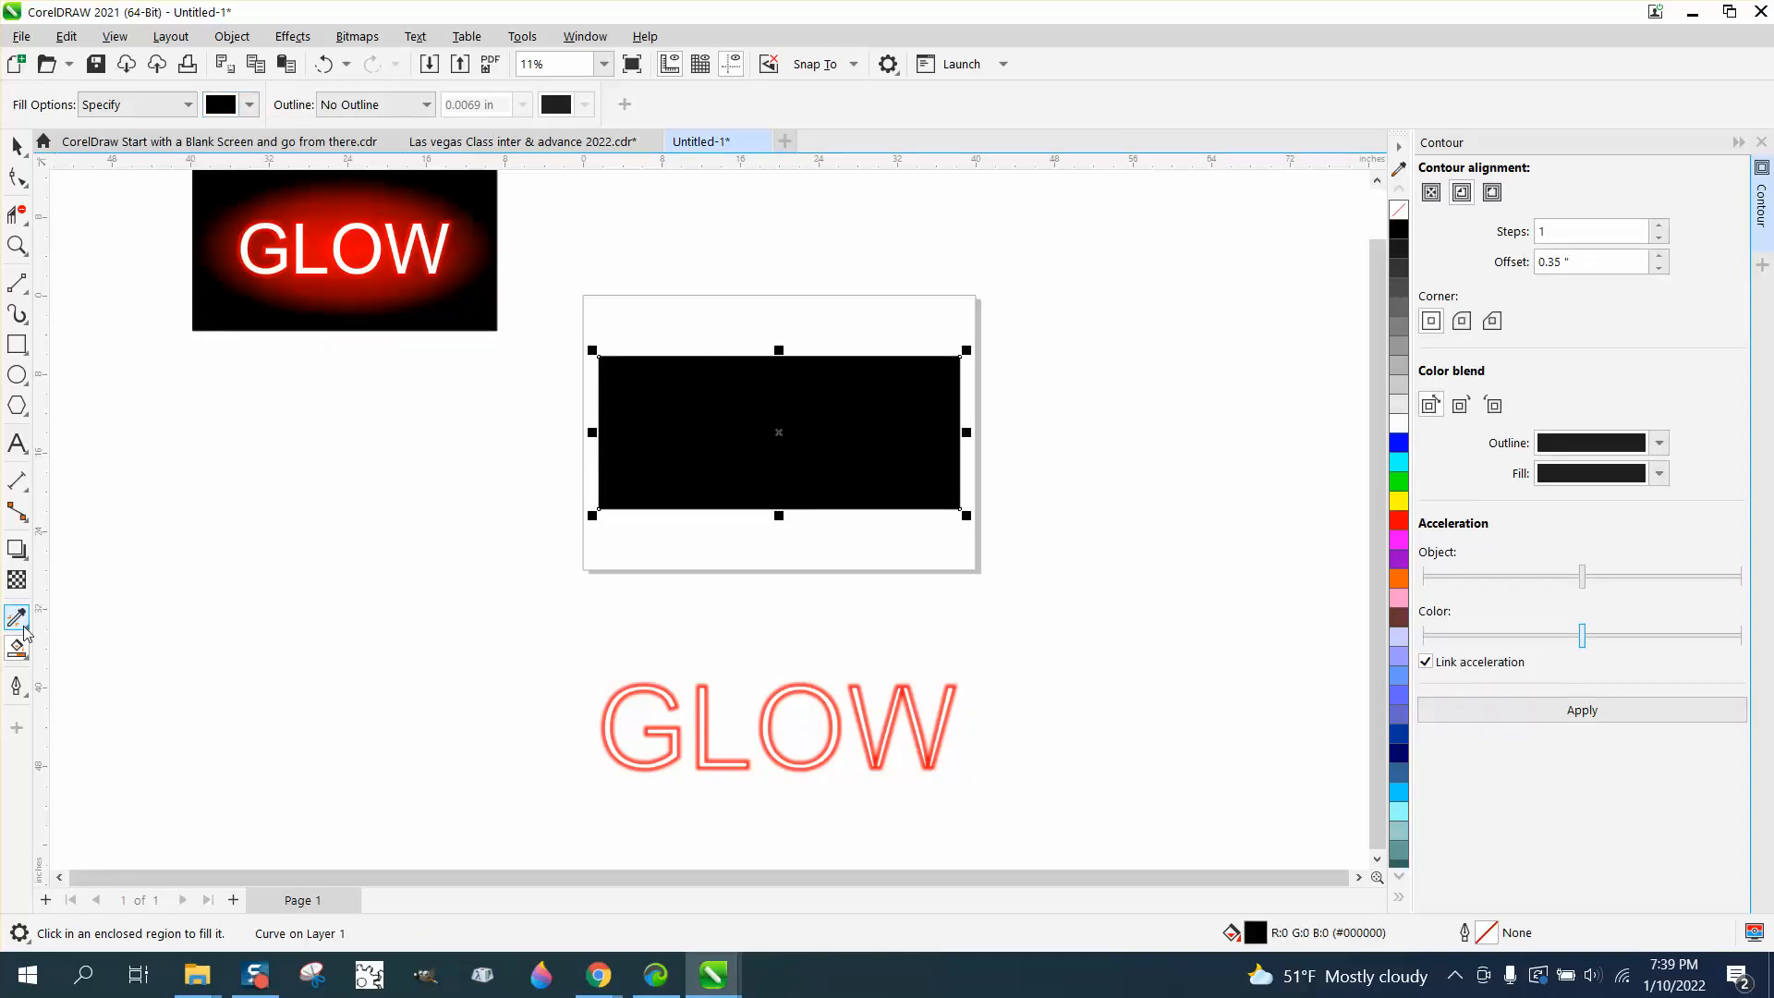
Give the rectangle an elliptical fountain fill, red at the centre node fading to black outside.
{"action": "left_click", "coordinate": [17, 618]}
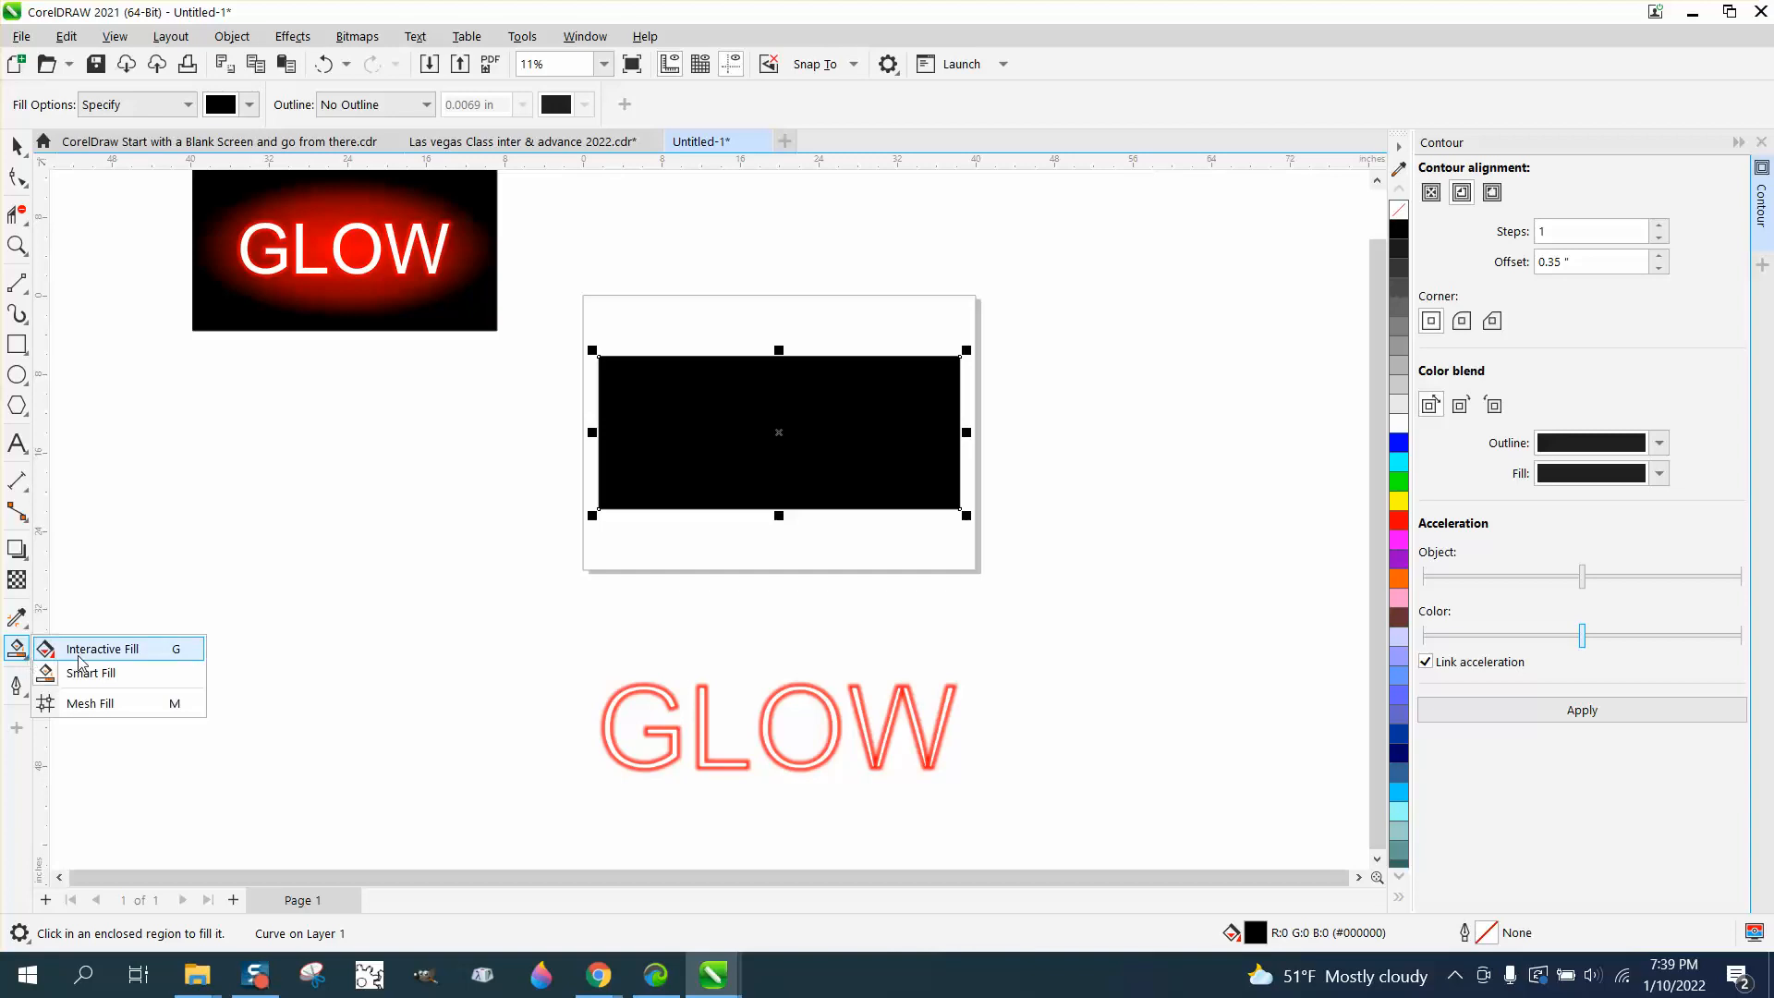
{"action": "left_click", "coordinate": [102, 648]}
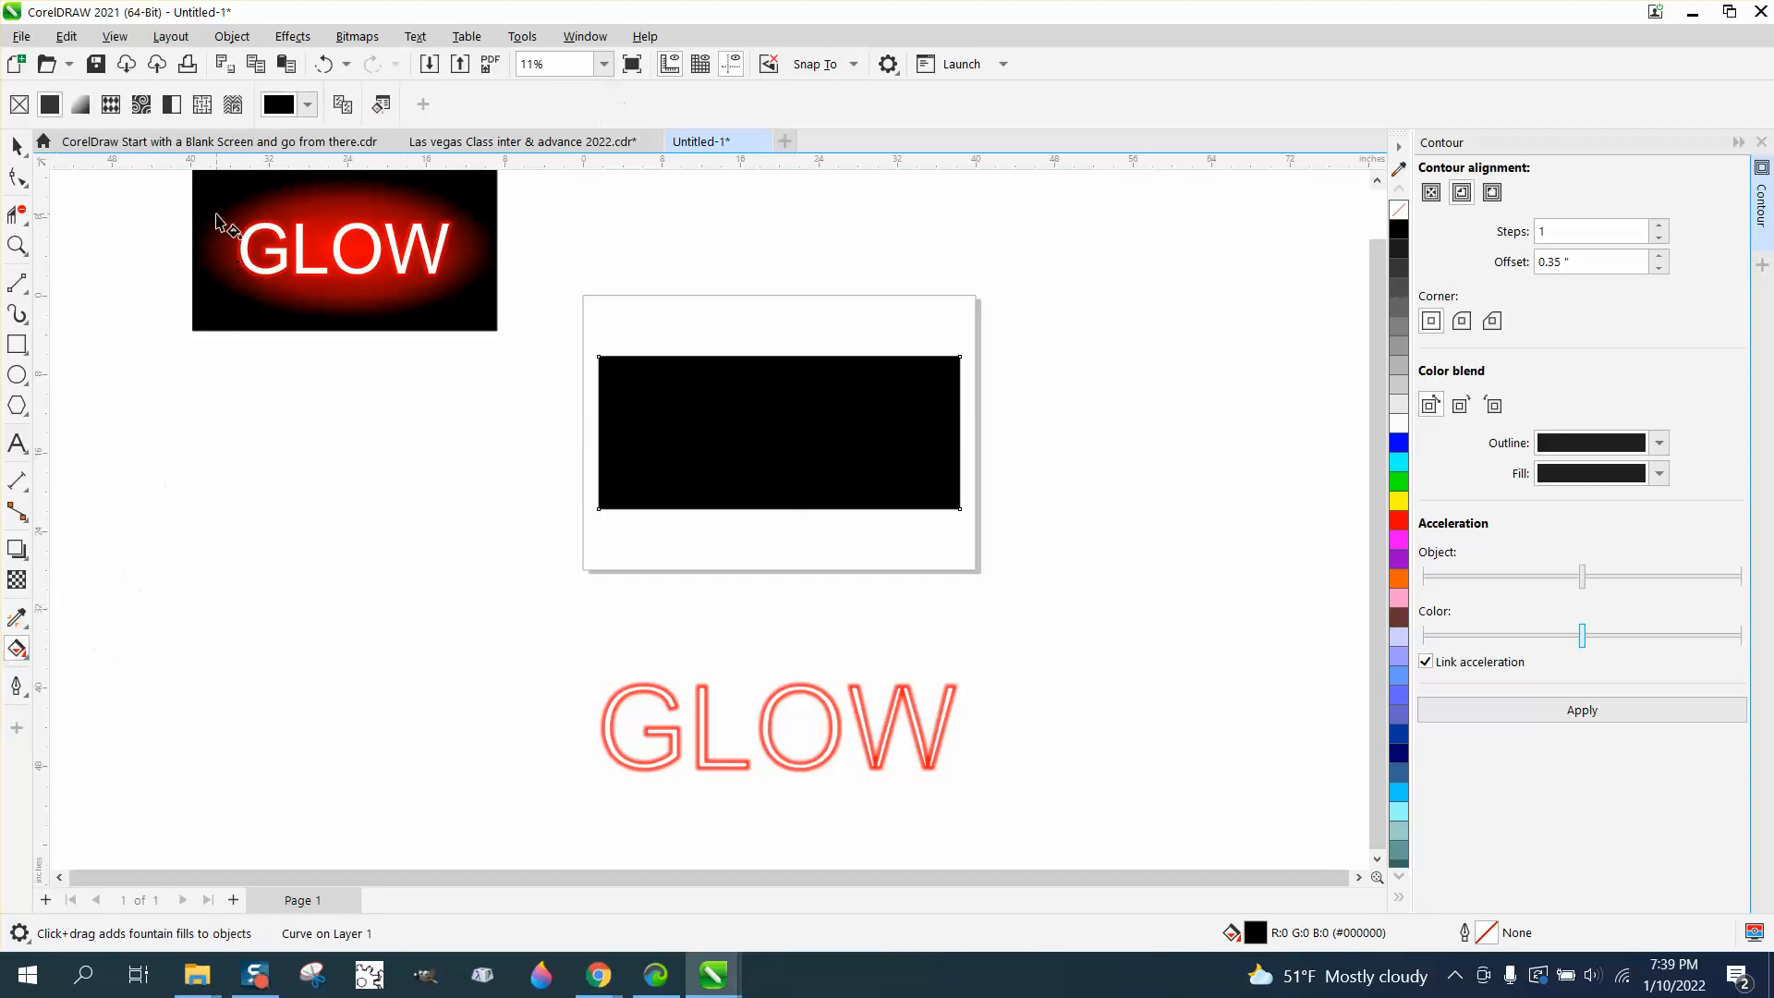
{"action": "mouse_move", "coordinate": [79, 104]}
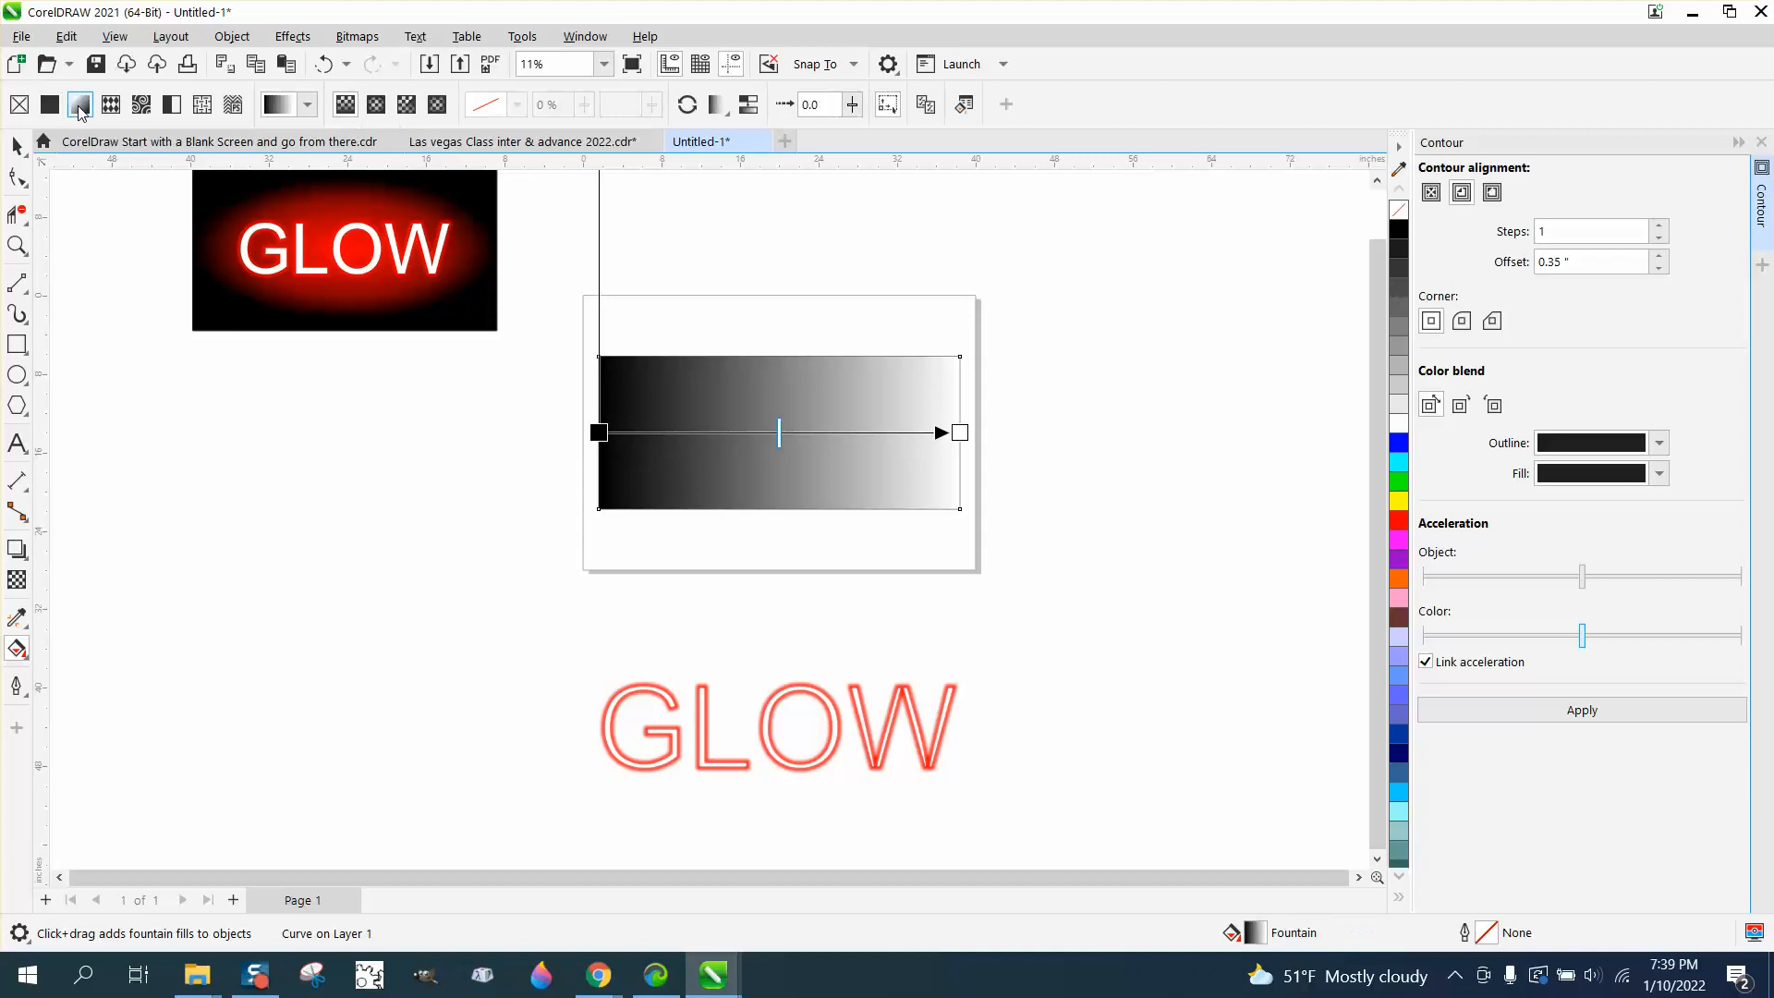
{"action": "mouse_move", "coordinate": [436, 104]}
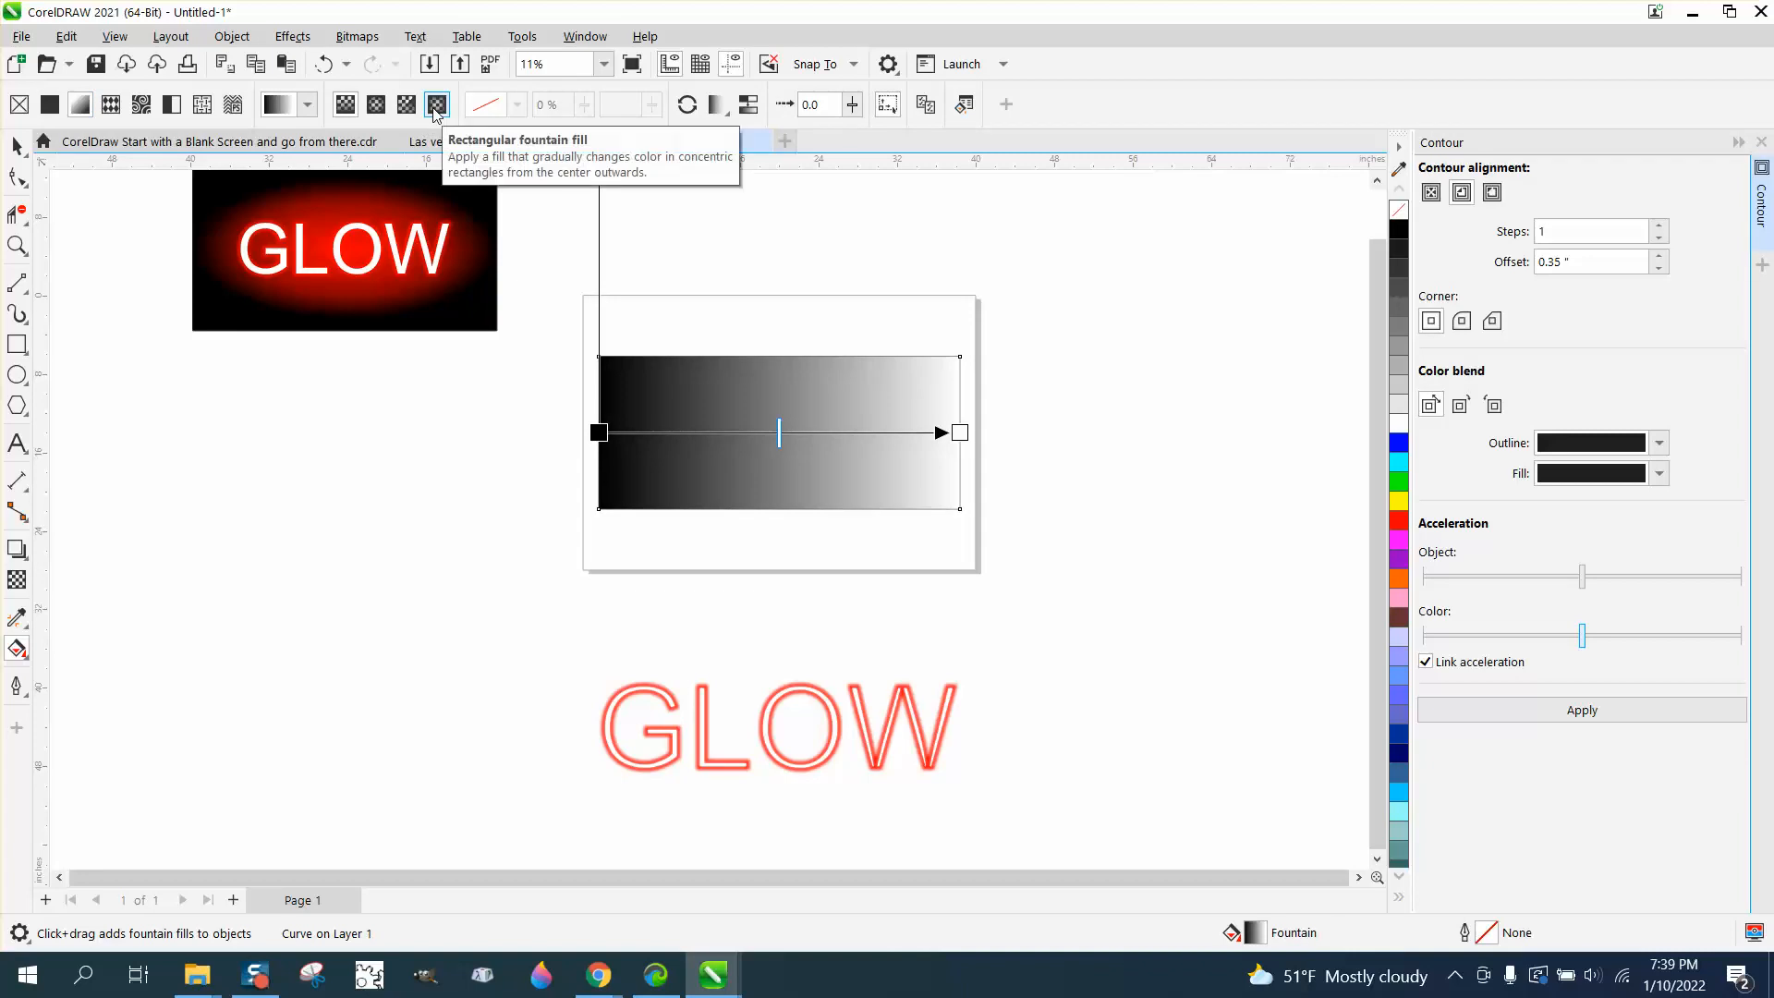
{"action": "left_click", "coordinate": [436, 104]}
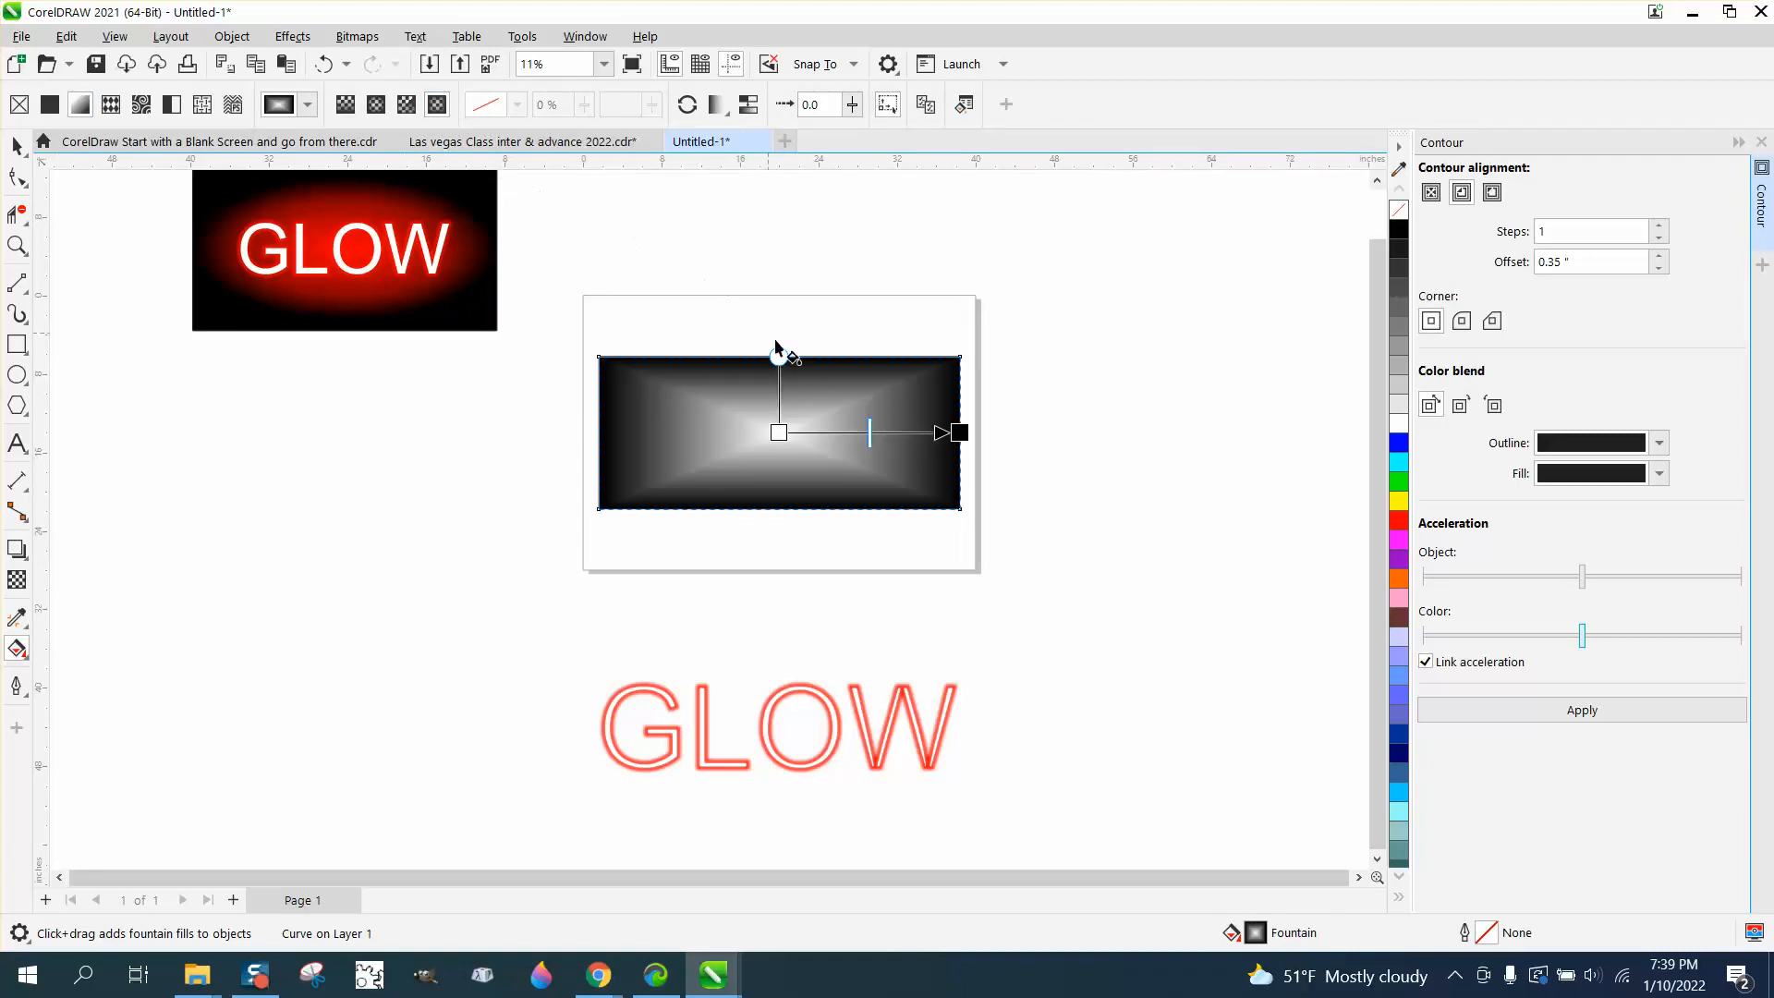
{"action": "left_click", "coordinate": [405, 103]}
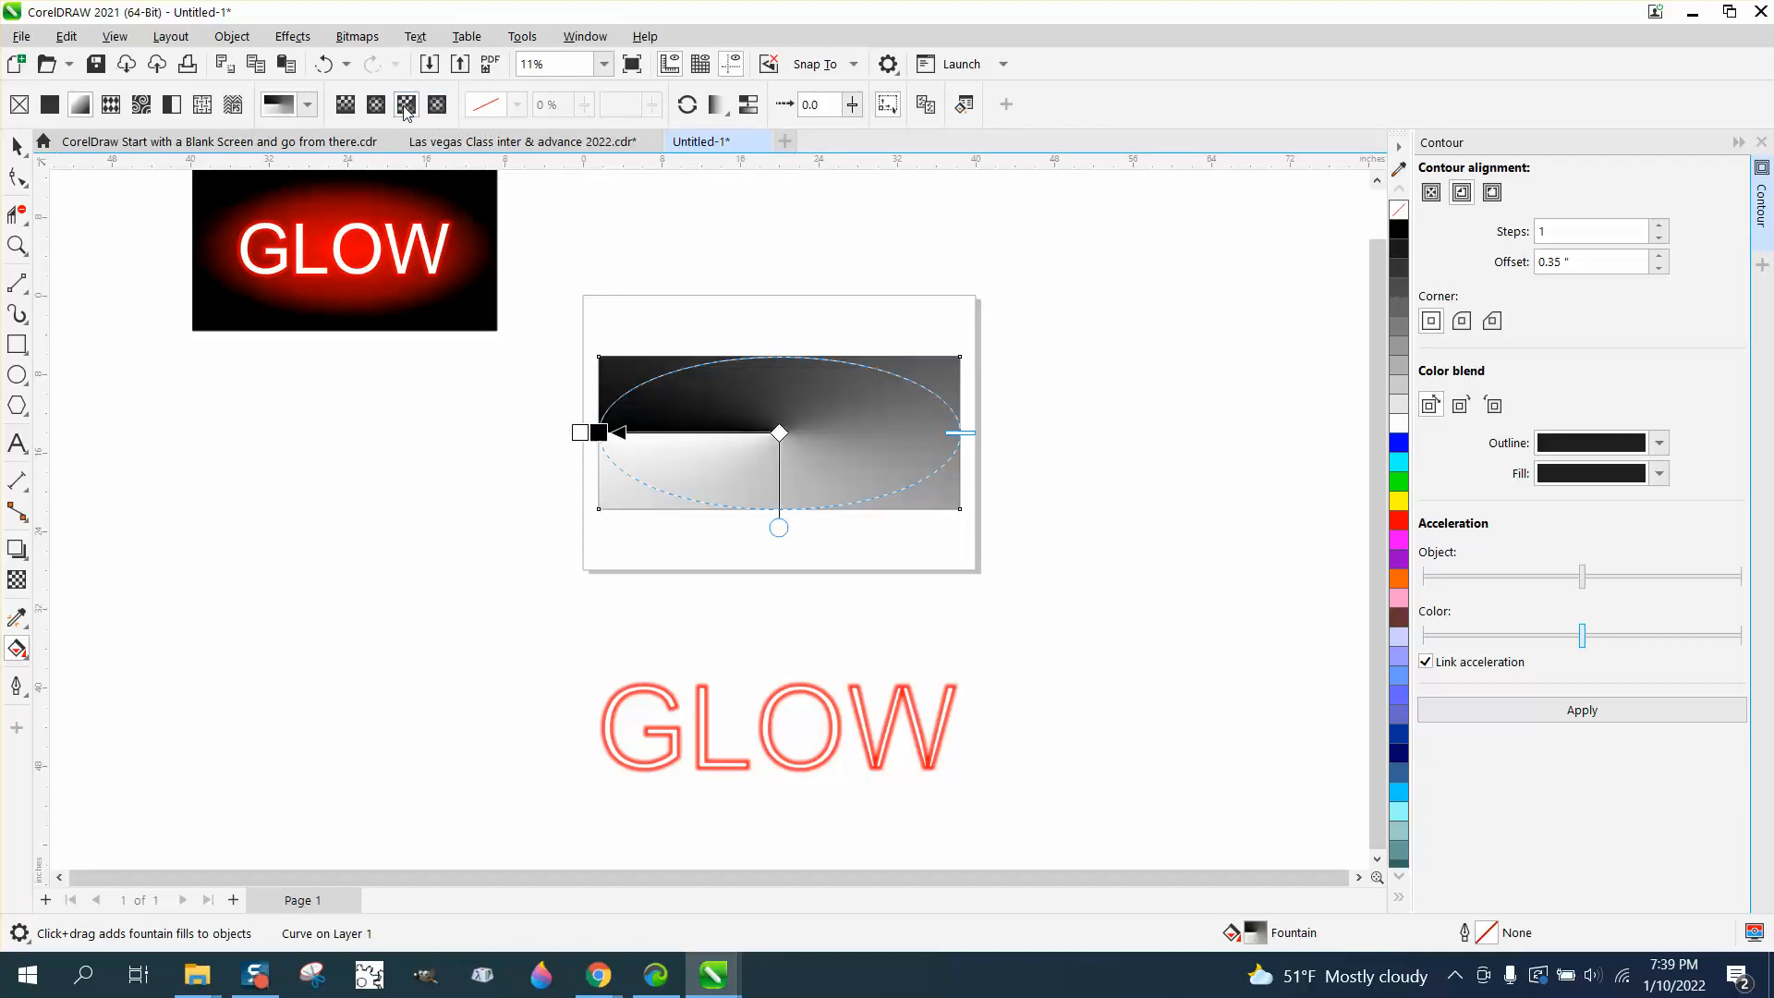
{"action": "left_click", "coordinate": [375, 104]}
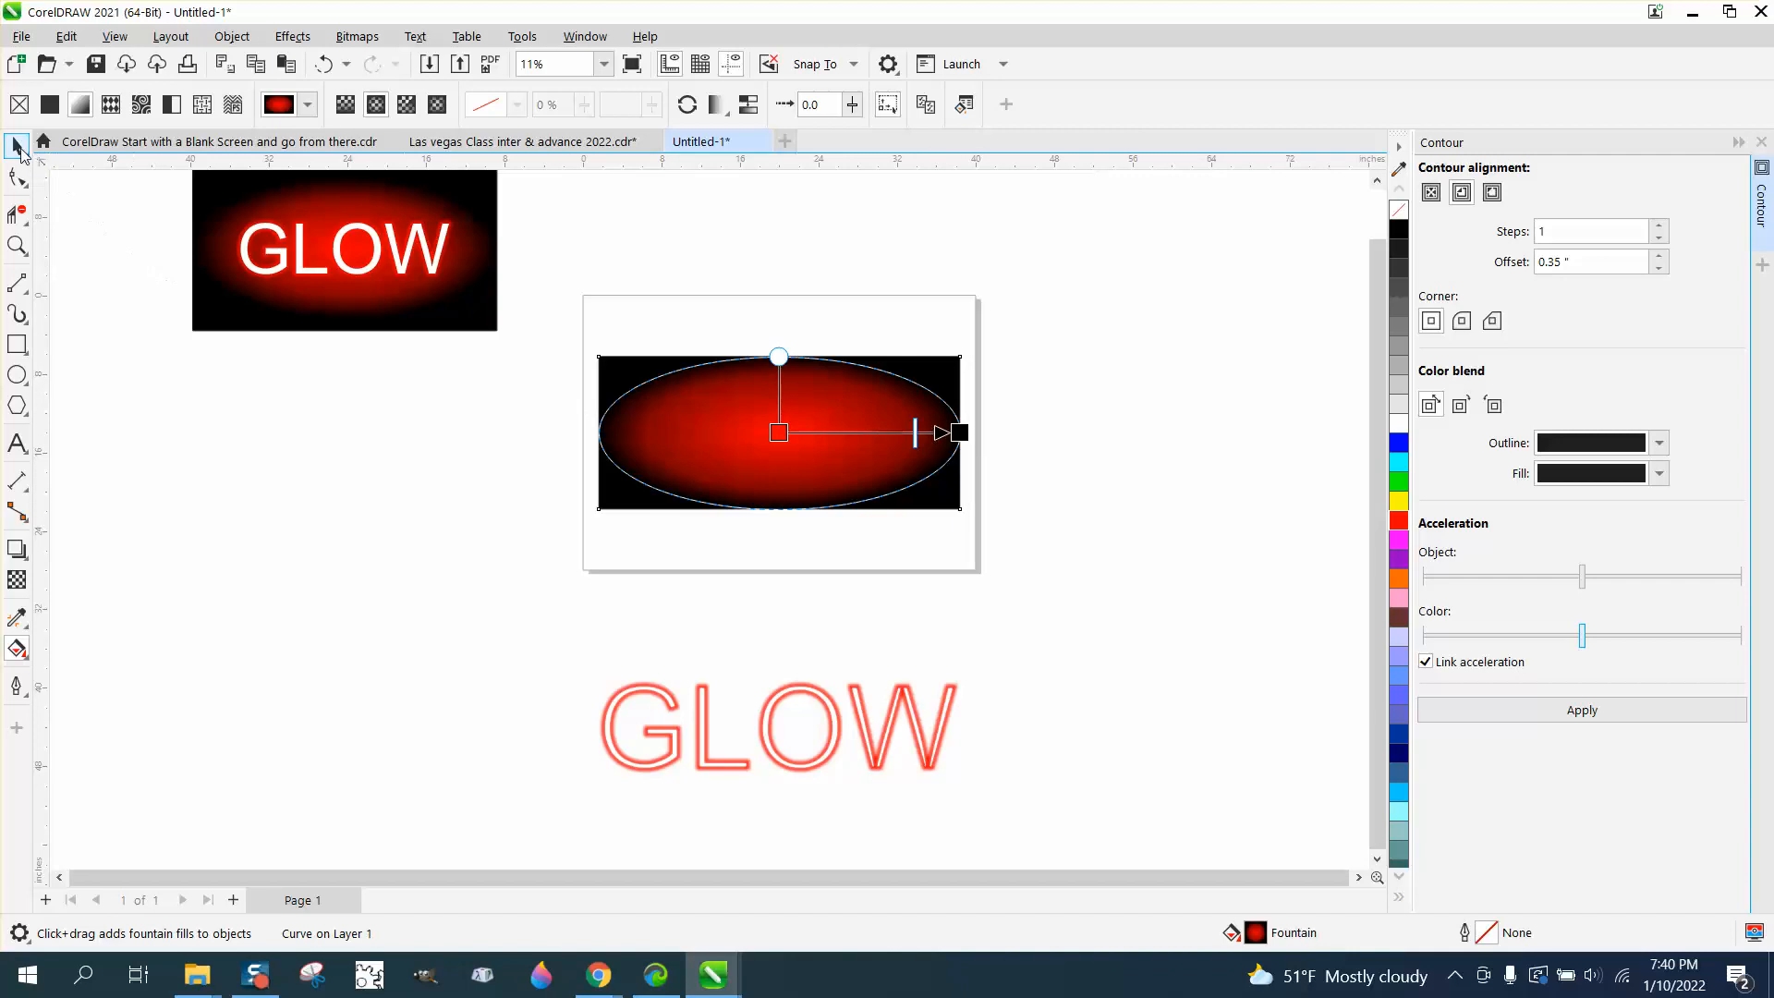
Apply a Gaussian Blur of about 49.2 pixels to the red gradient rectangle.
{"action": "left_click", "coordinate": [18, 148]}
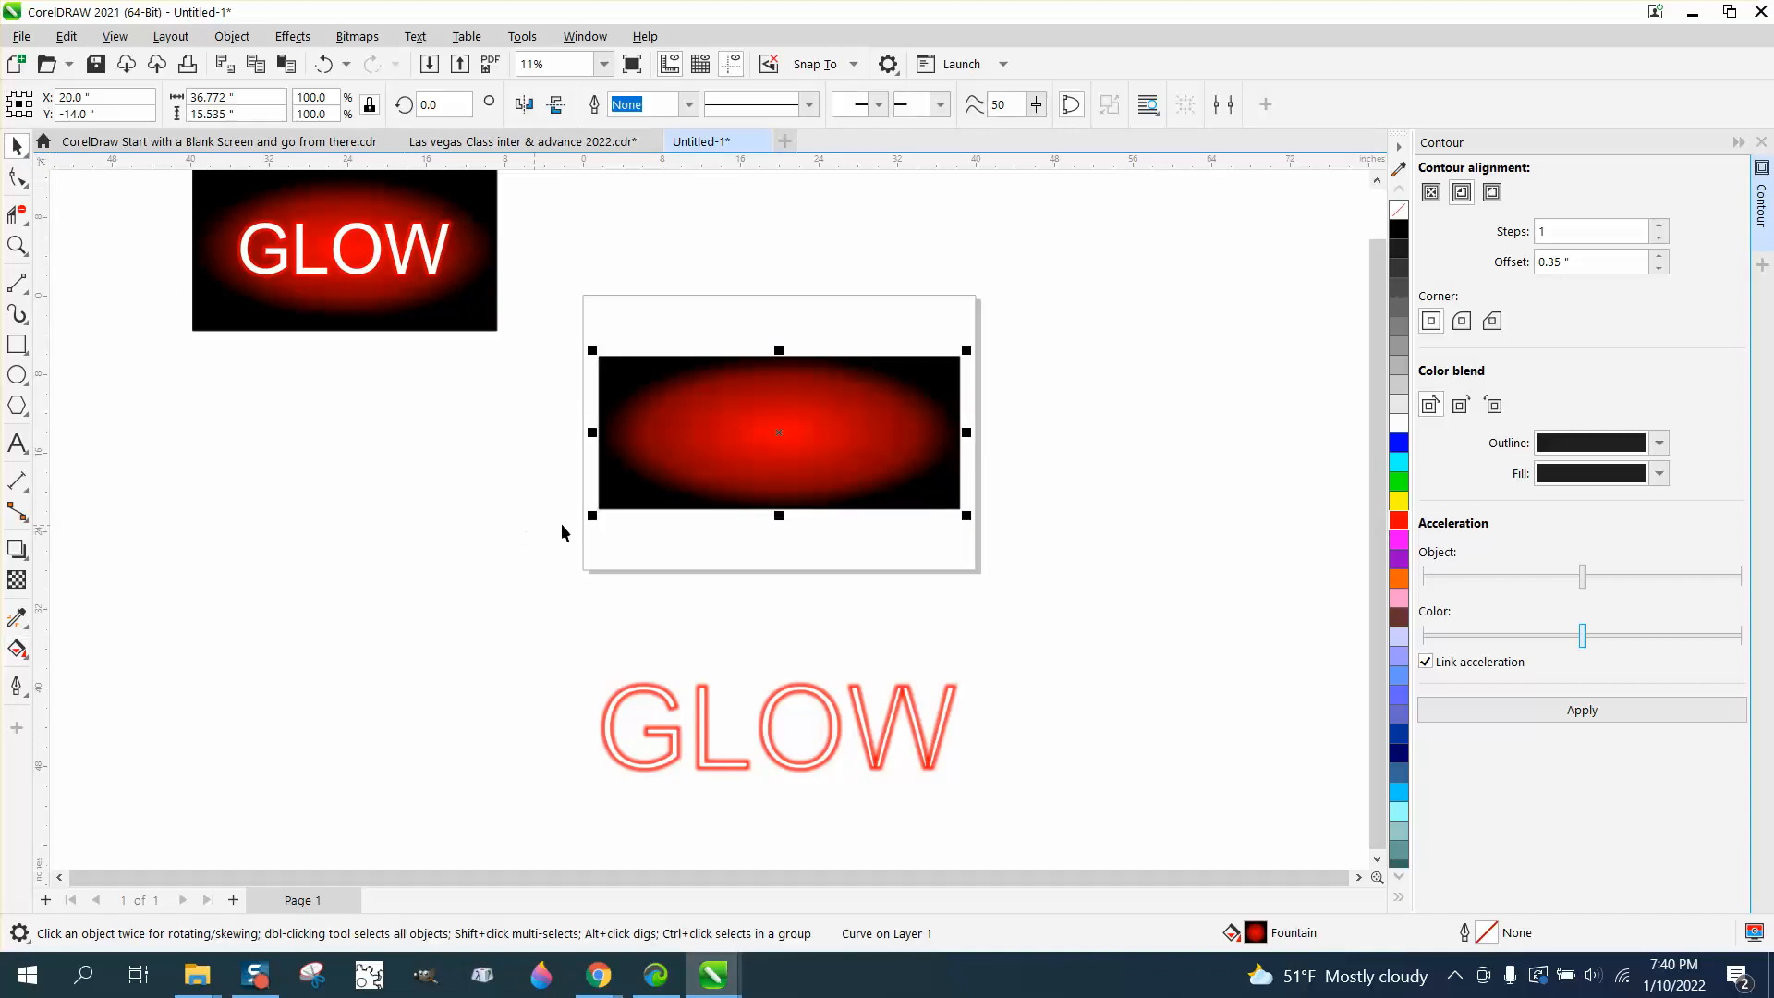
{"action": "left_click", "coordinate": [778, 433]}
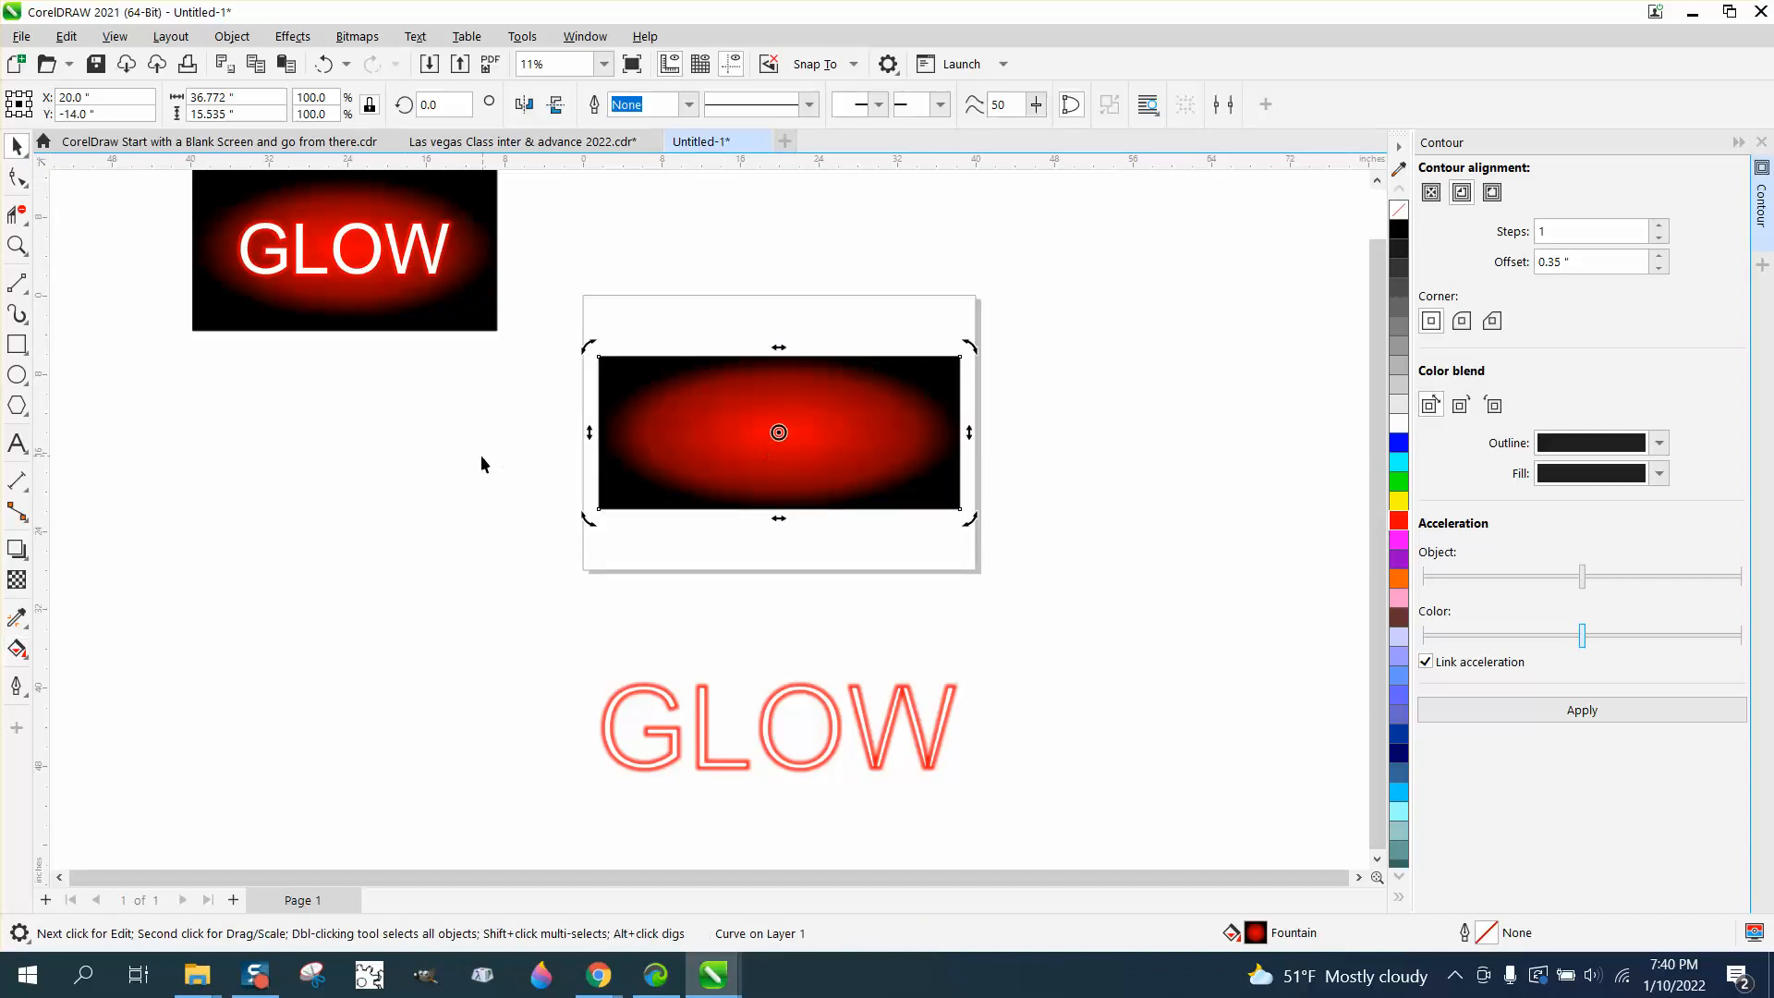
{"action": "mouse_move", "coordinate": [292, 37]}
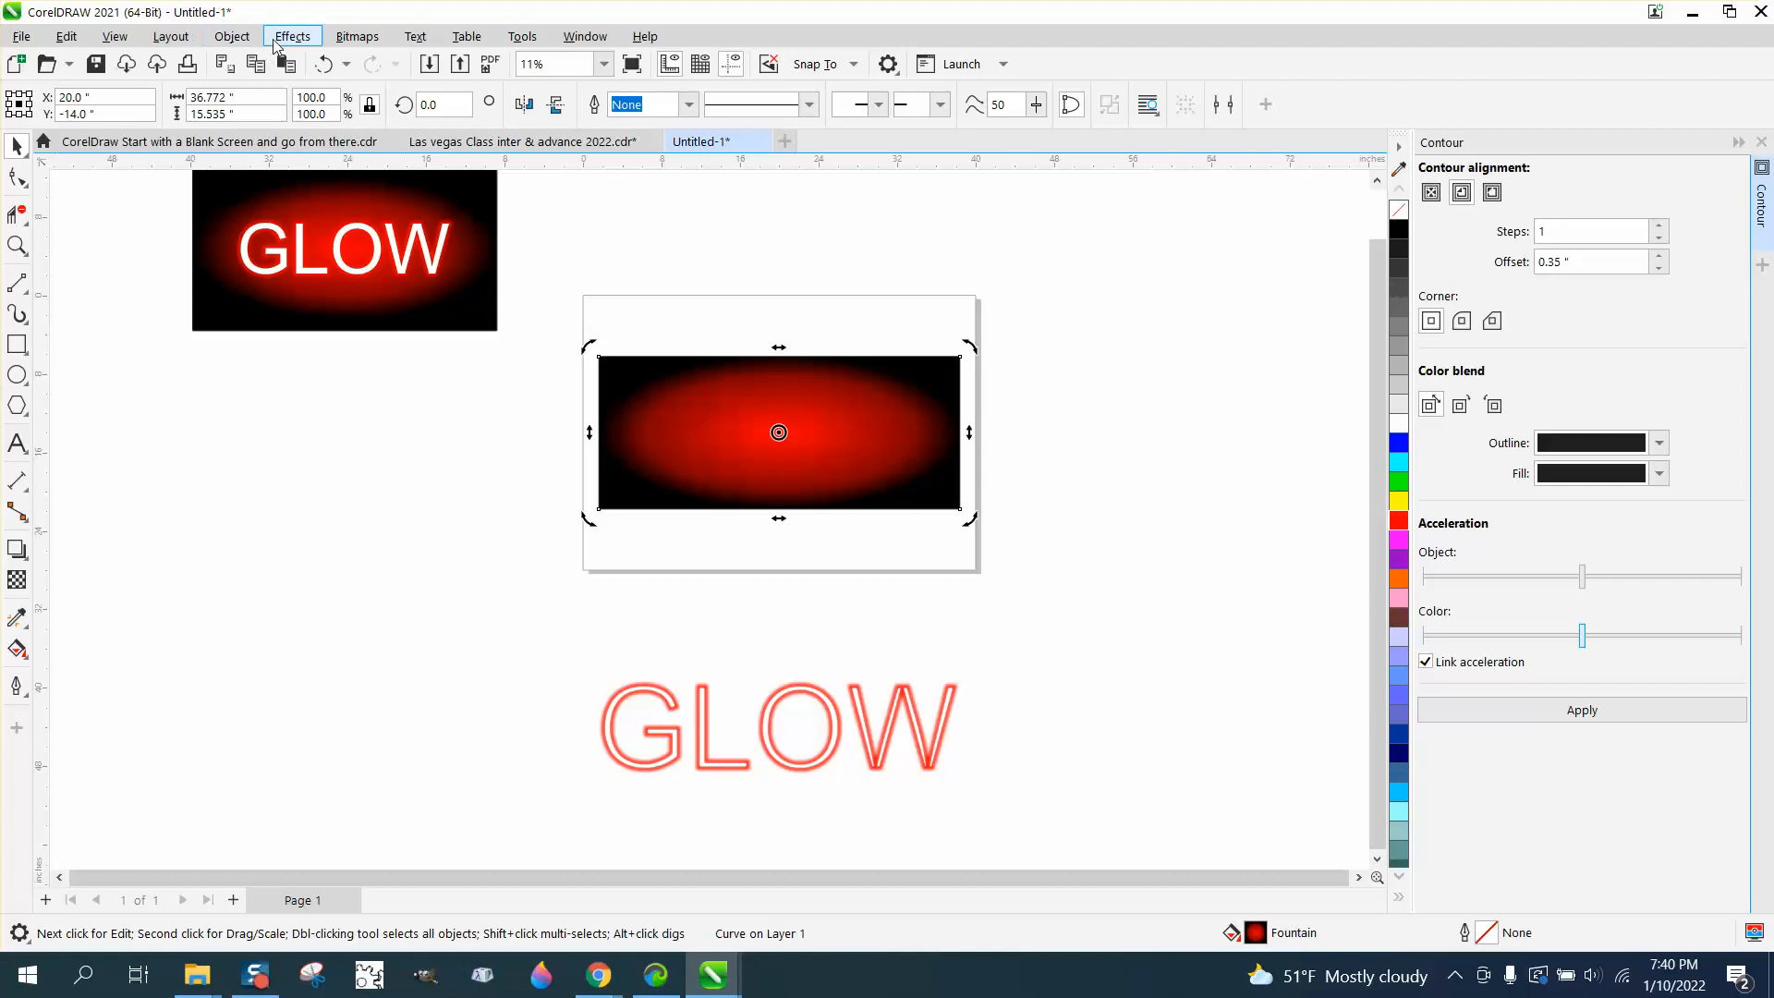
{"action": "left_click", "coordinate": [292, 37]}
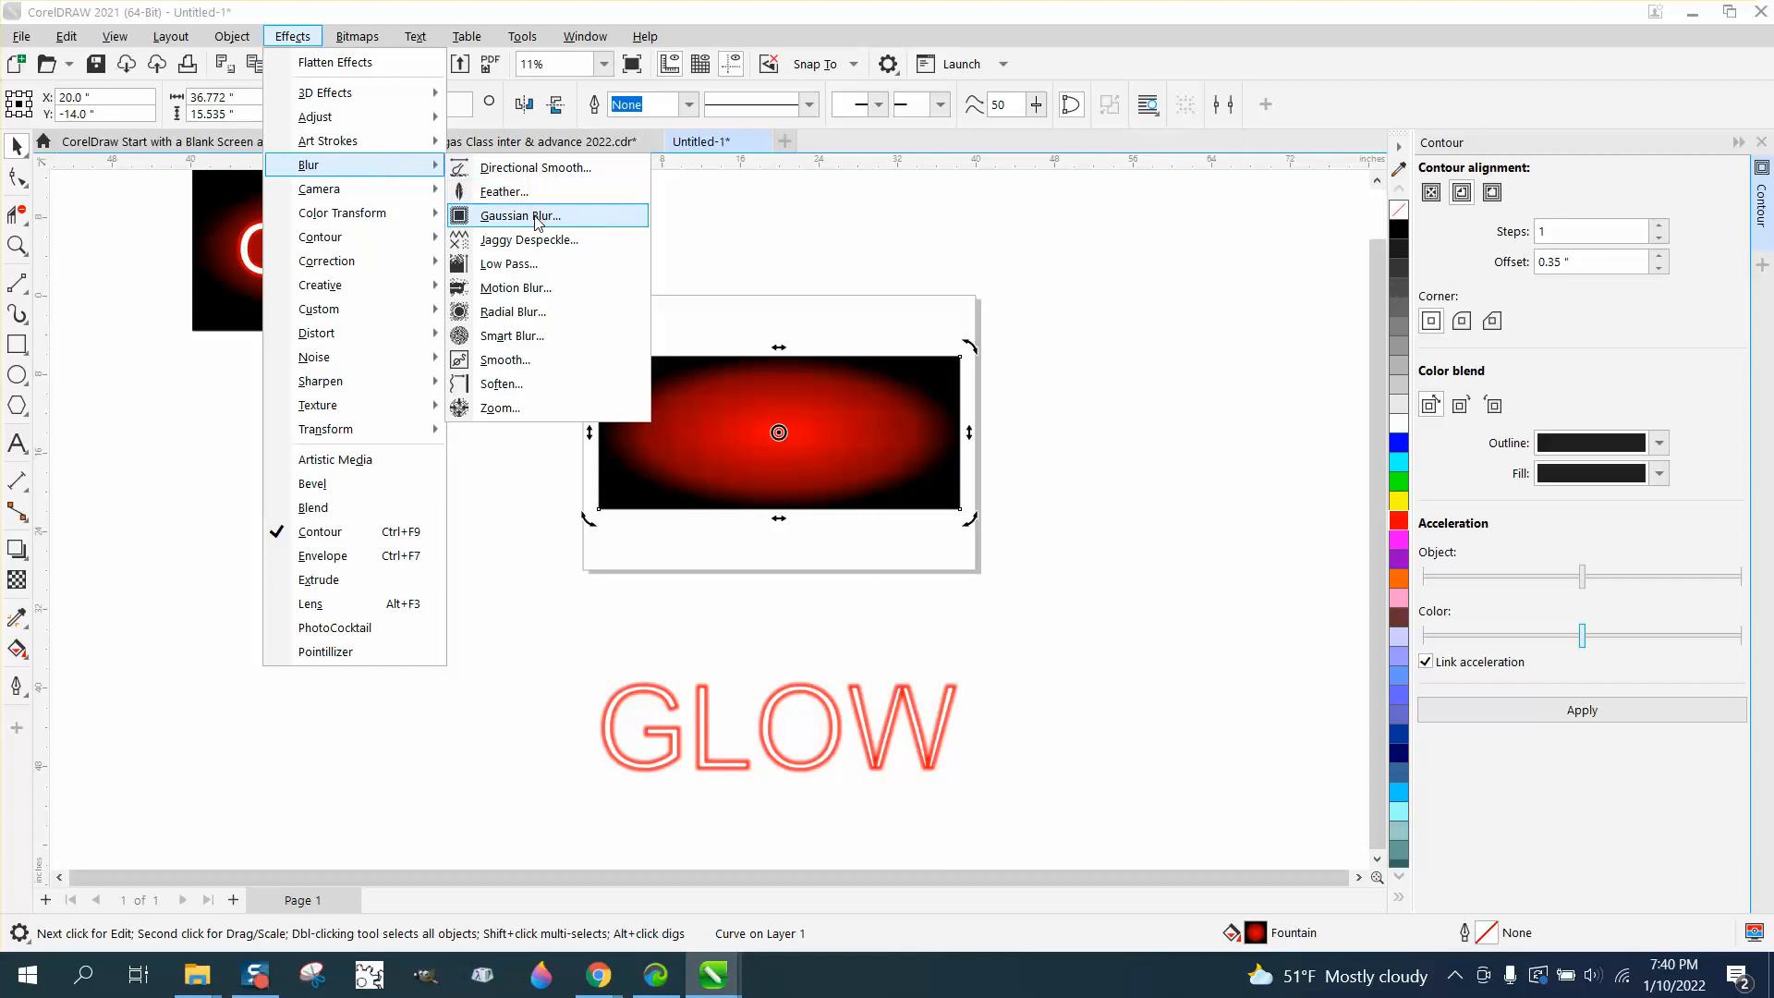
{"action": "left_click", "coordinate": [518, 214]}
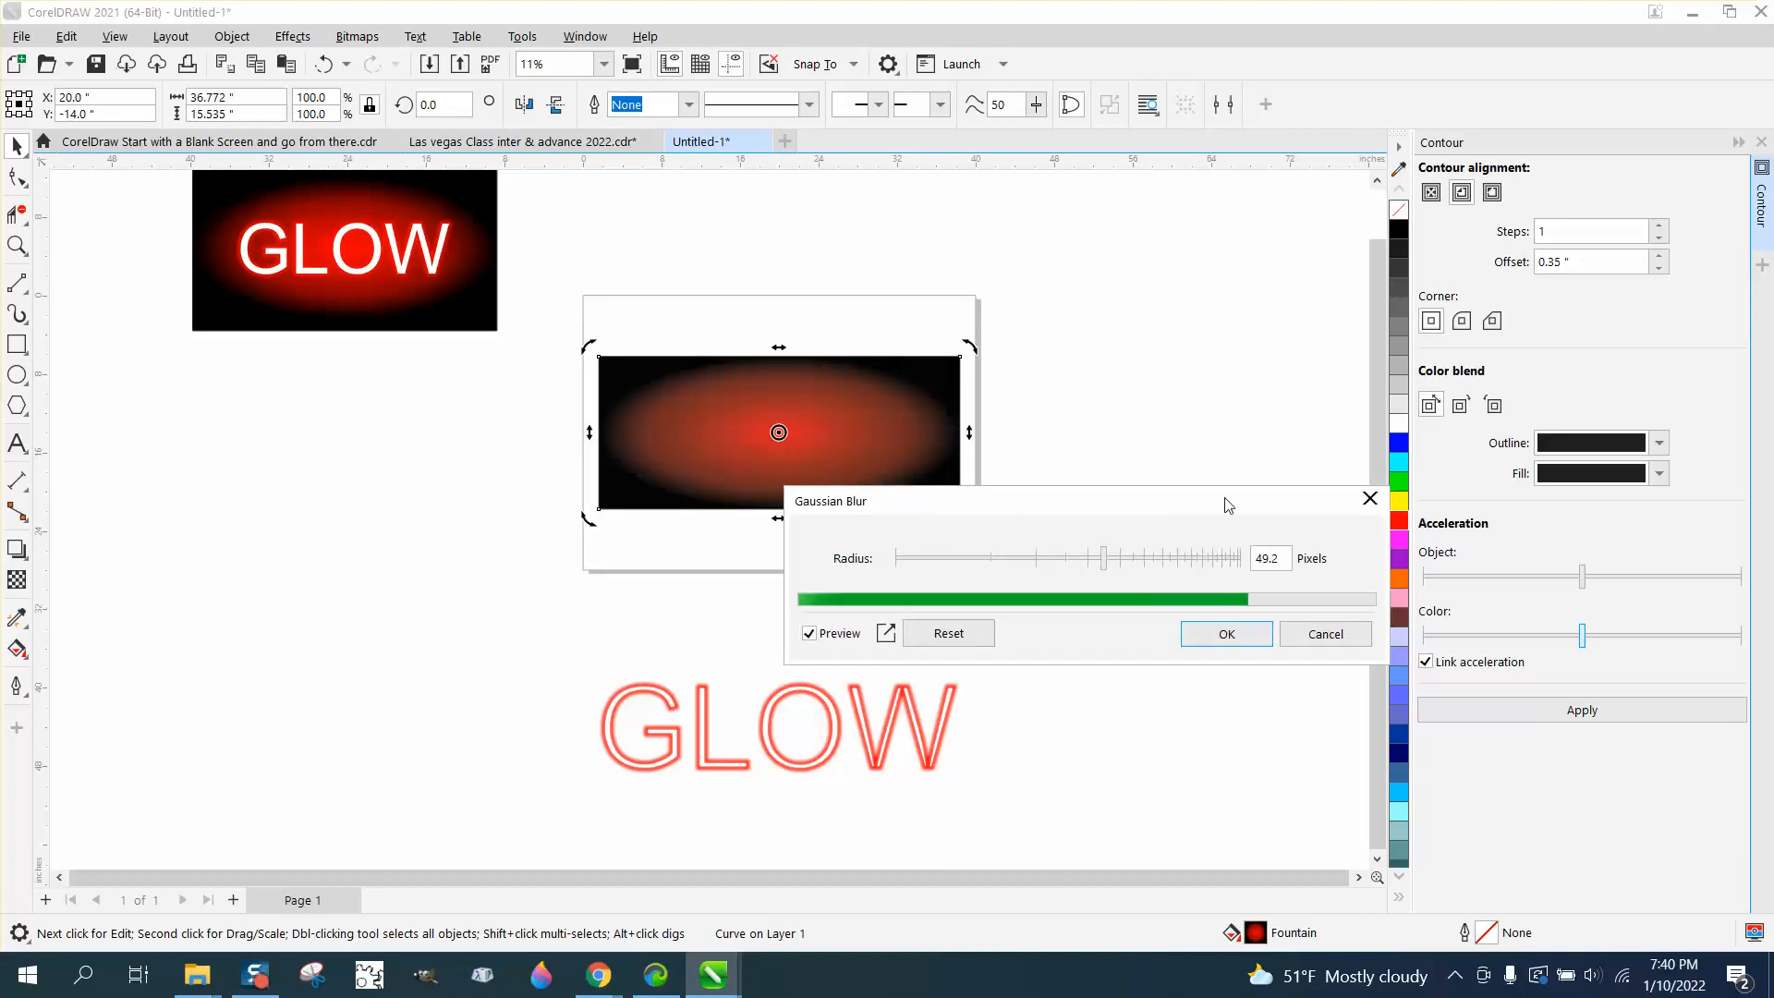
{"action": "left_click", "coordinate": [1225, 632]}
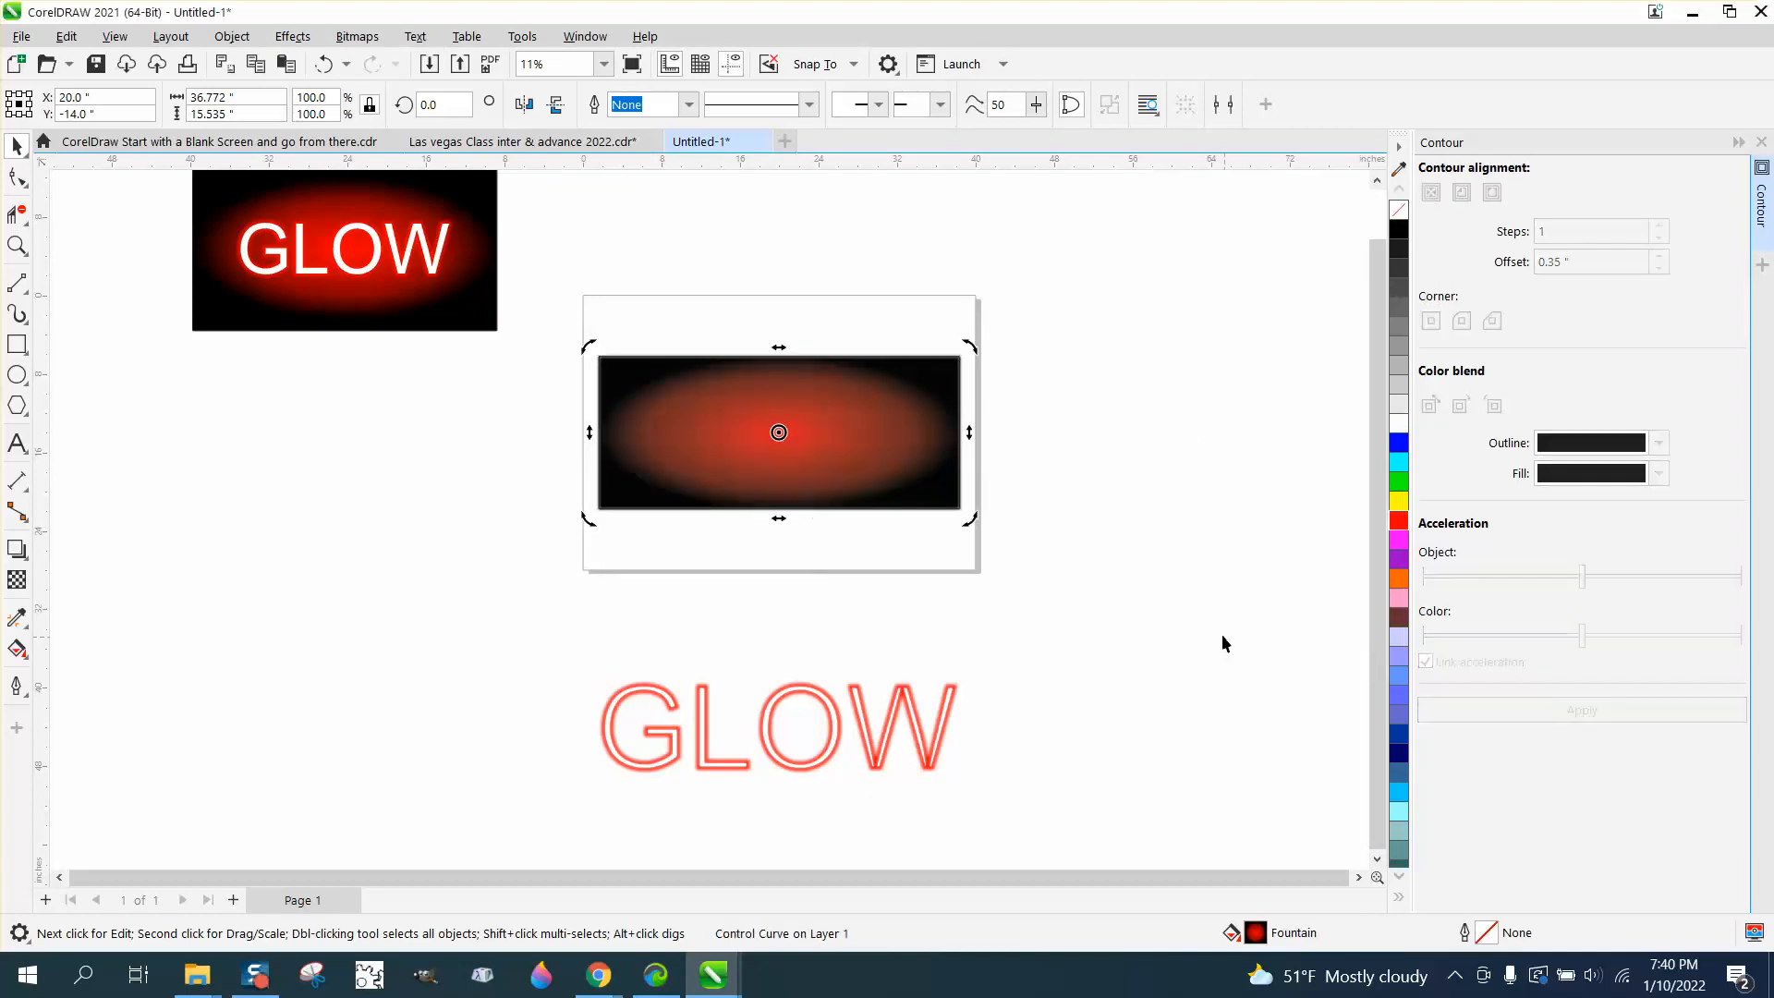
Drag the GLOW lettering onto the background and send it To Front of Page via Object > Order.
{"action": "left_click", "coordinate": [778, 726]}
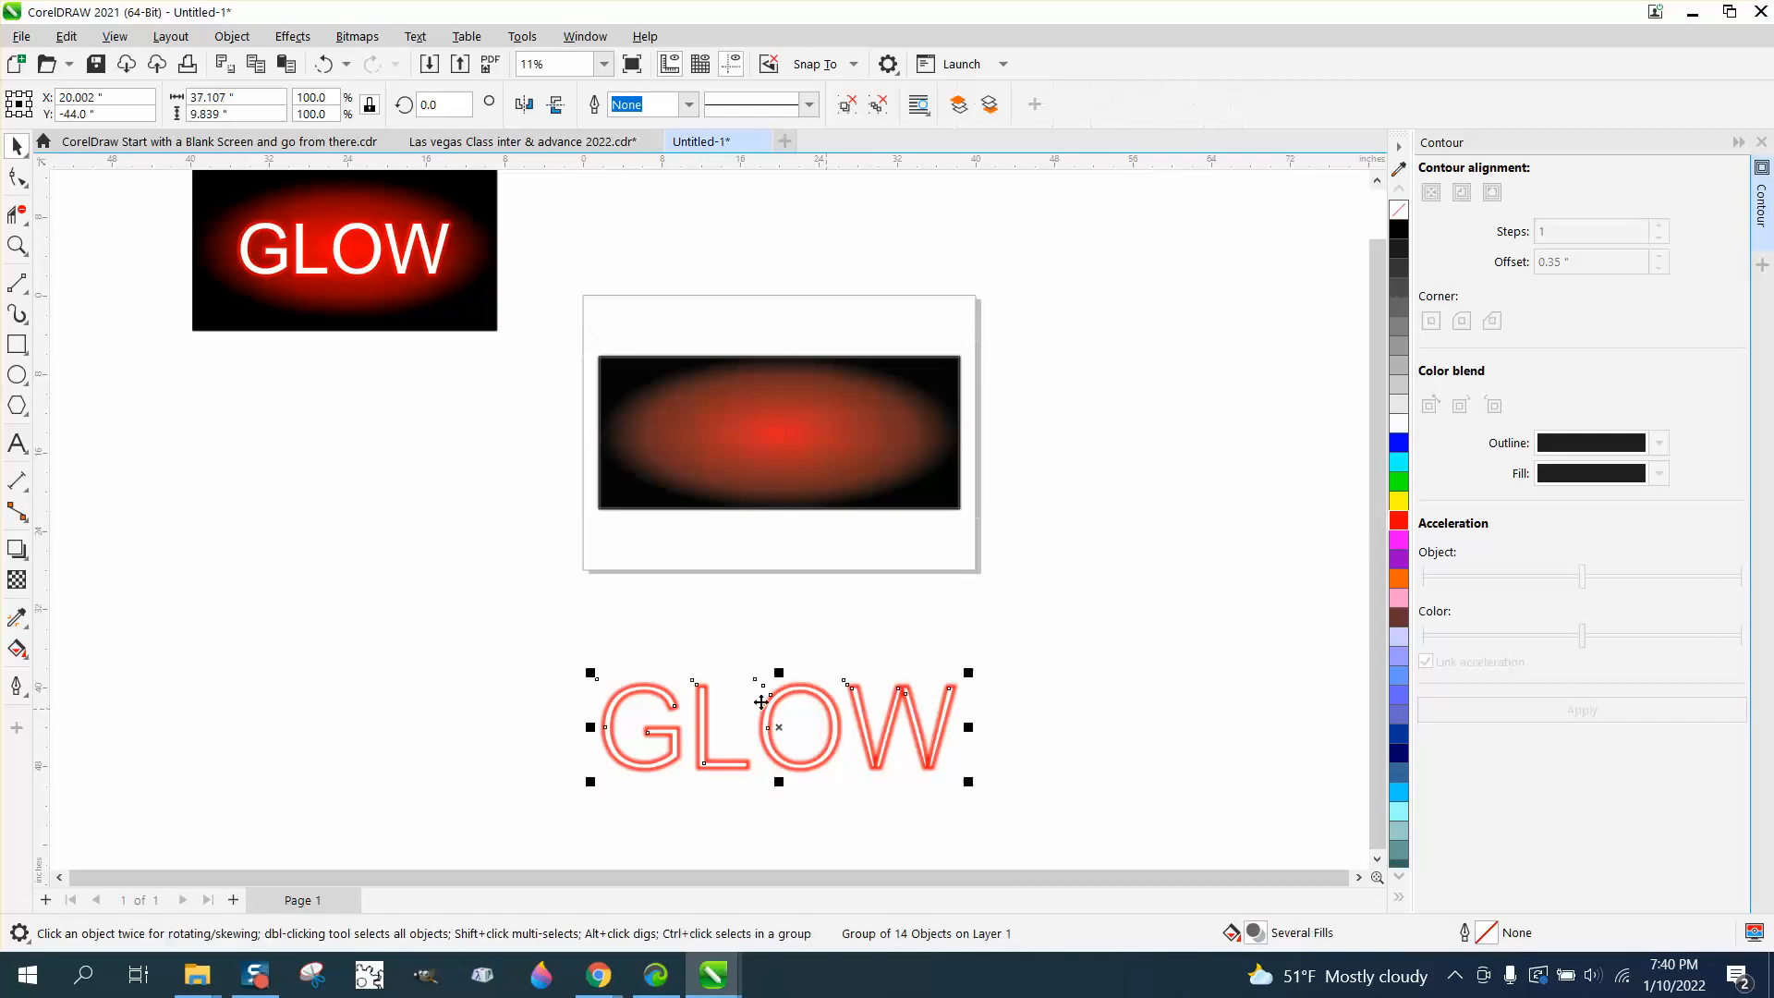
{"action": "mouse_move", "coordinate": [964, 676]}
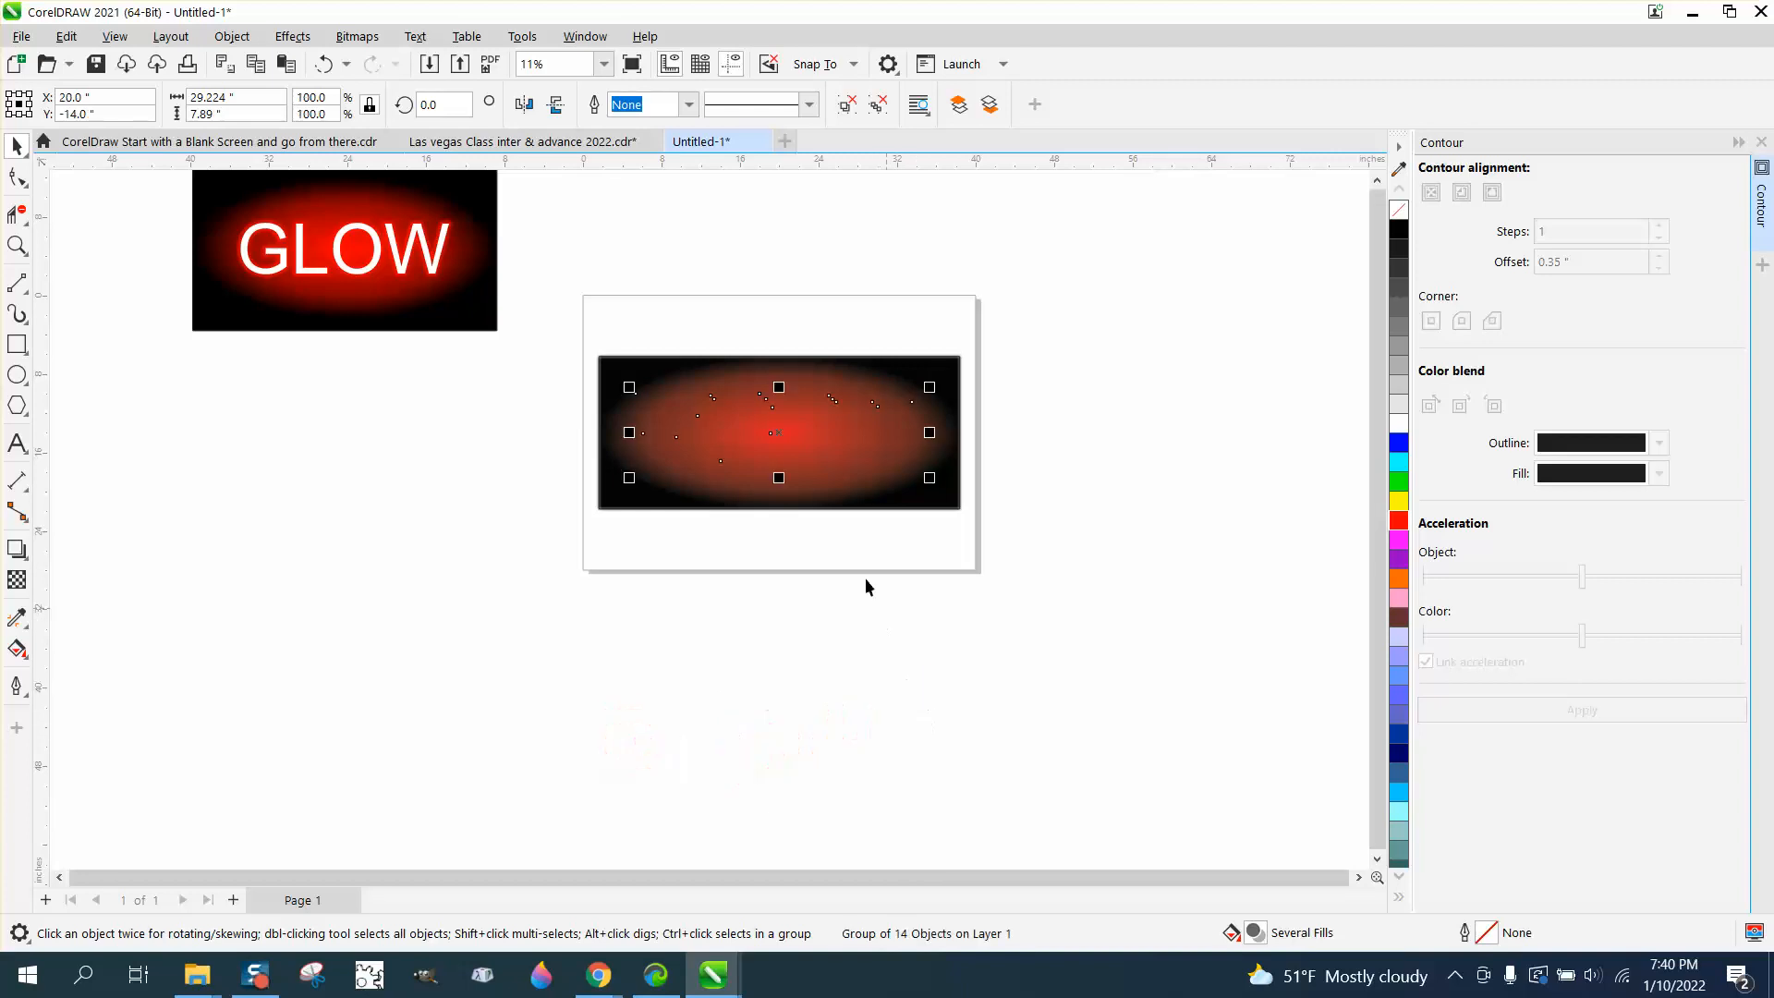
{"action": "left_click", "coordinate": [231, 37]}
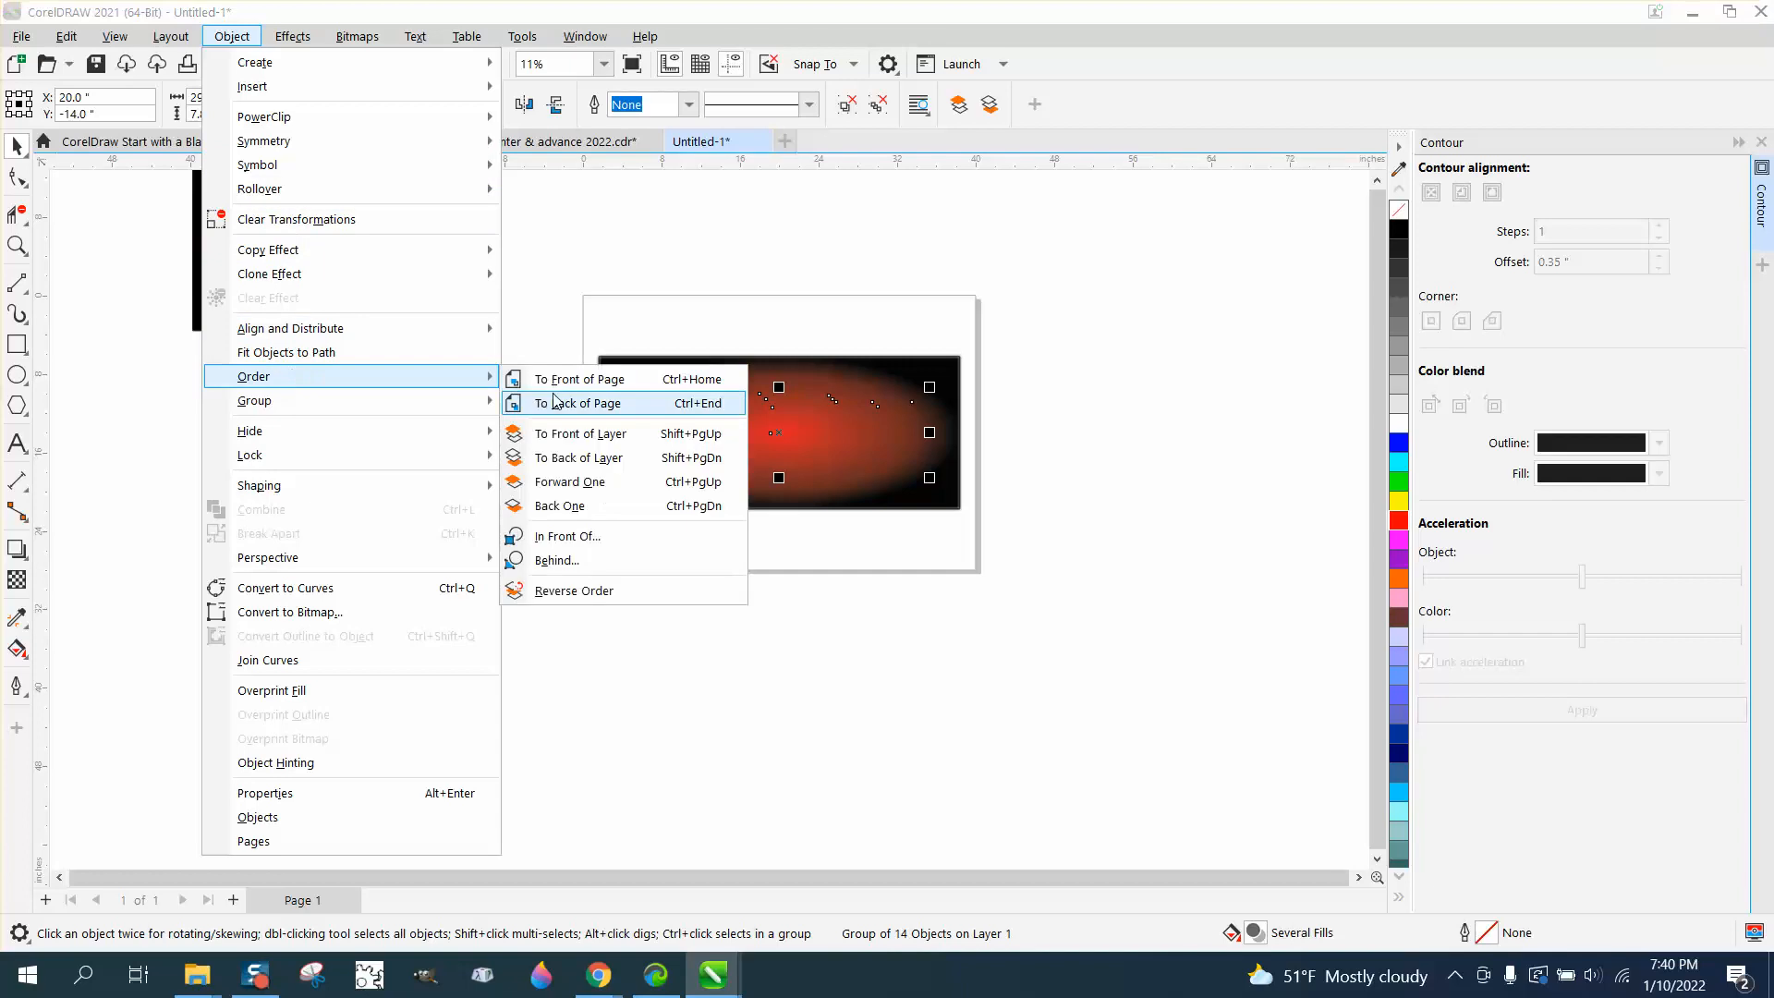
{"action": "left_click", "coordinate": [578, 403]}
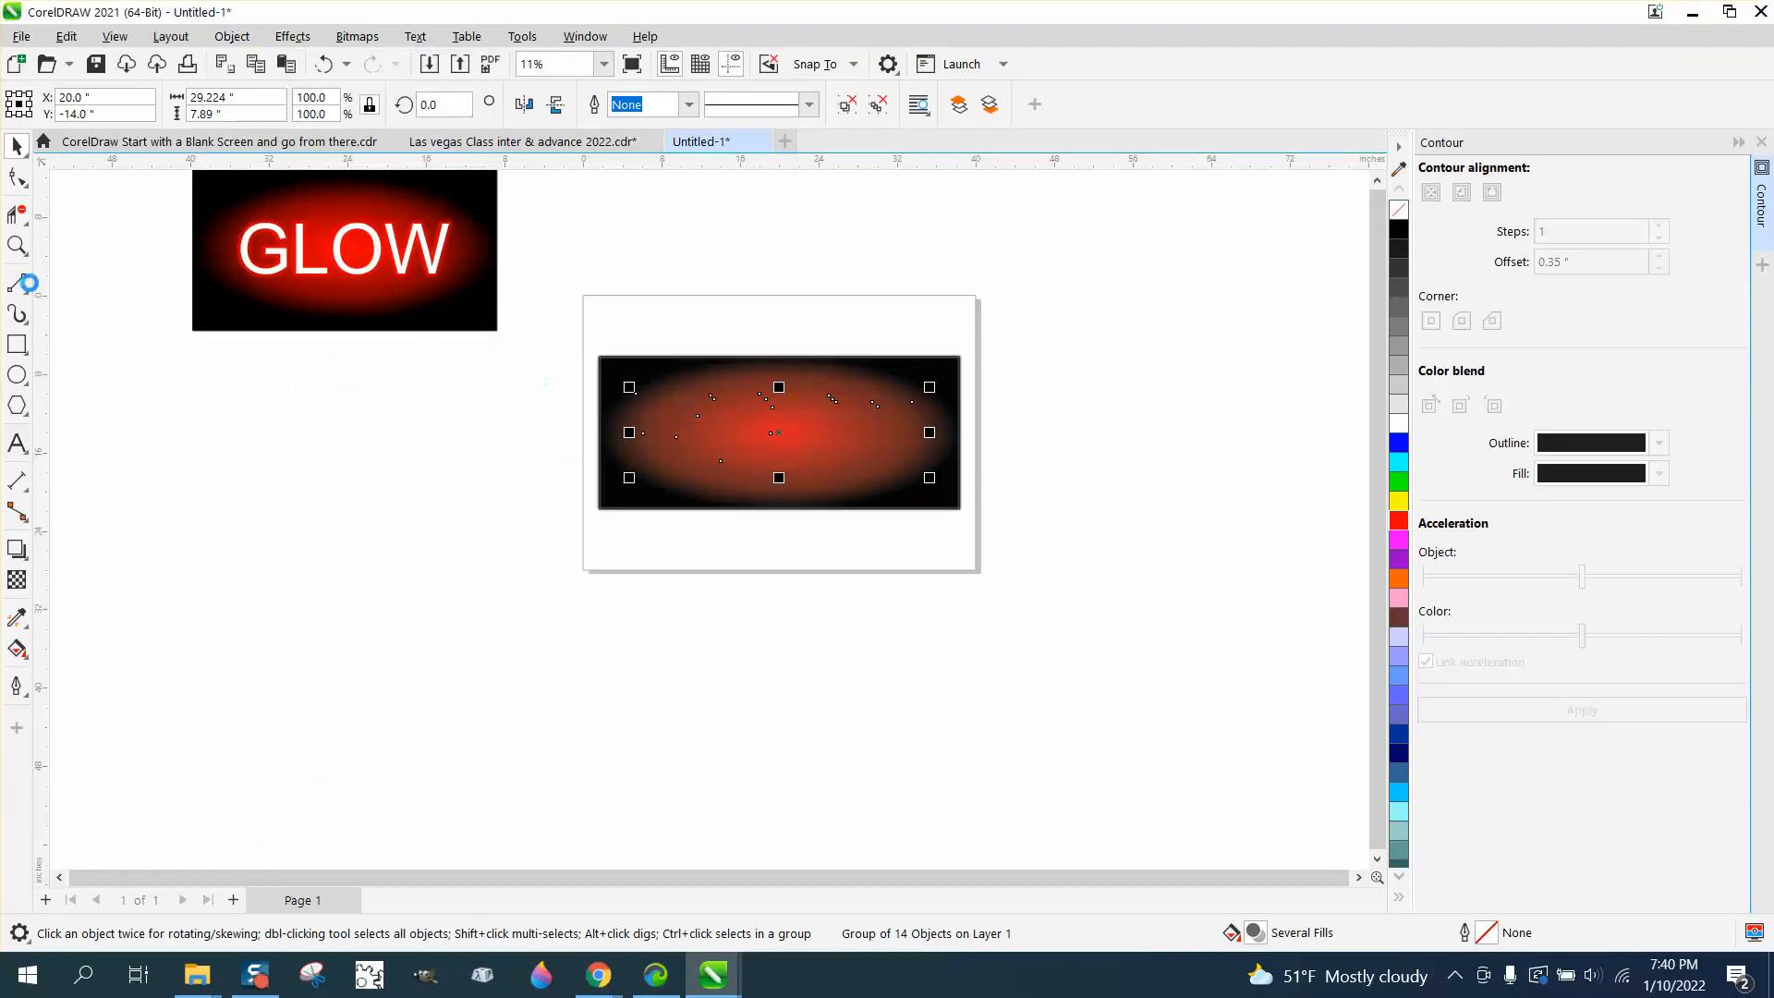
{"action": "left_click", "coordinate": [19, 245]}
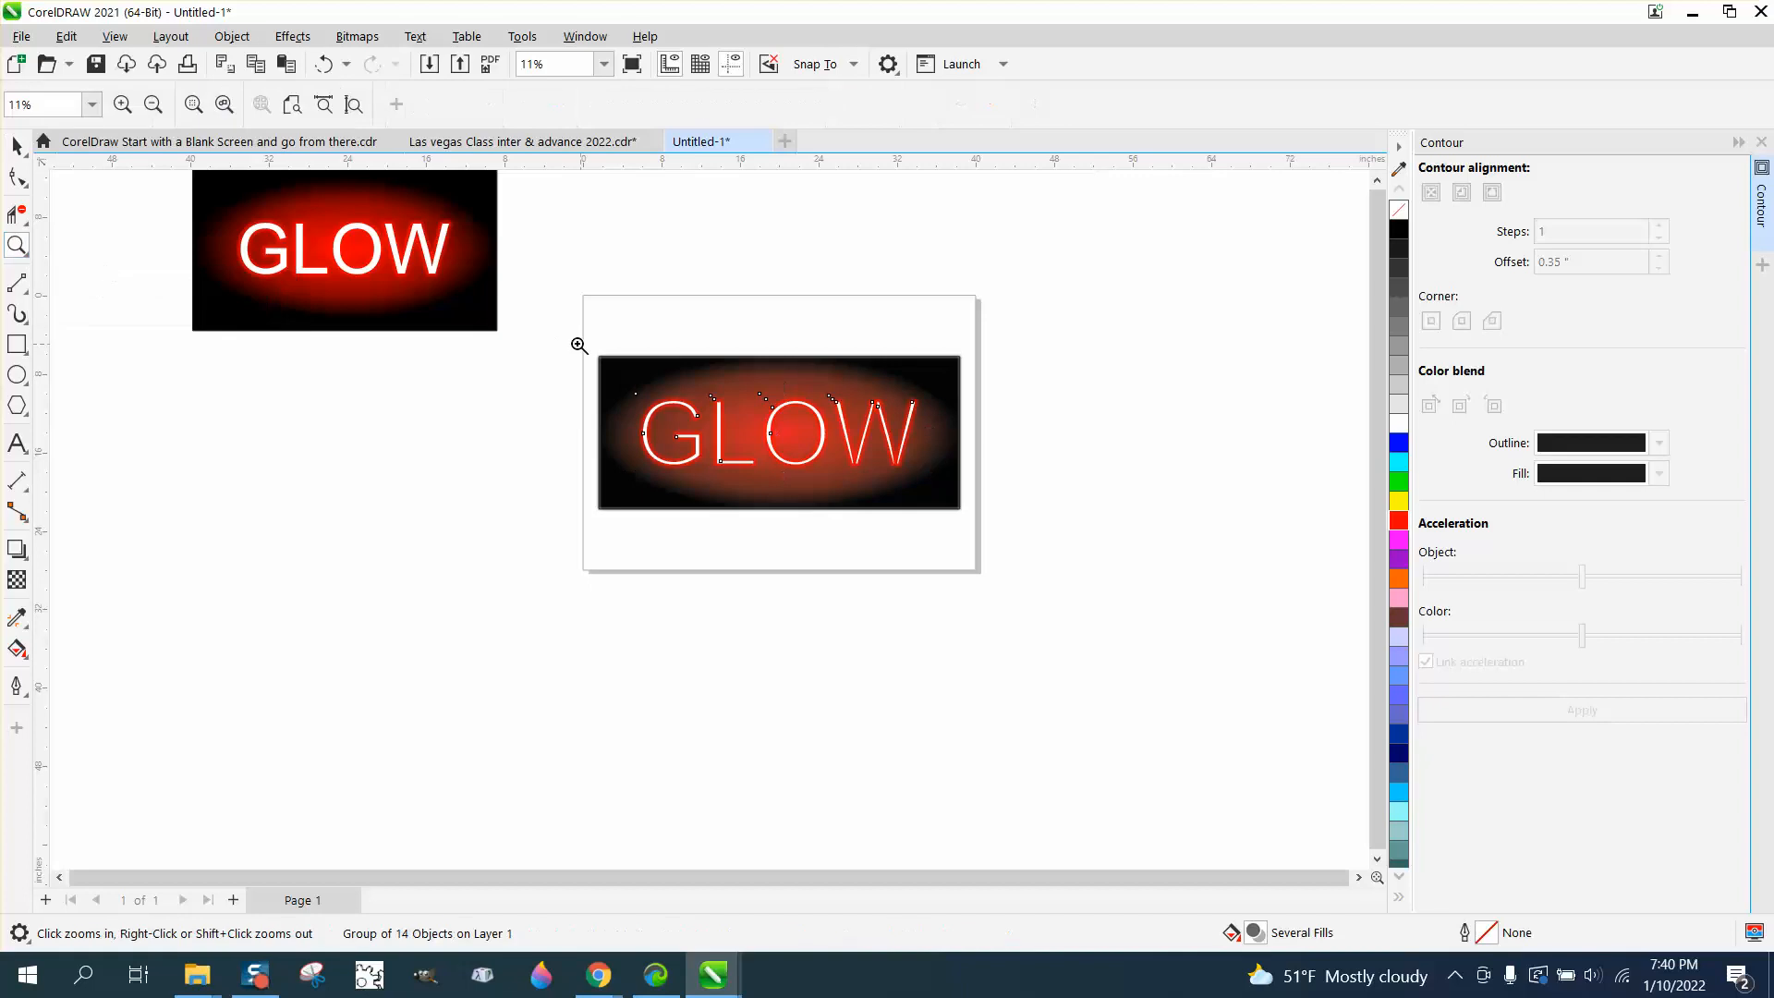
{"action": "left_click", "coordinate": [578, 345]}
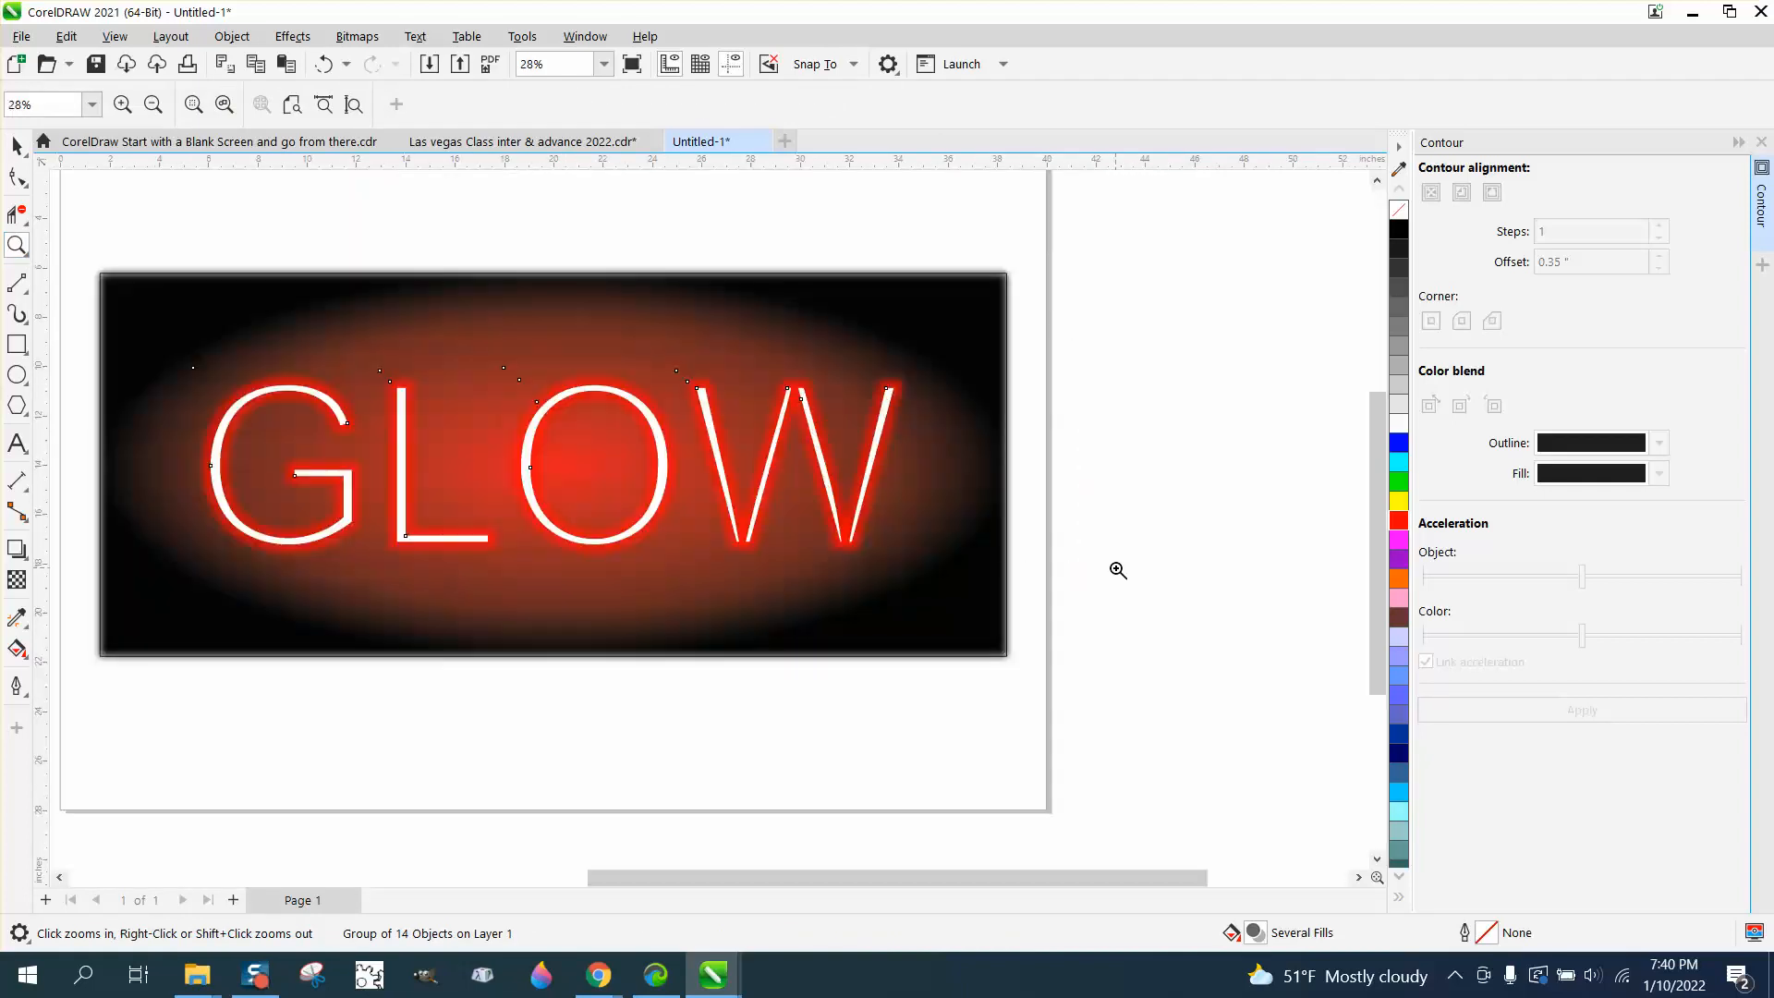
{"action": "left_click", "coordinate": [153, 103]}
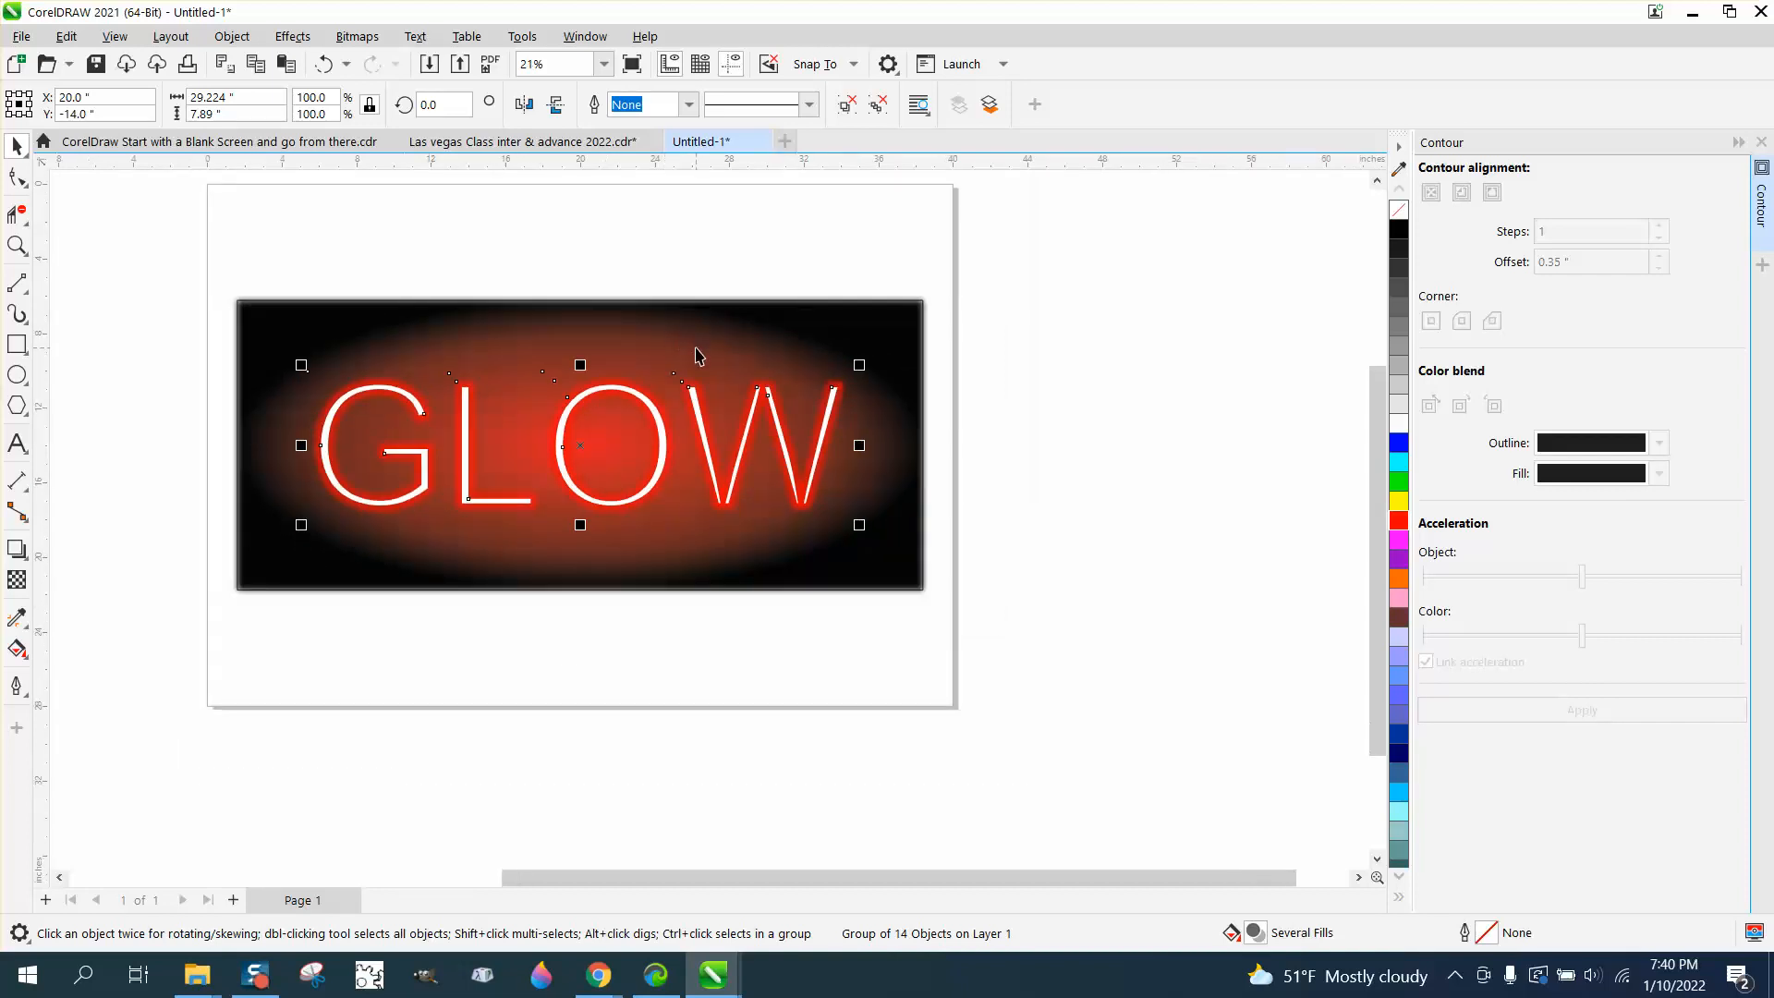
{"action": "scroll", "scroll_direction": "down", "scroll_amount": 3}
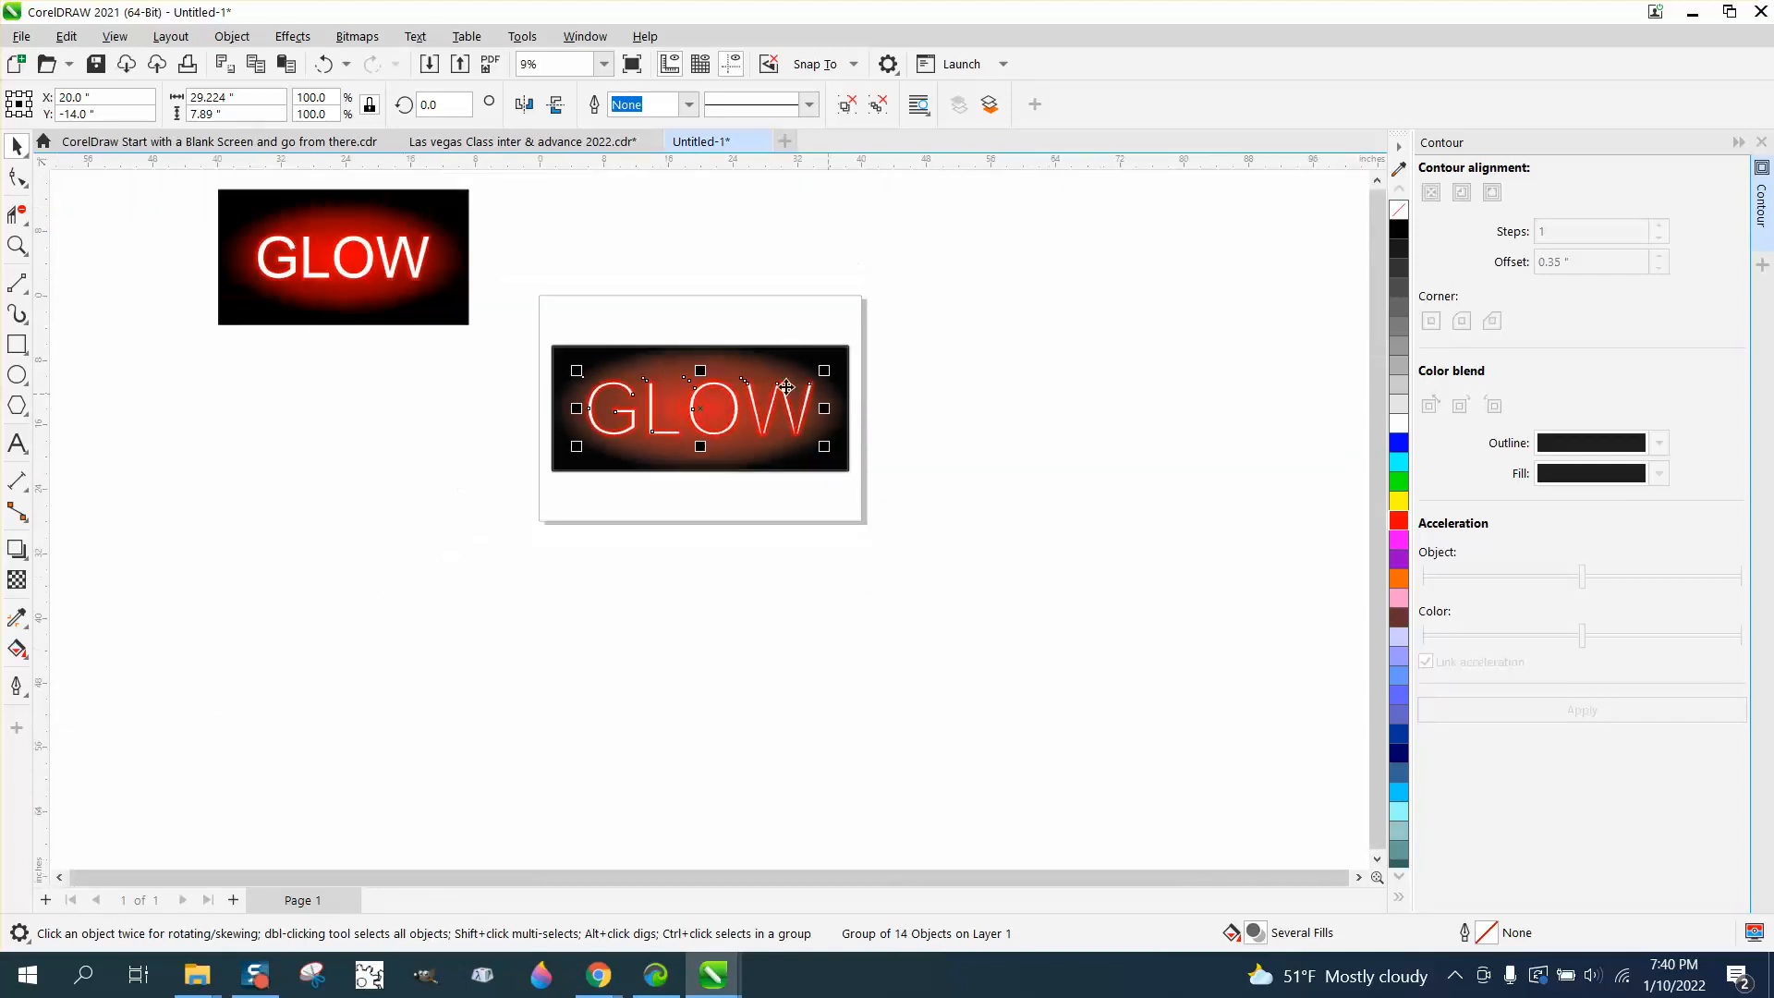
Place the earlier sample sign below the new sign and drag the GLOW lettering rightward.
{"action": "left_click", "coordinate": [344, 257]}
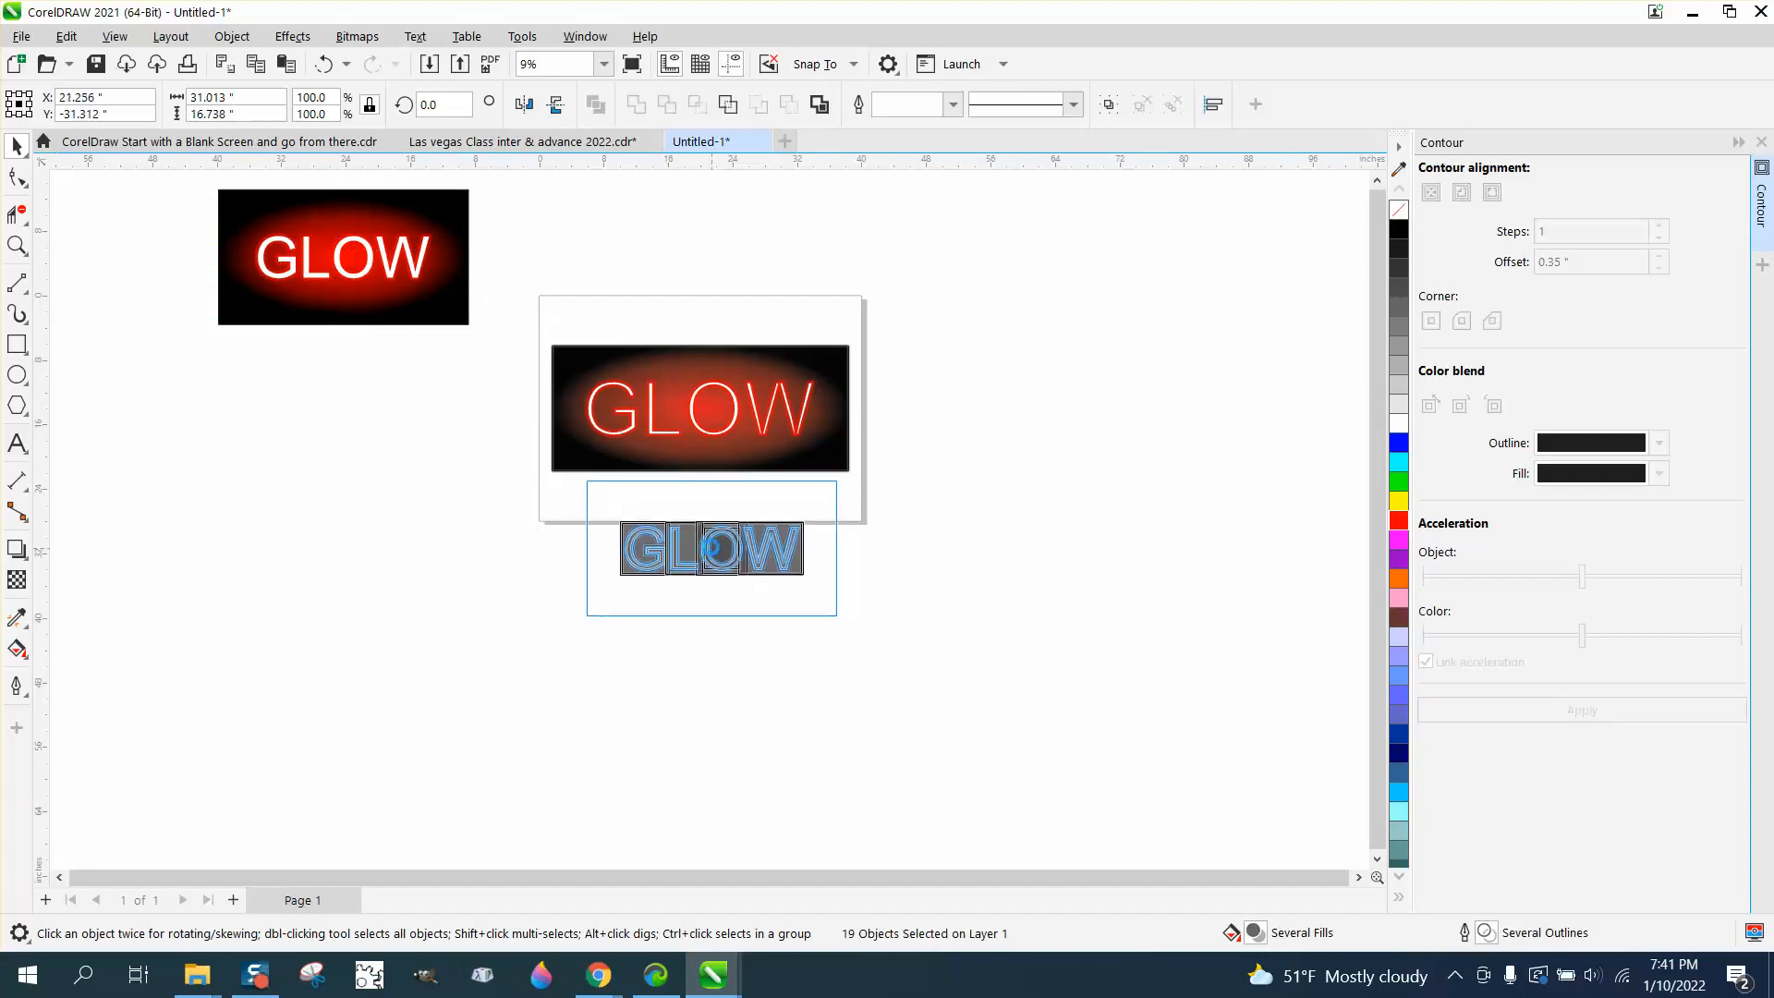
{"action": "left_click", "coordinate": [19, 246]}
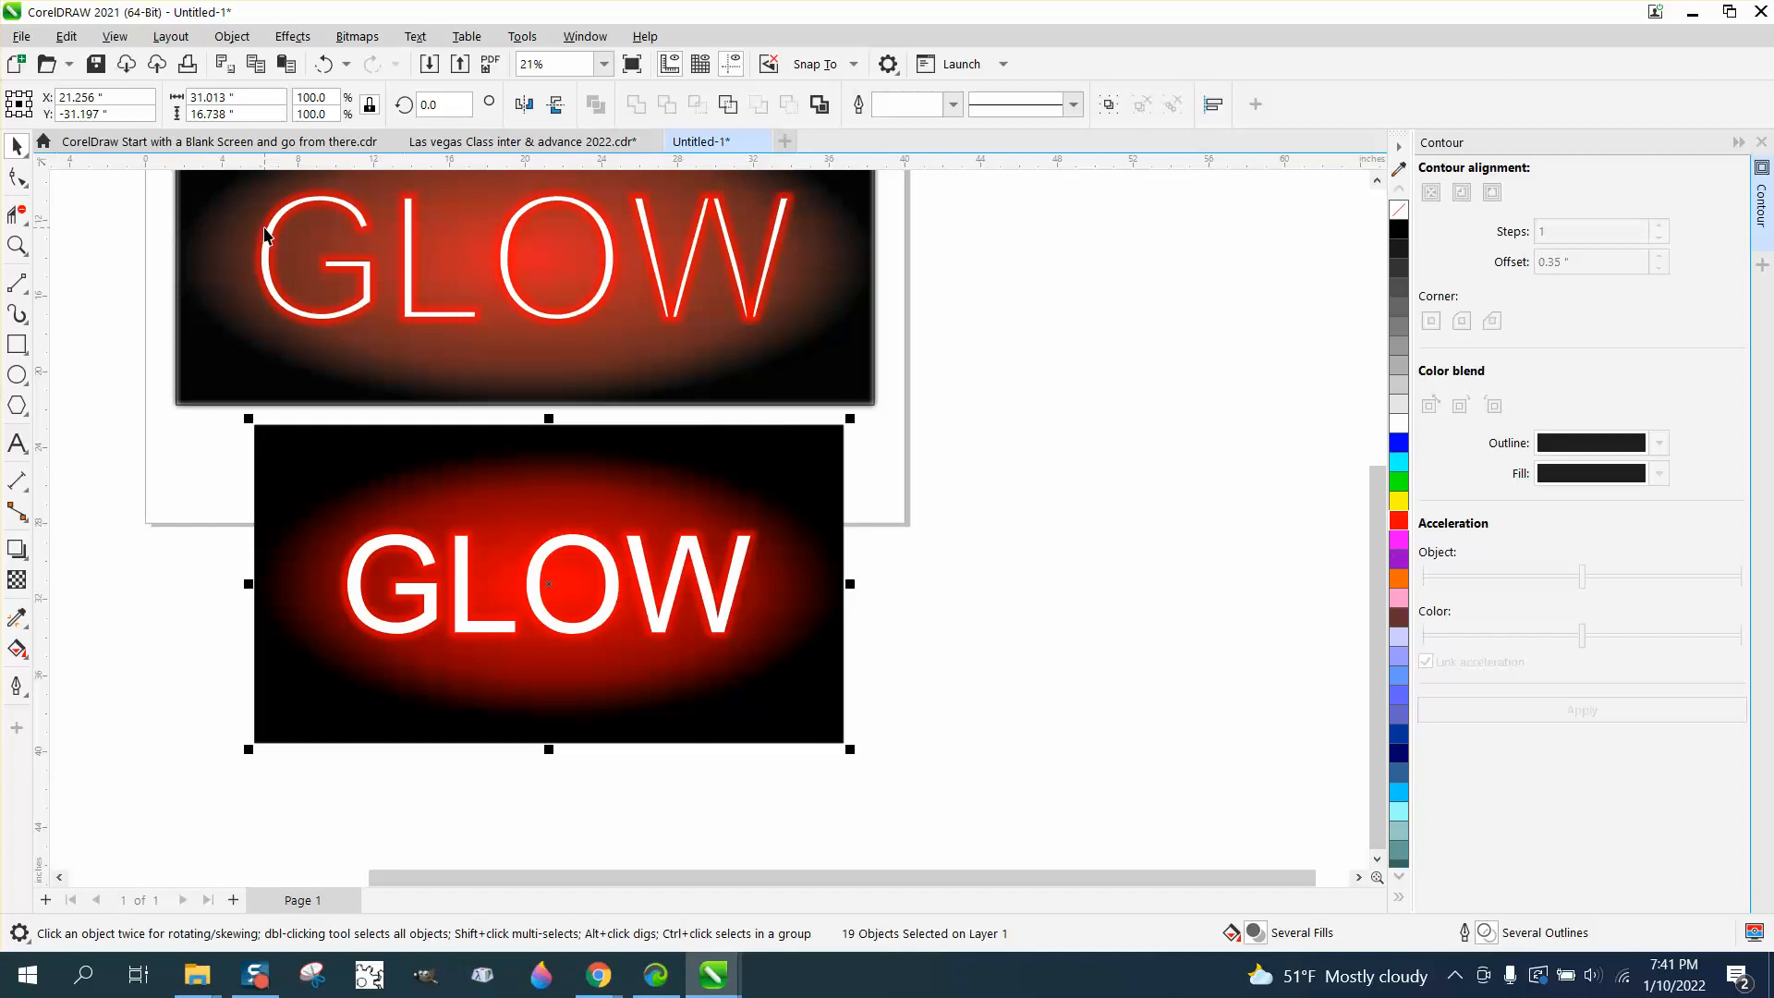
{"action": "left_click", "coordinate": [266, 223]}
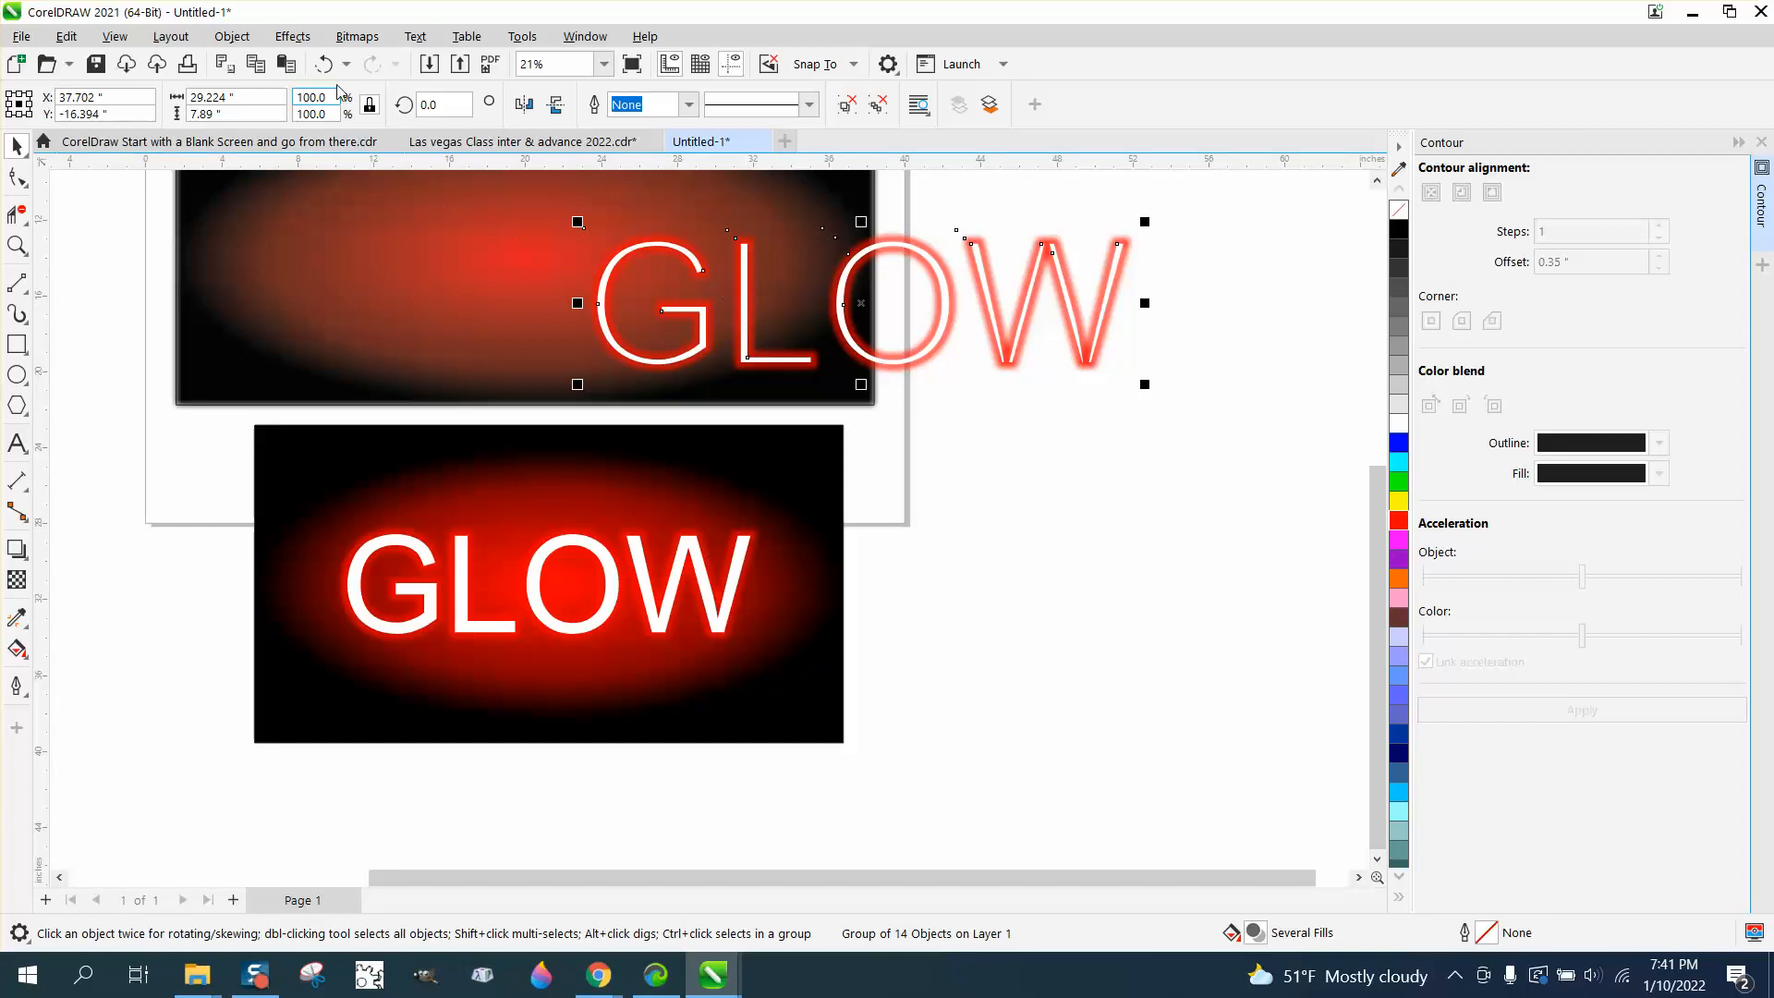
Undo the lettering move so GLOW sits back over the red glow, then zoom out to view it.
{"action": "left_click", "coordinate": [18, 246]}
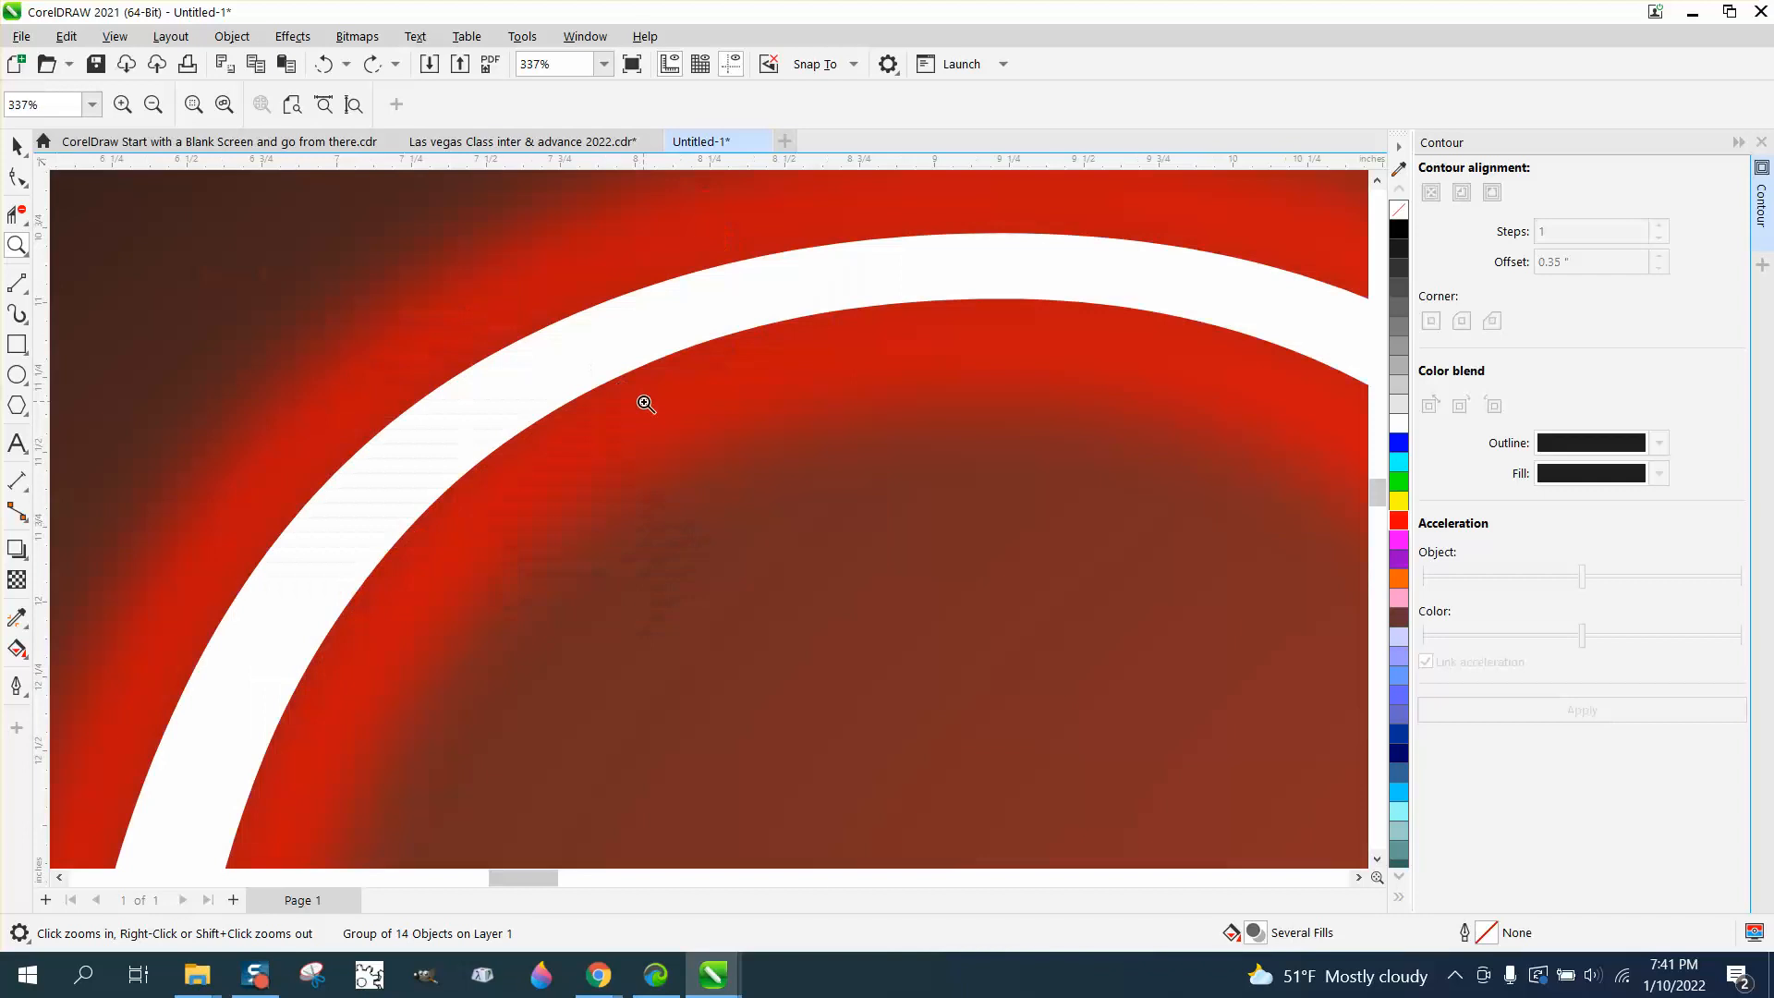
{"action": "left_click", "coordinate": [645, 405]}
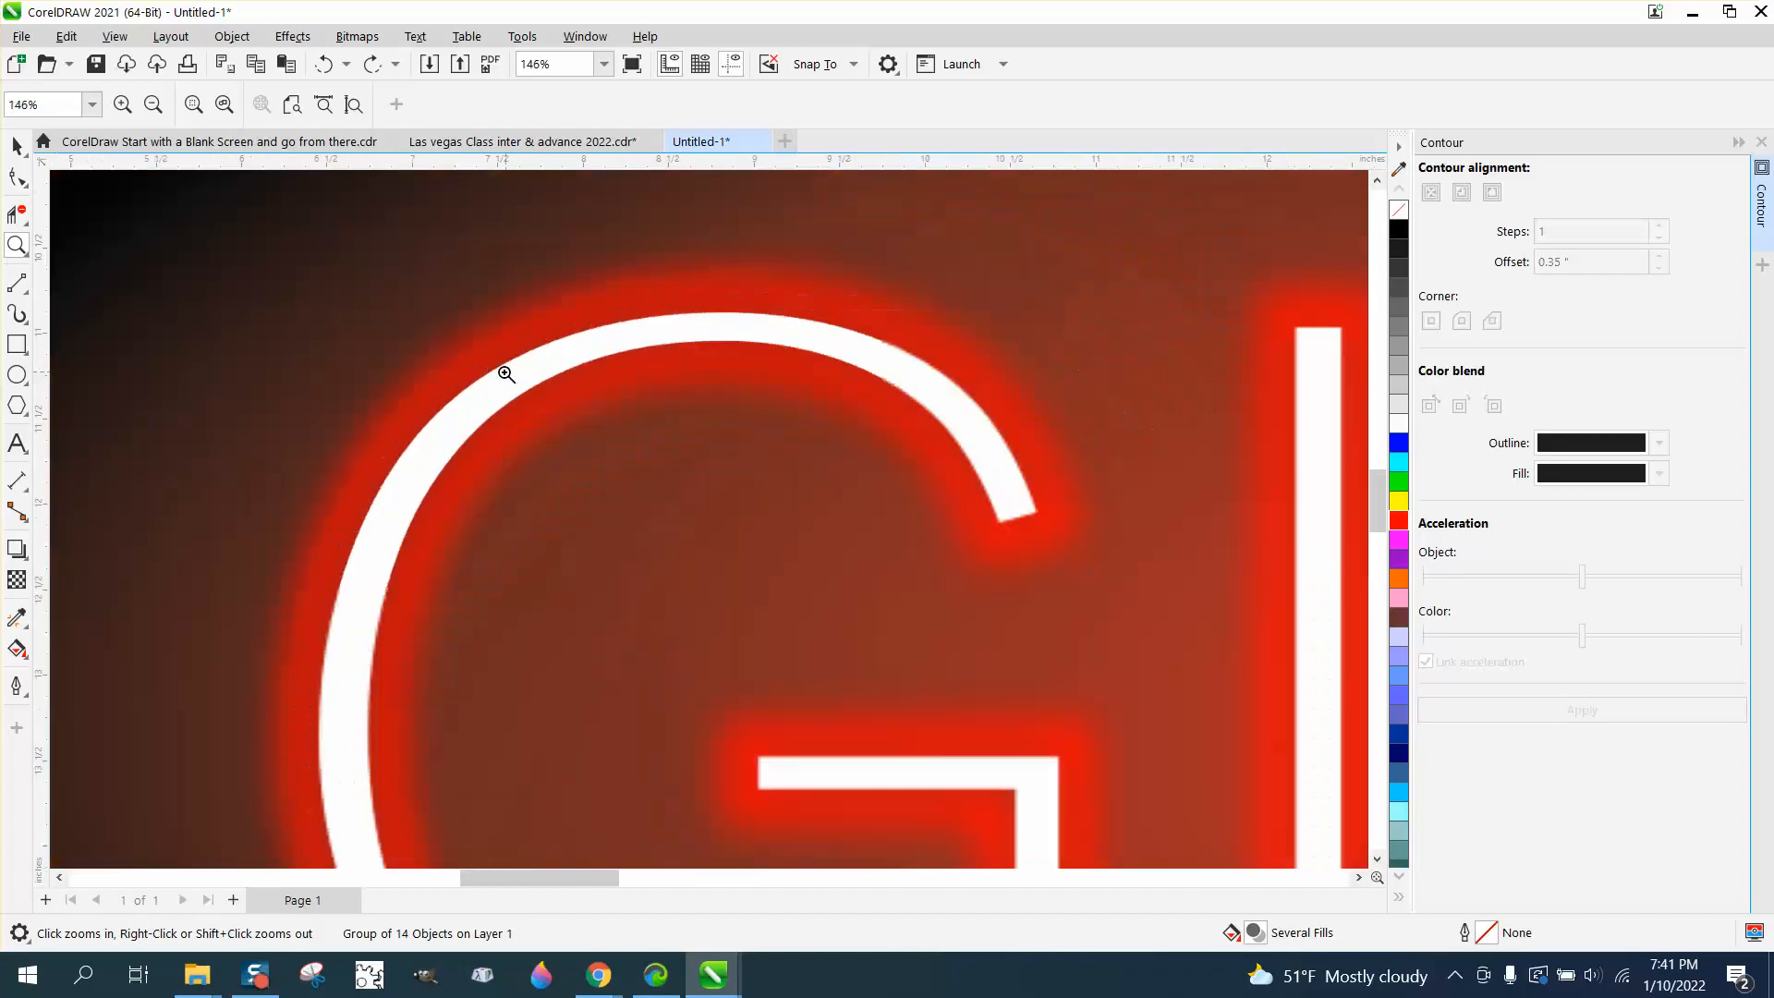
{"action": "left_click", "coordinate": [154, 103]}
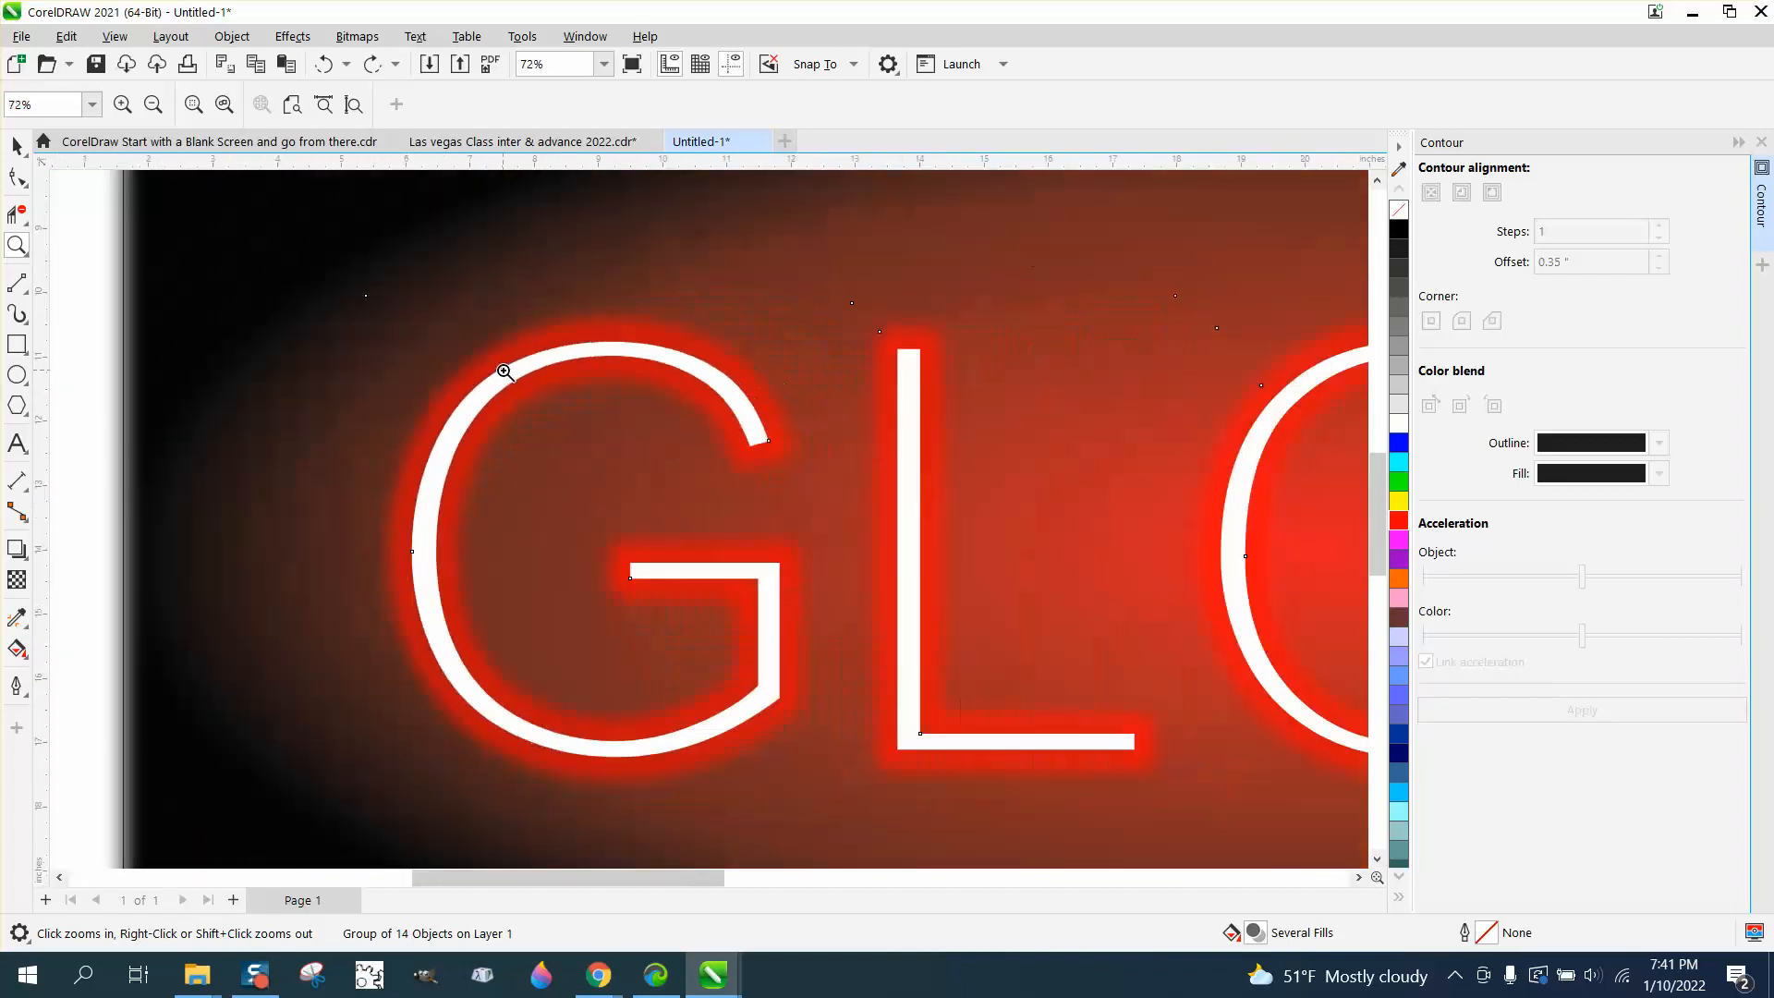